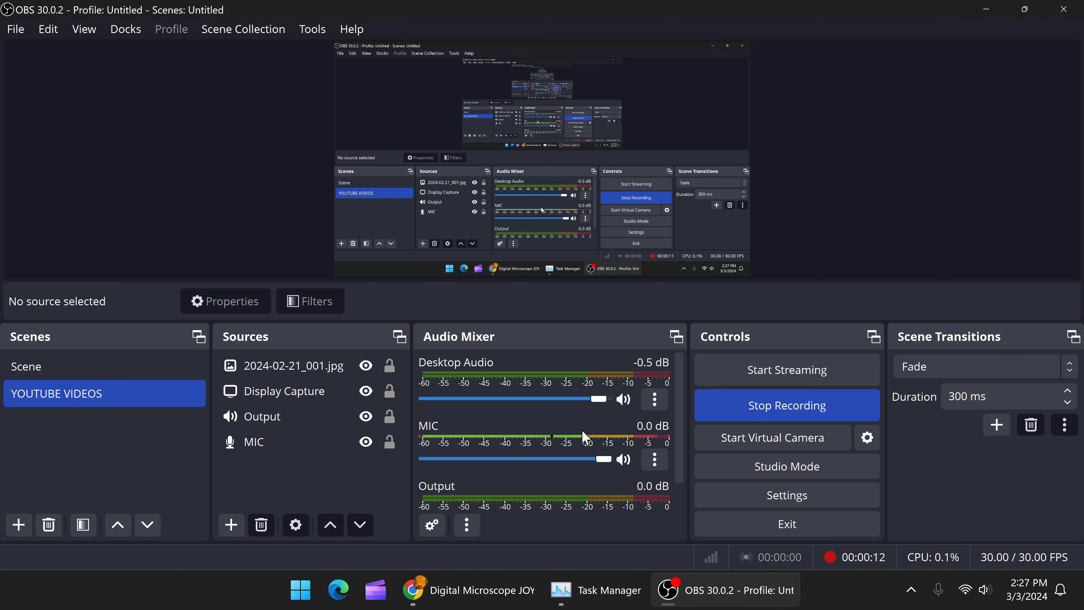
mouse_move(484, 432)
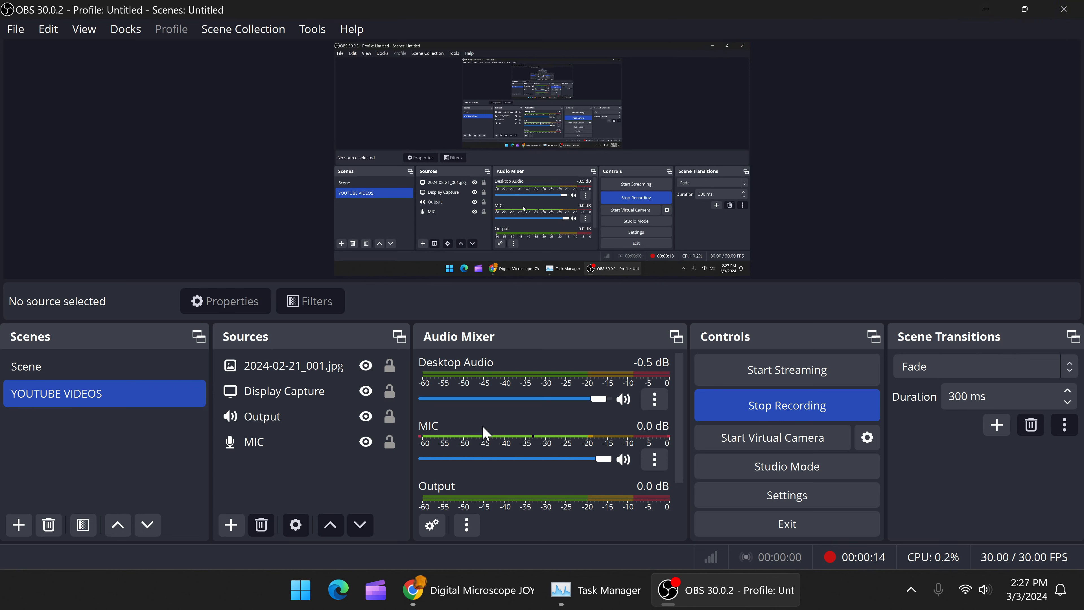
mouse_move(495, 438)
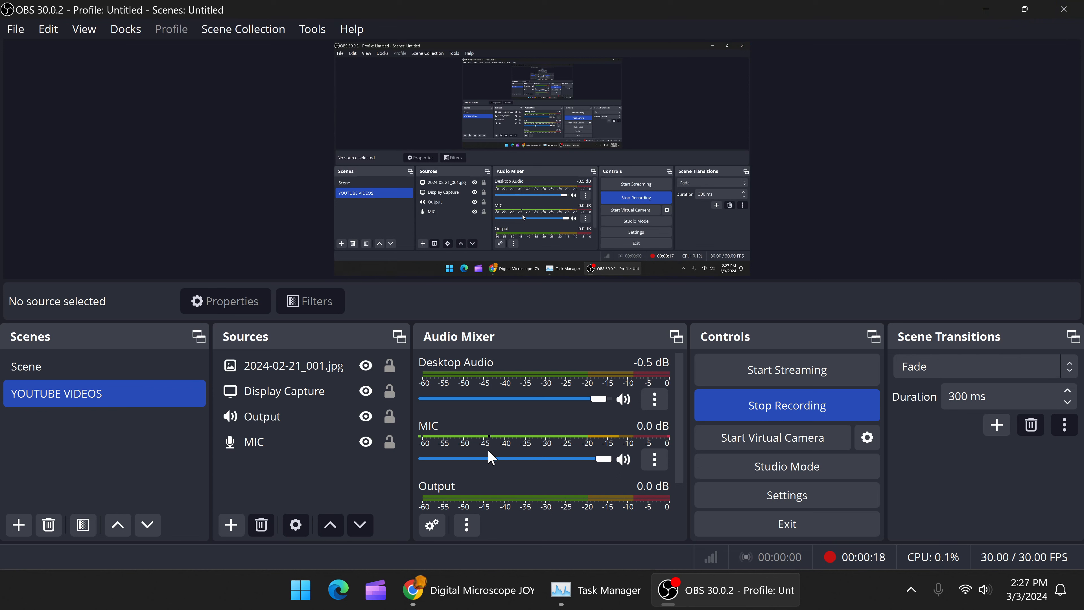
mouse_move(727, 386)
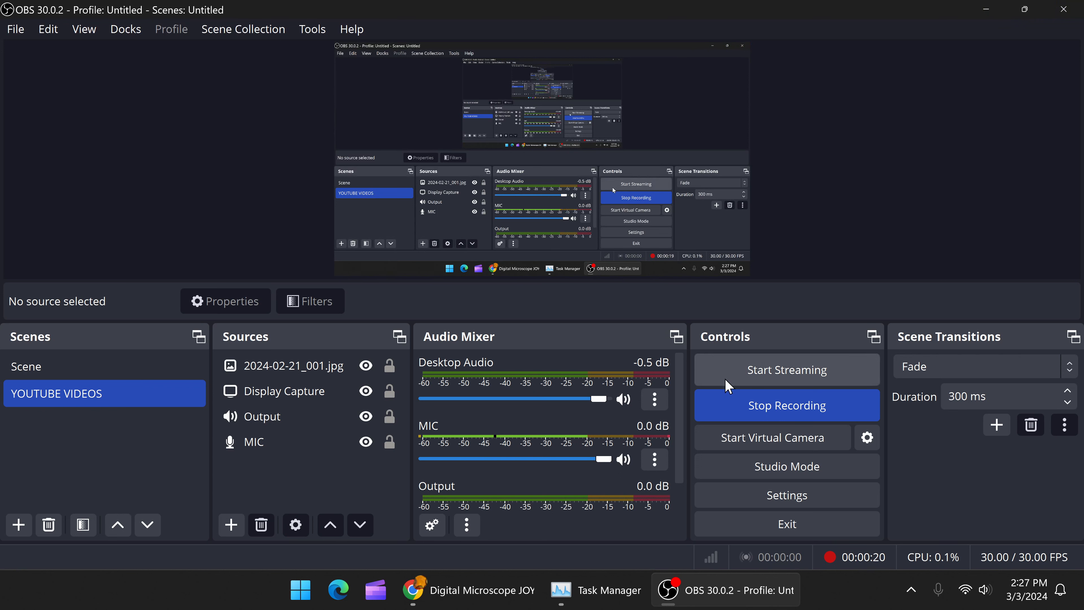
mouse_move(684, 403)
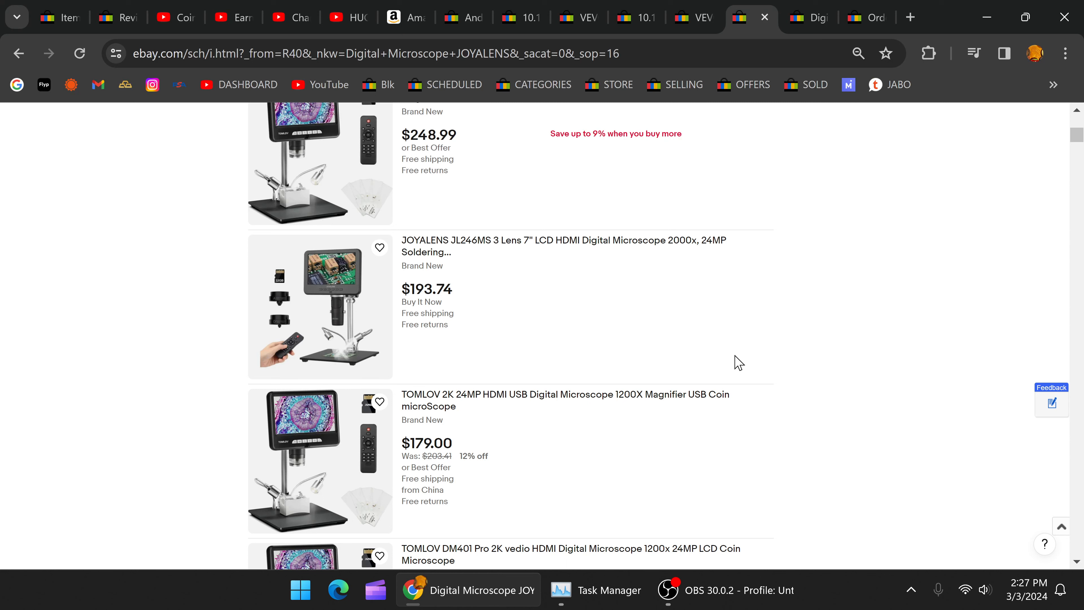
mouse_move(553, 87)
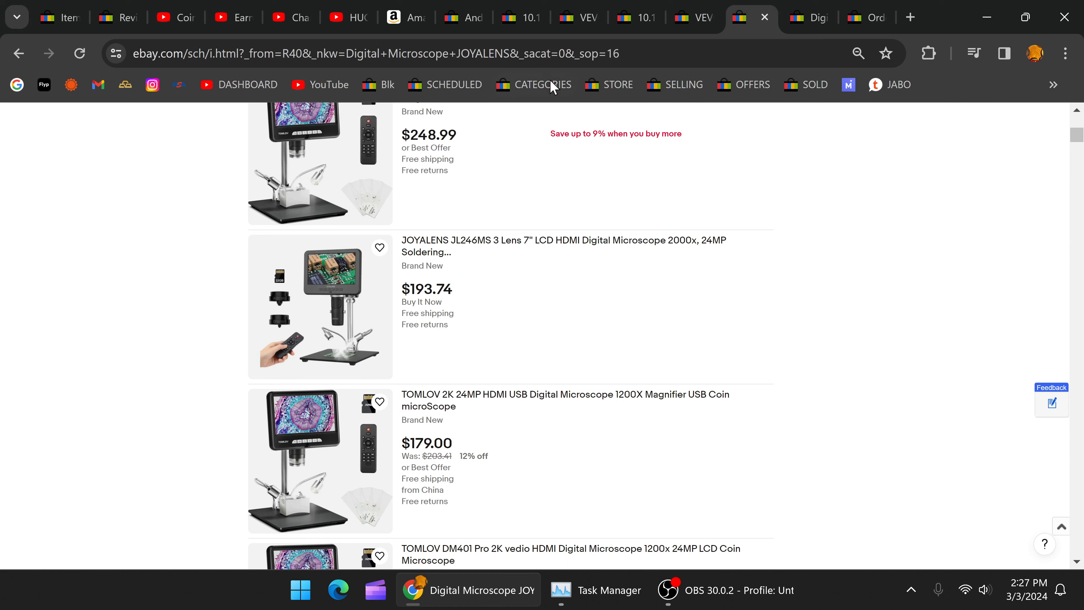
mouse_move(719, 202)
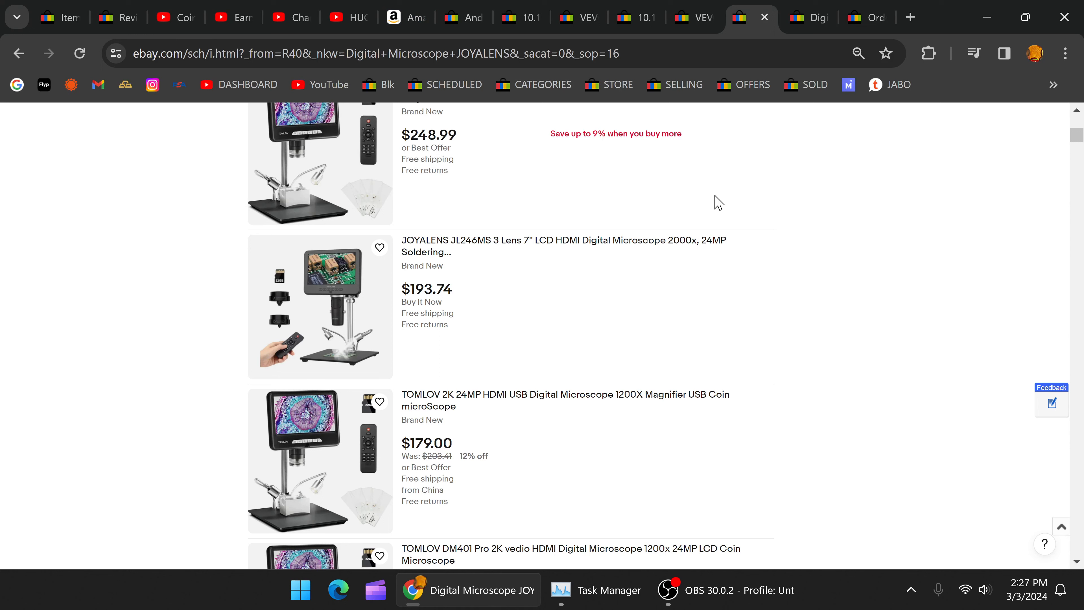
mouse_move(817, 296)
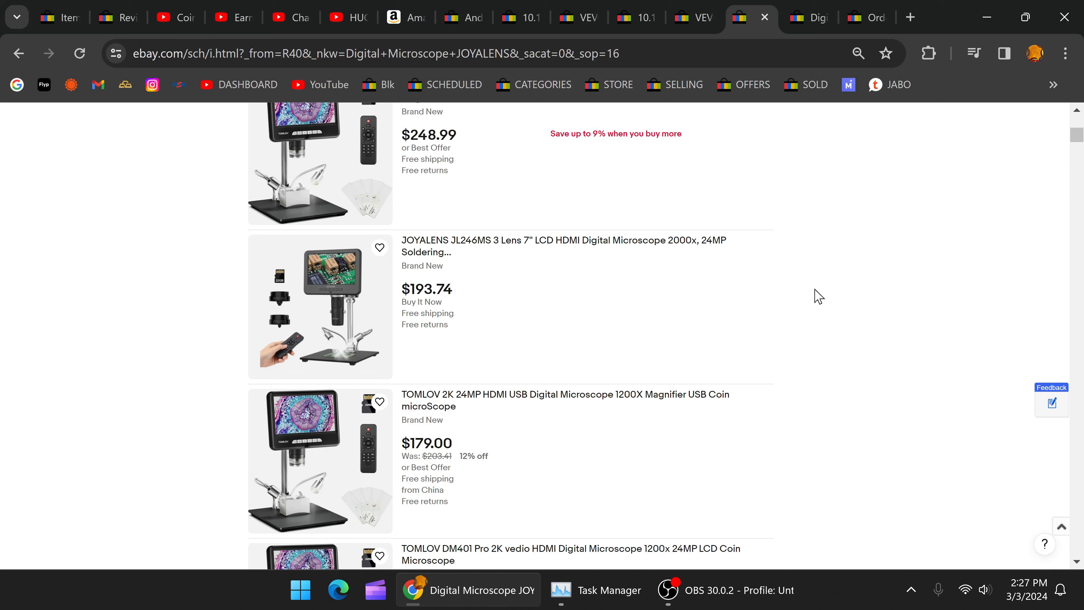
mouse_move(582, 83)
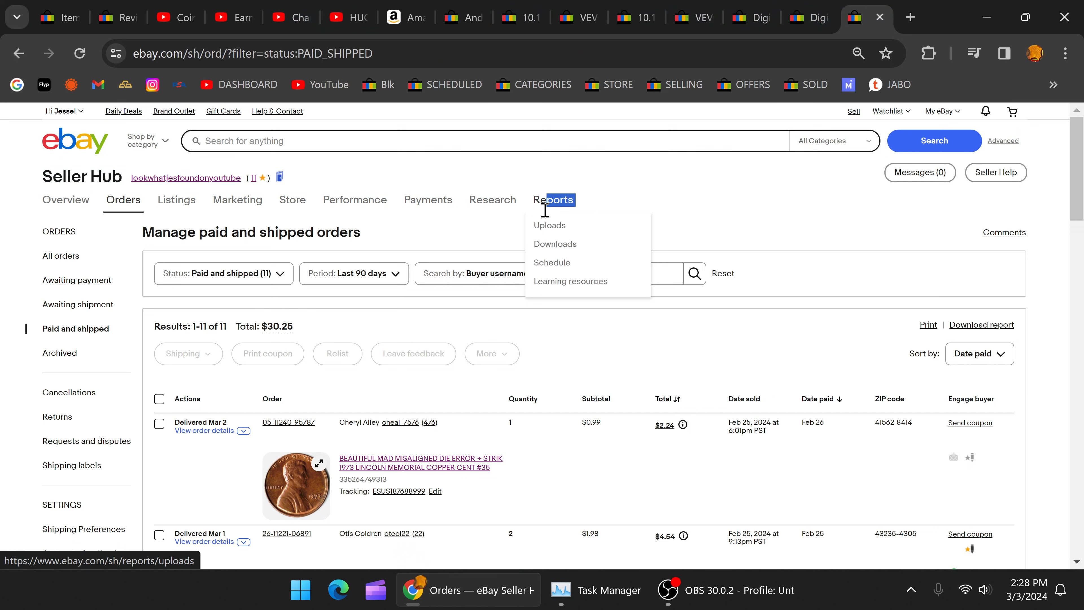
Dismiss the Reports dropdown and view the Paid and shipped orders list
click(627, 219)
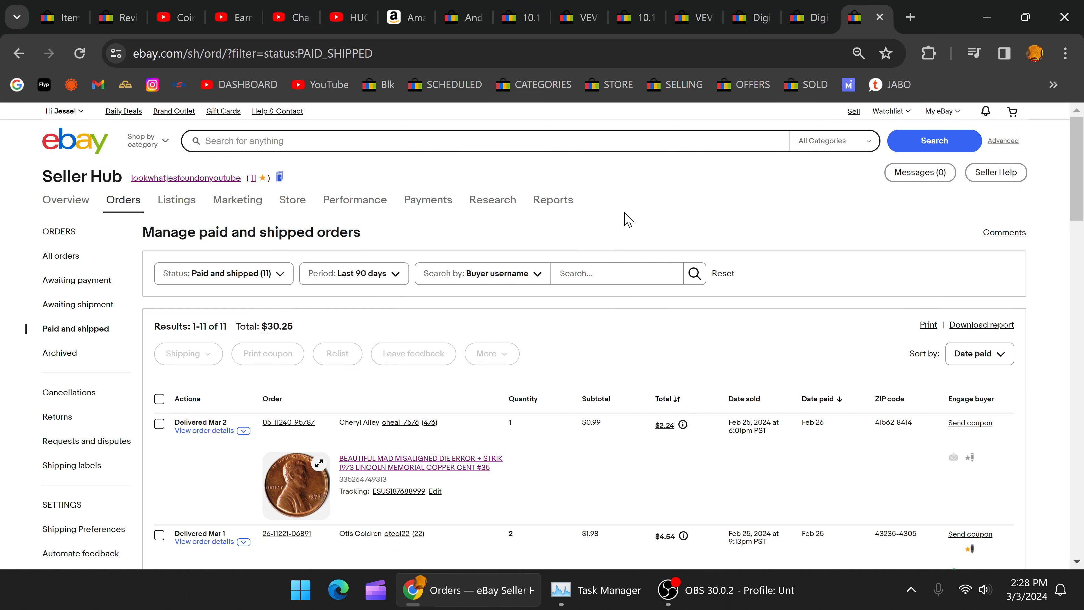
mouse_move(610, 332)
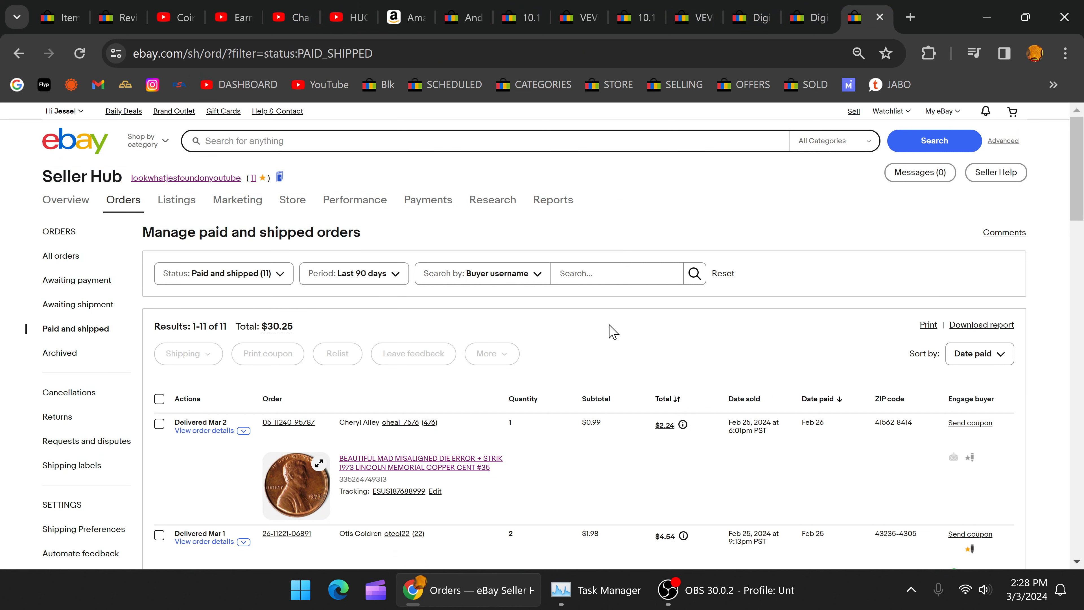
mouse_move(610, 324)
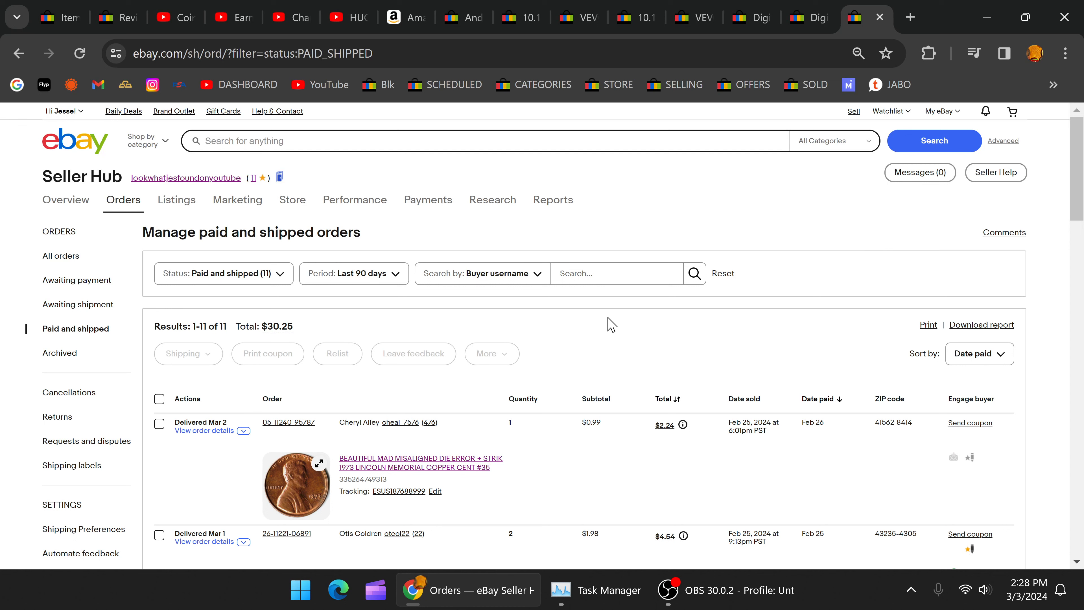
mouse_move(446, 436)
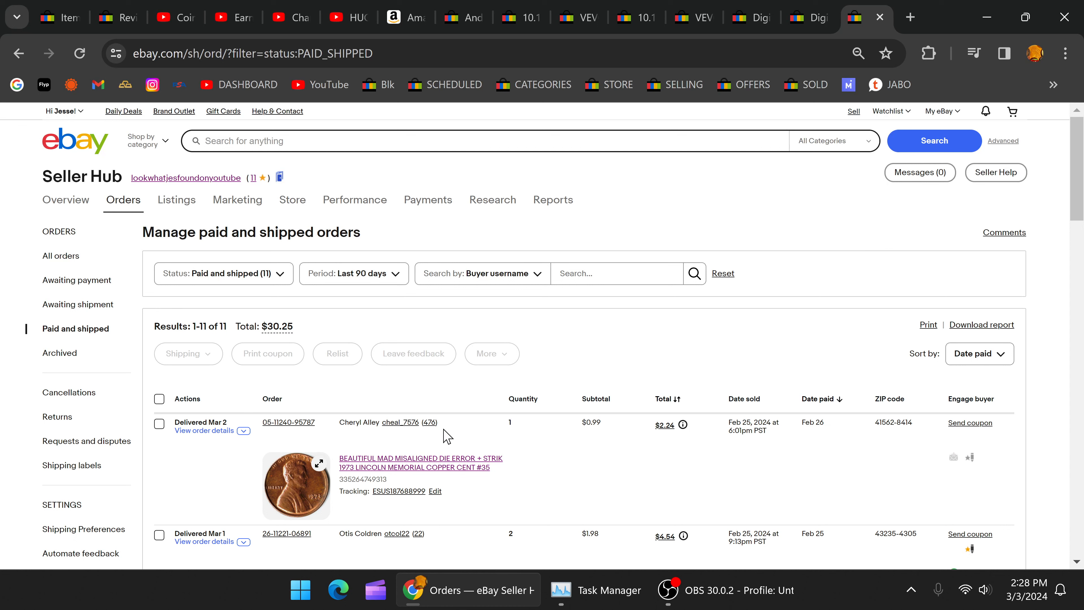
mouse_move(1050, 228)
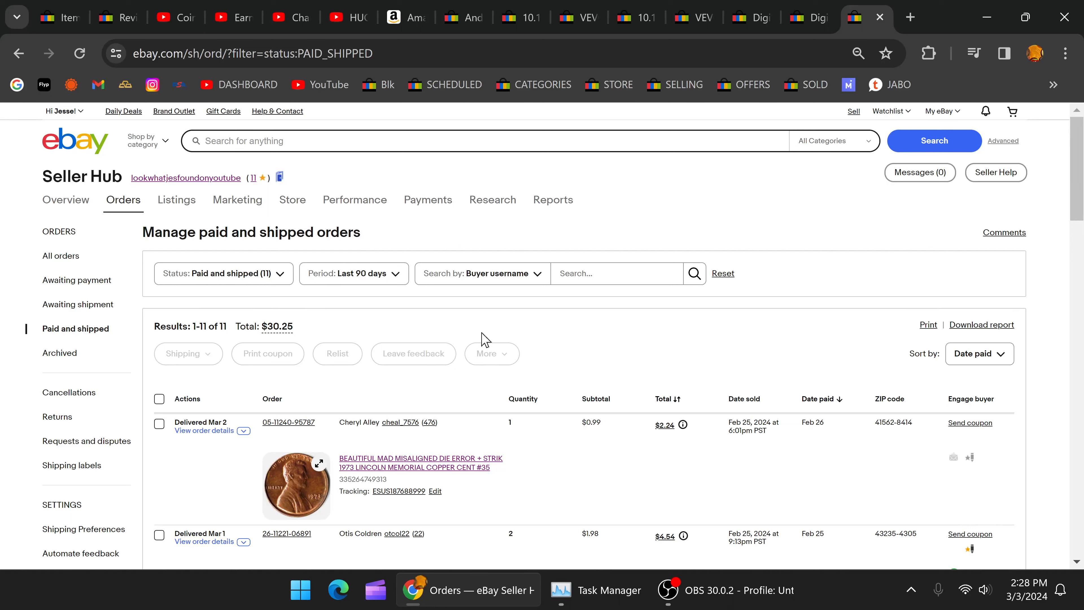
mouse_move(553, 297)
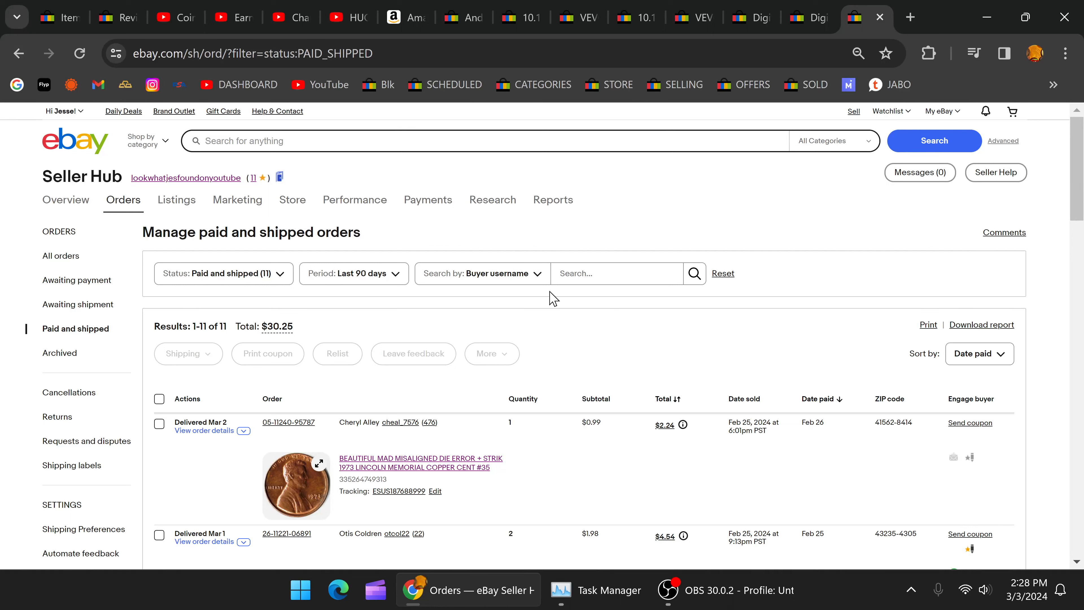
double_click(185, 178)
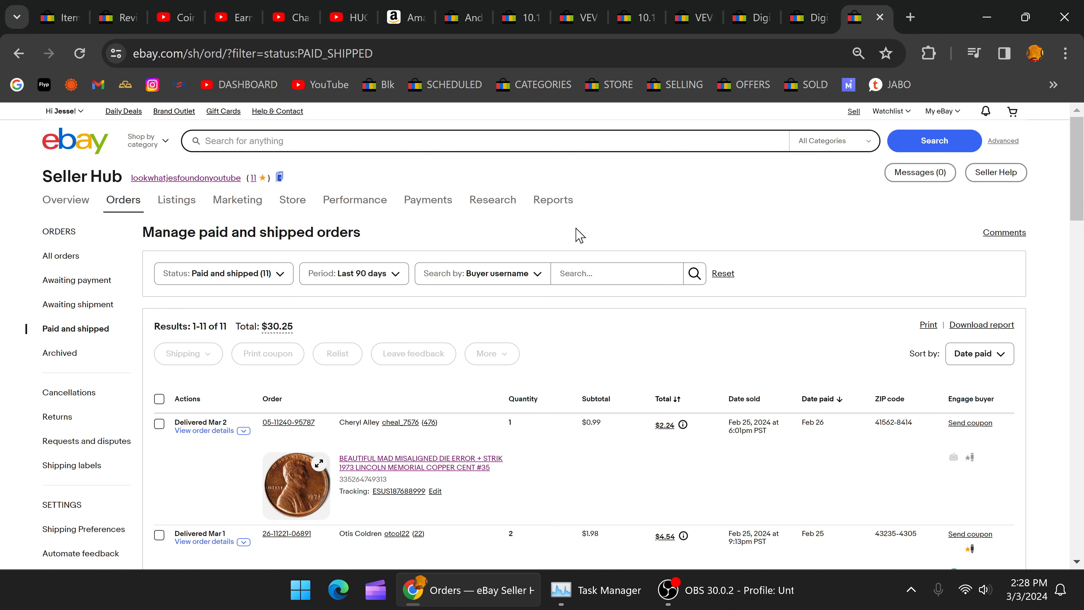
mouse_move(750, 225)
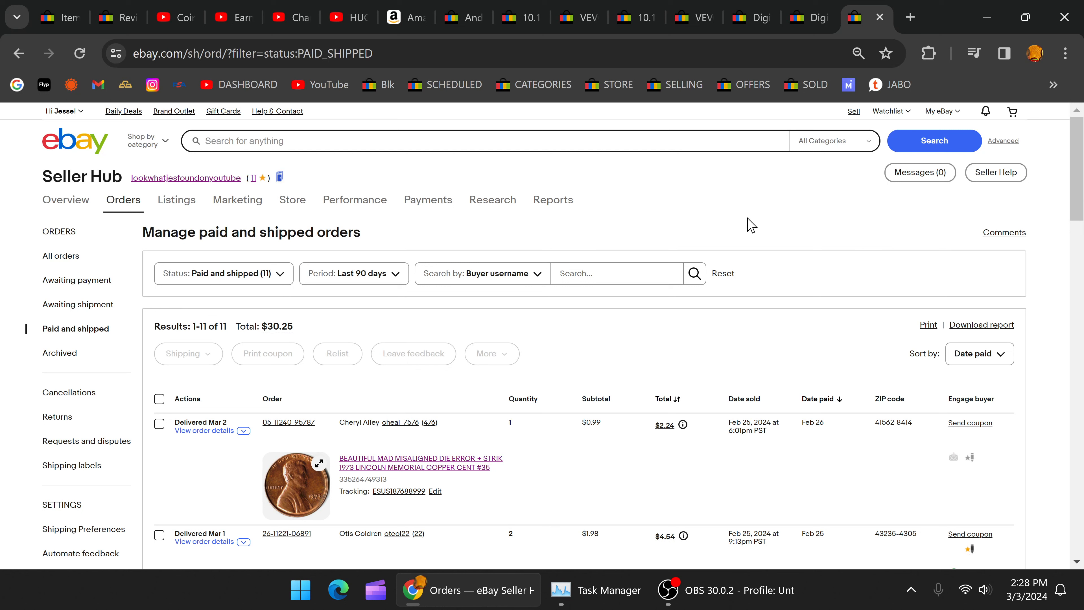
mouse_move(674, 209)
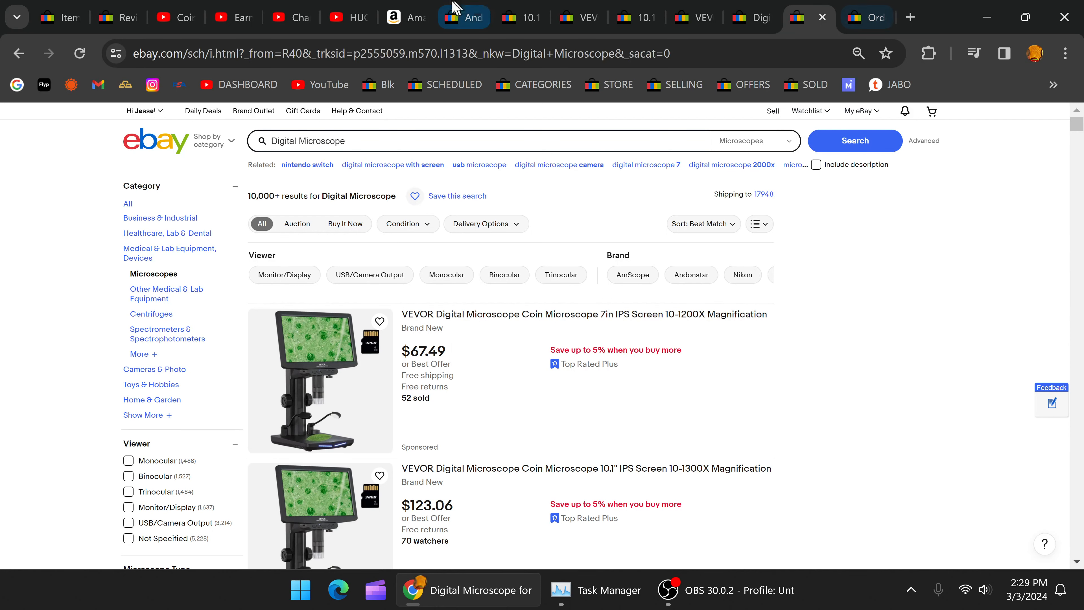
click(346, 16)
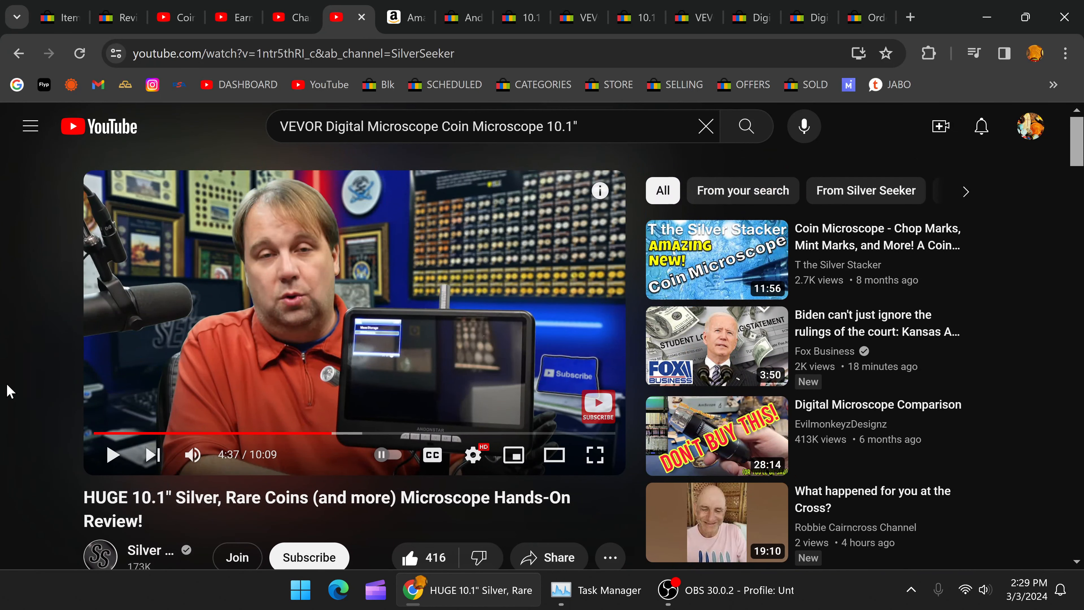
mouse_move(375, 520)
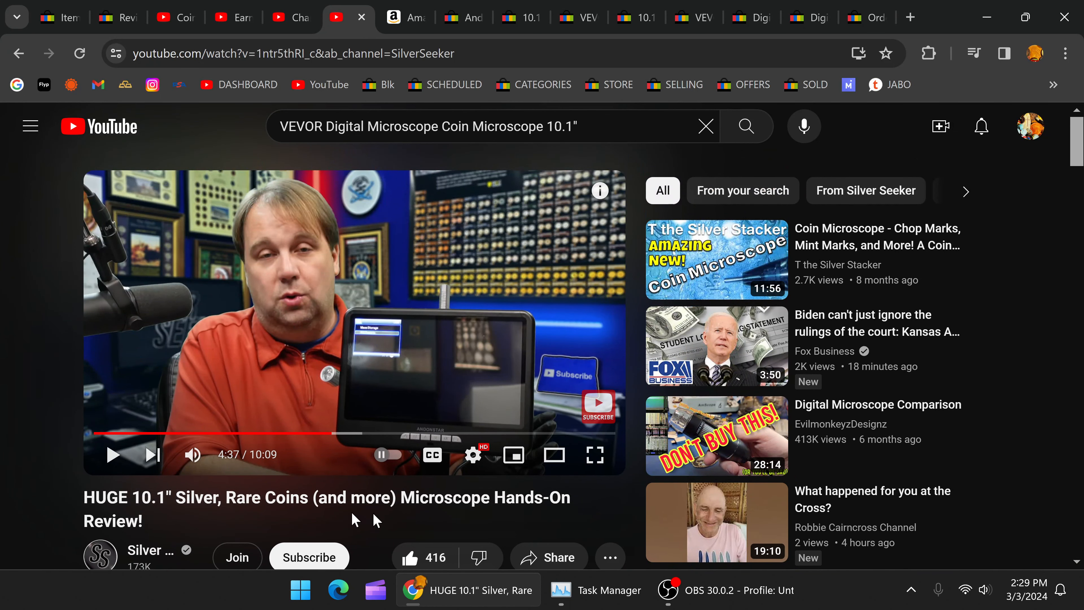
scroll(down, 3)
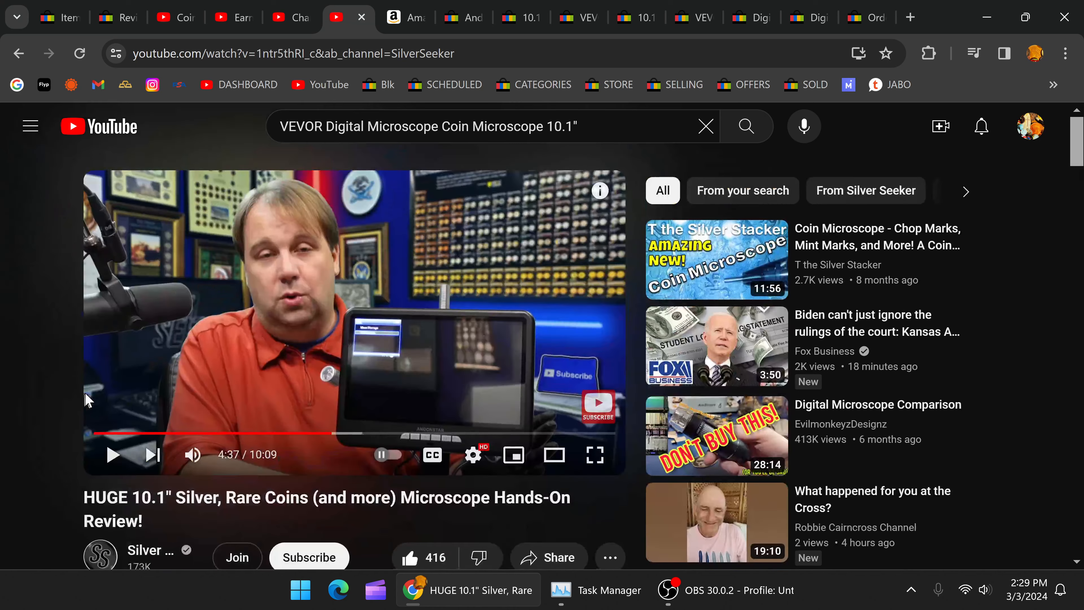
scroll(down, 3)
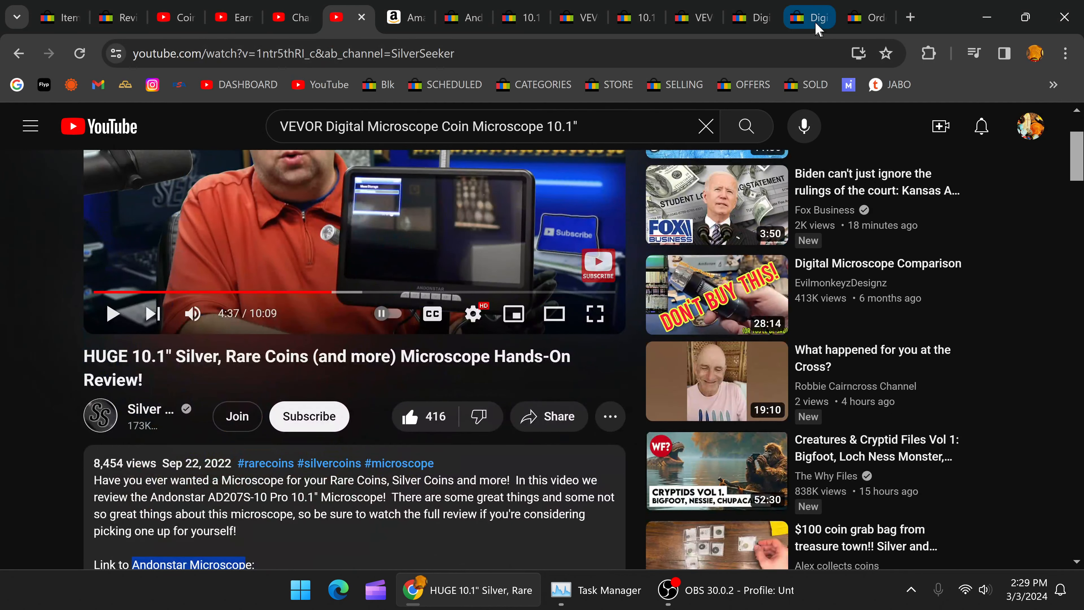
click(867, 16)
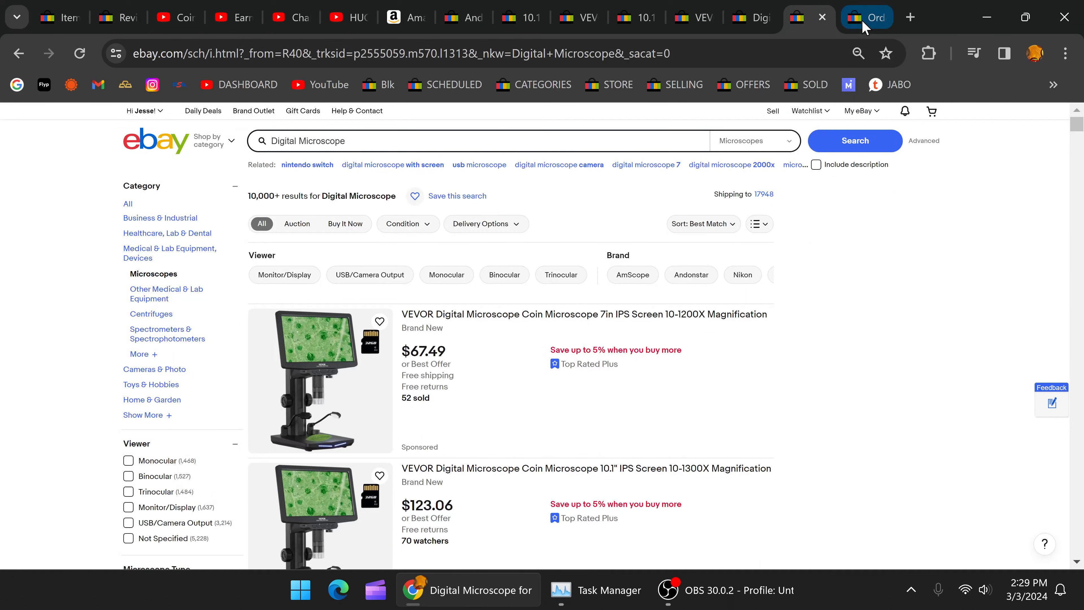
mouse_move(866, 17)
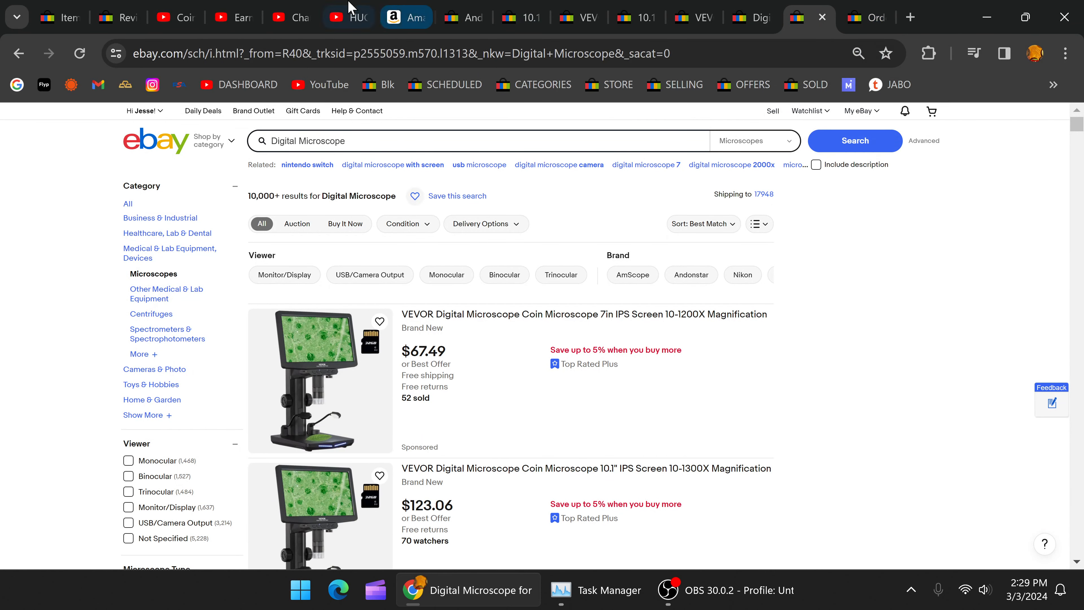
Copy the title of the VEVOR 10.1" coin microscope listing at US $123.06
click(348, 16)
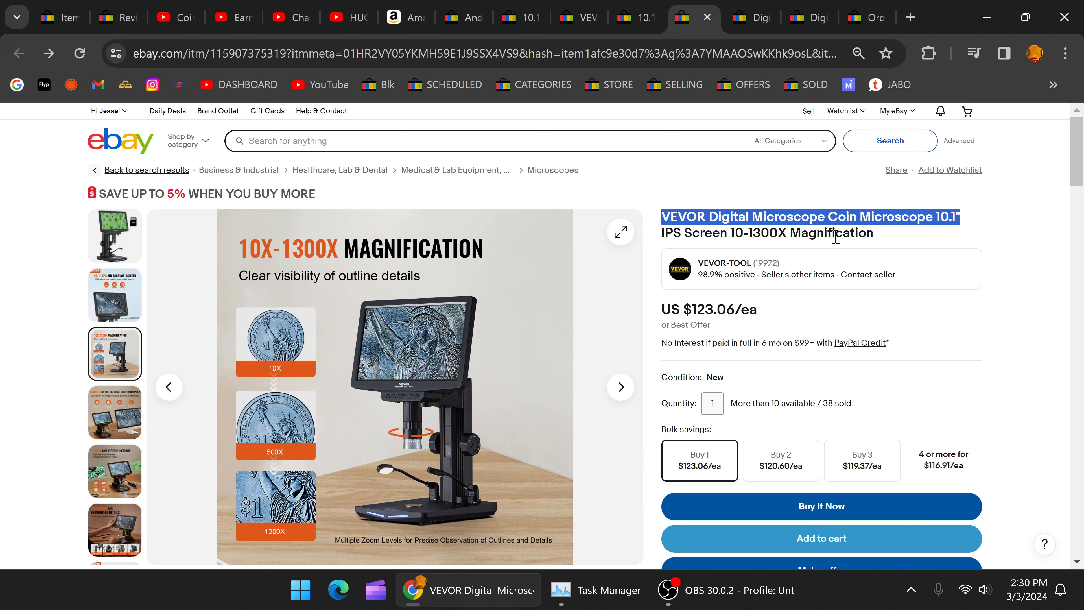
mouse_move(821, 218)
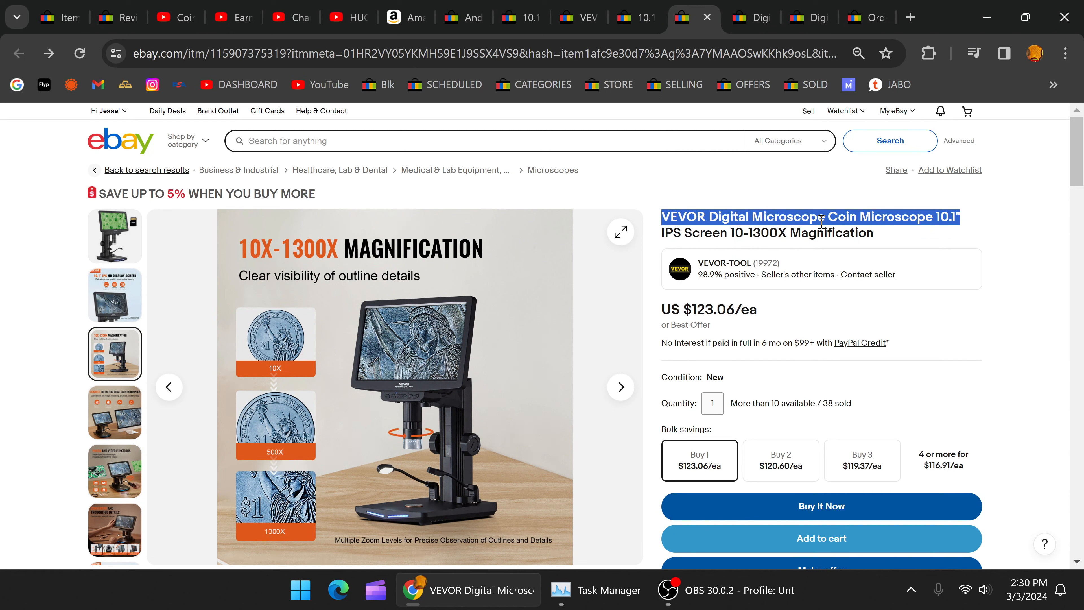
right_click(821, 217)
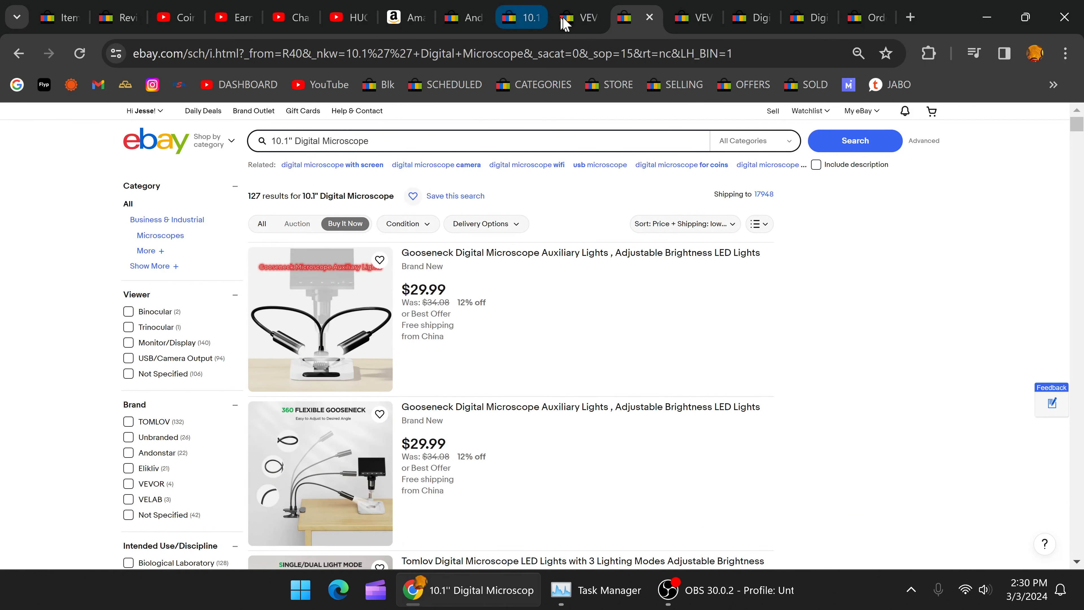
Scroll the 10.1 Inch HDMI coin microscope results down to the Andonstar AD249S-M listing
click(579, 17)
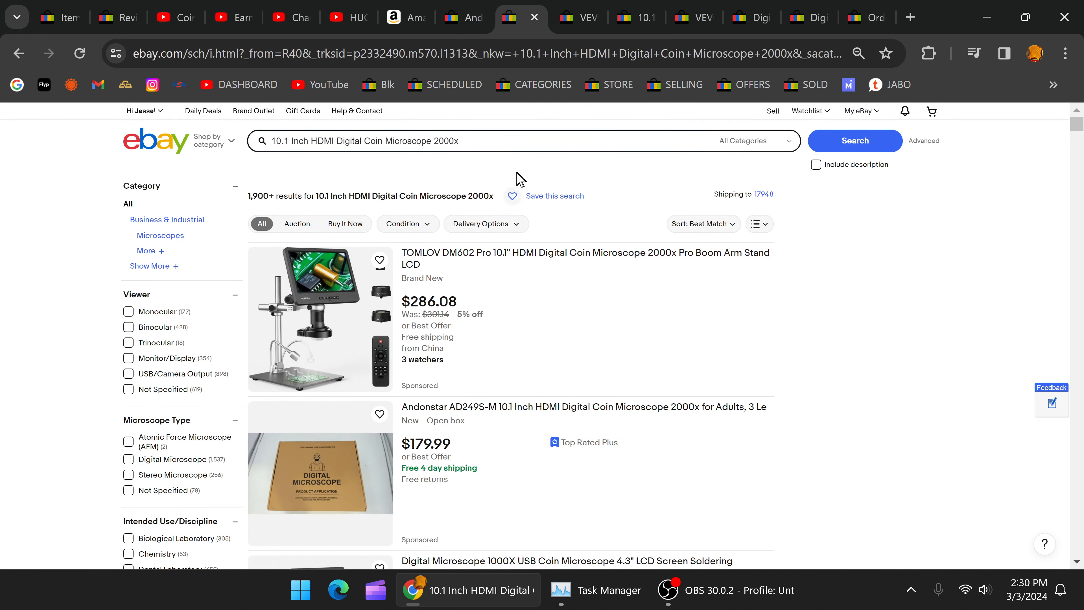
mouse_move(582, 282)
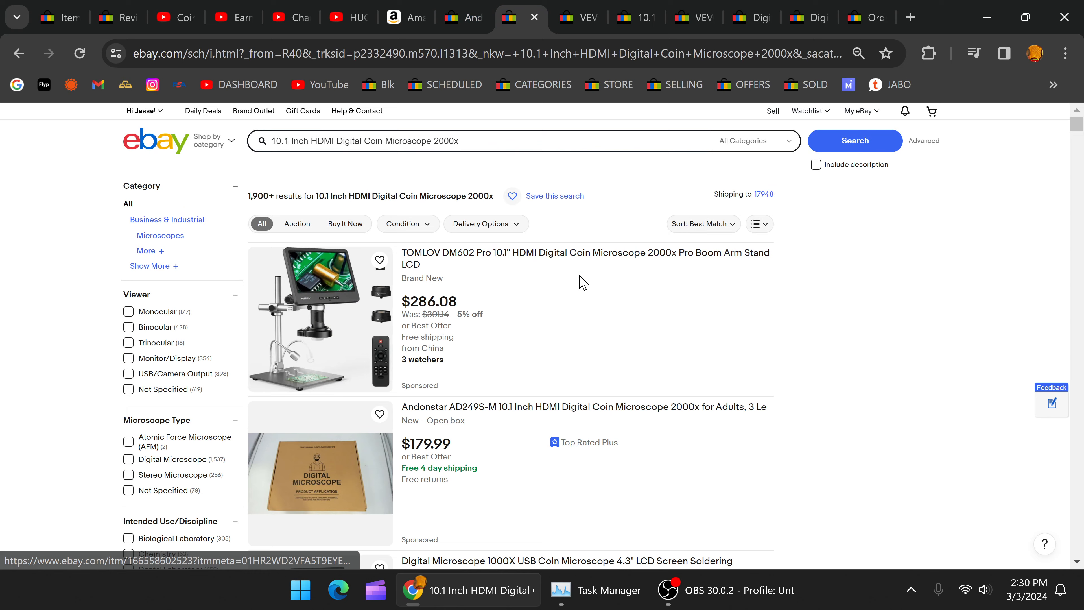
scroll(down, 3)
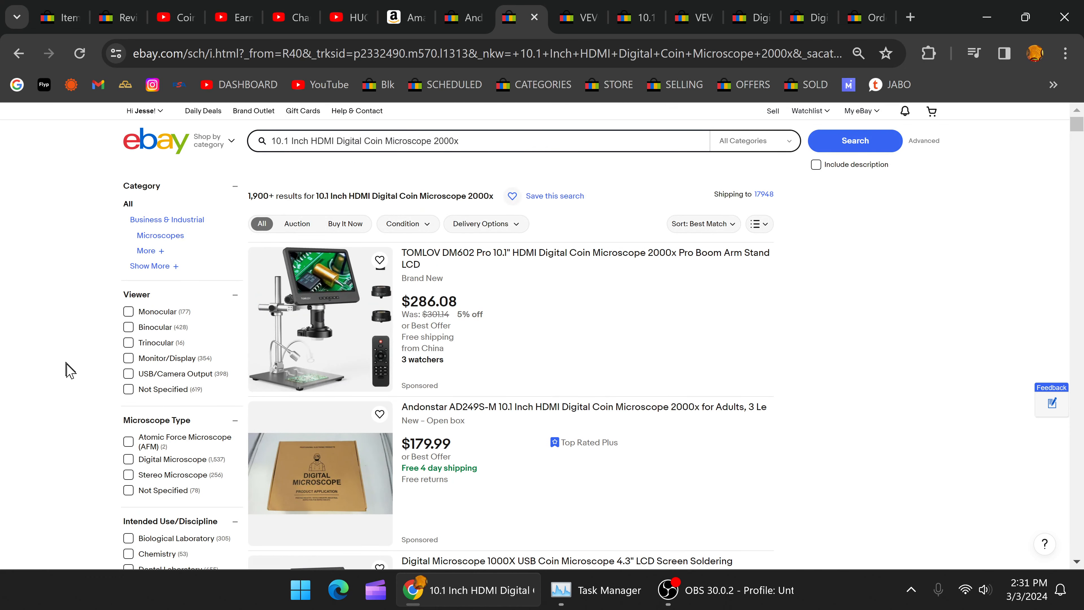
scroll(down, 3)
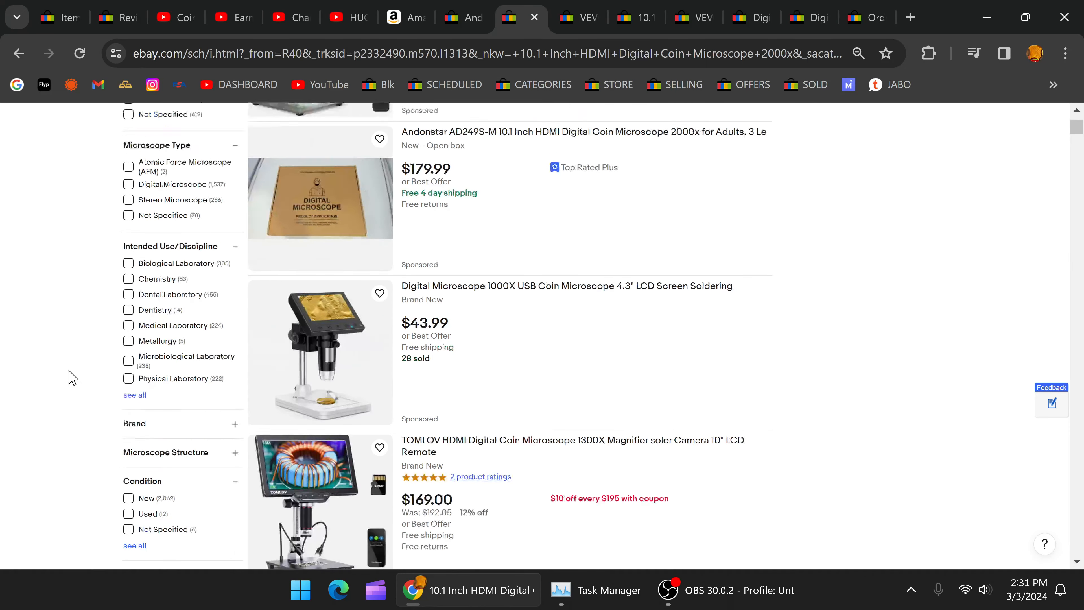
Skip ahead in the 10.1" microscope review video and pause it
click(348, 16)
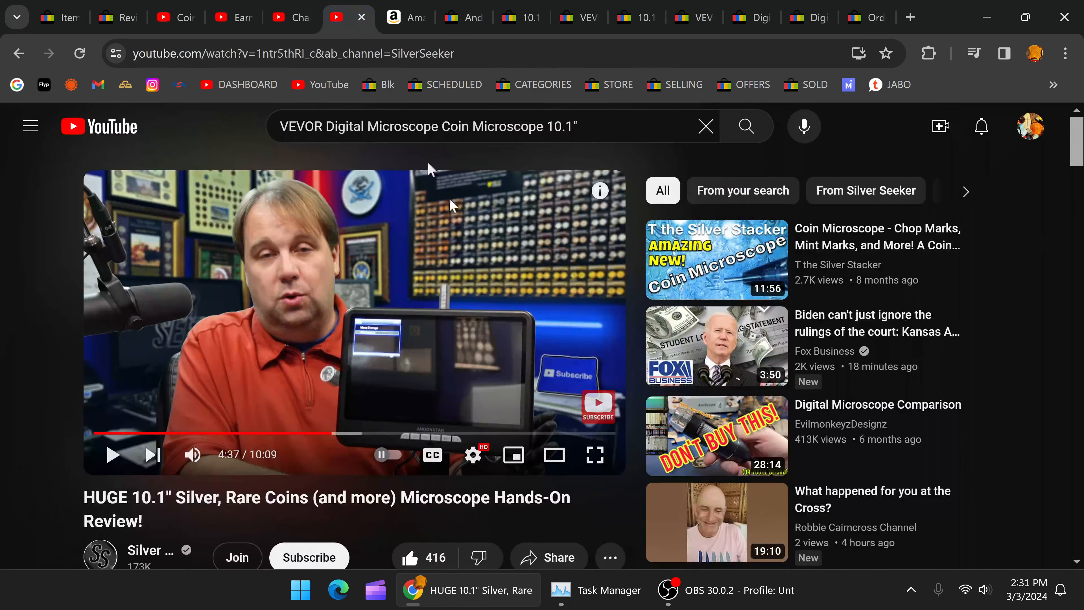
click(113, 453)
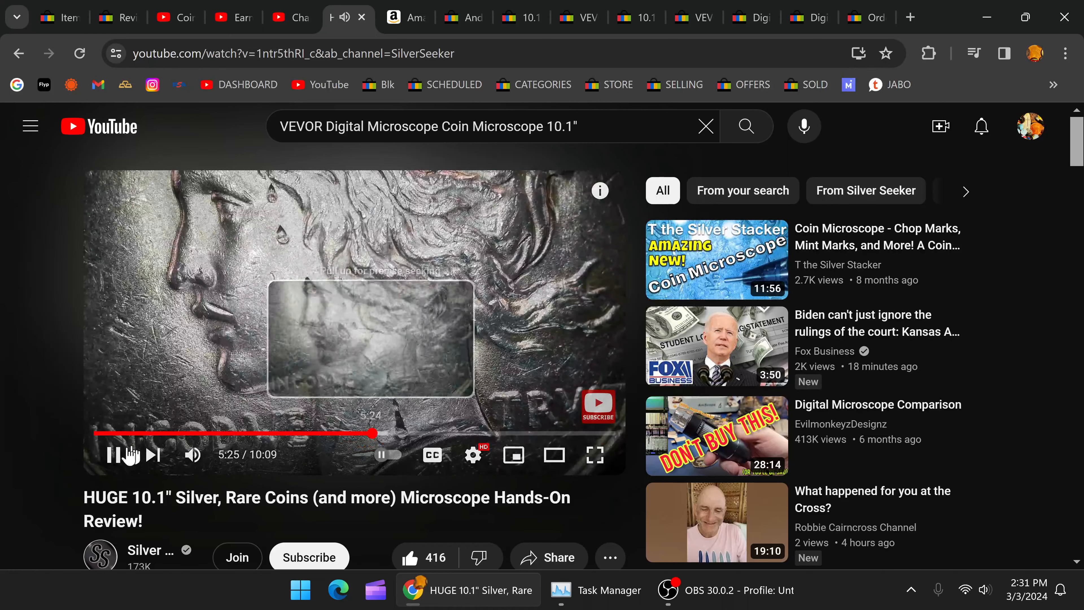
mouse_move(11, 382)
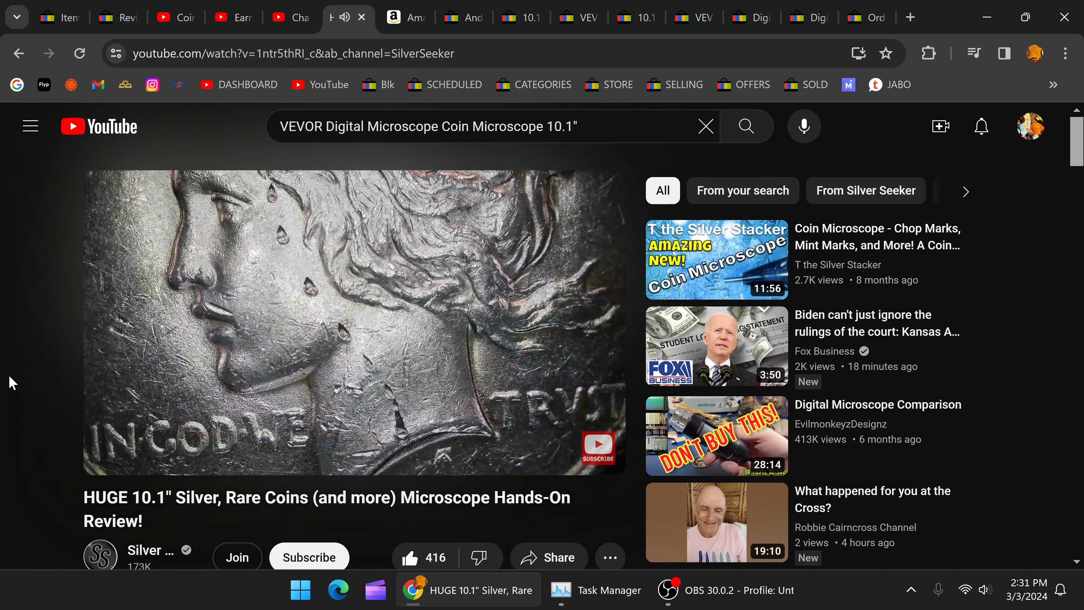
mouse_move(132, 384)
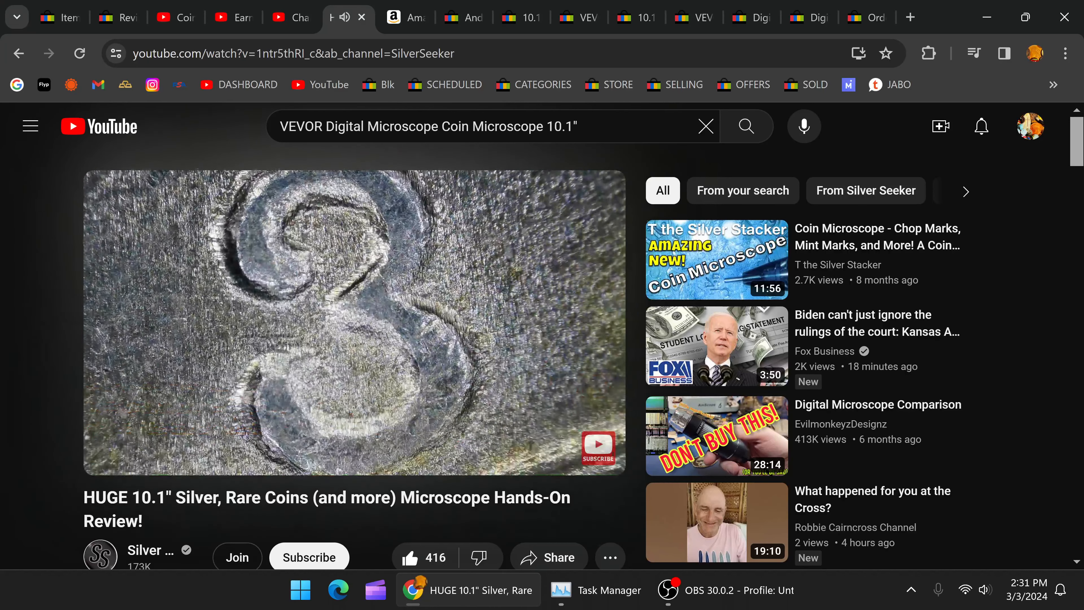
click(354, 323)
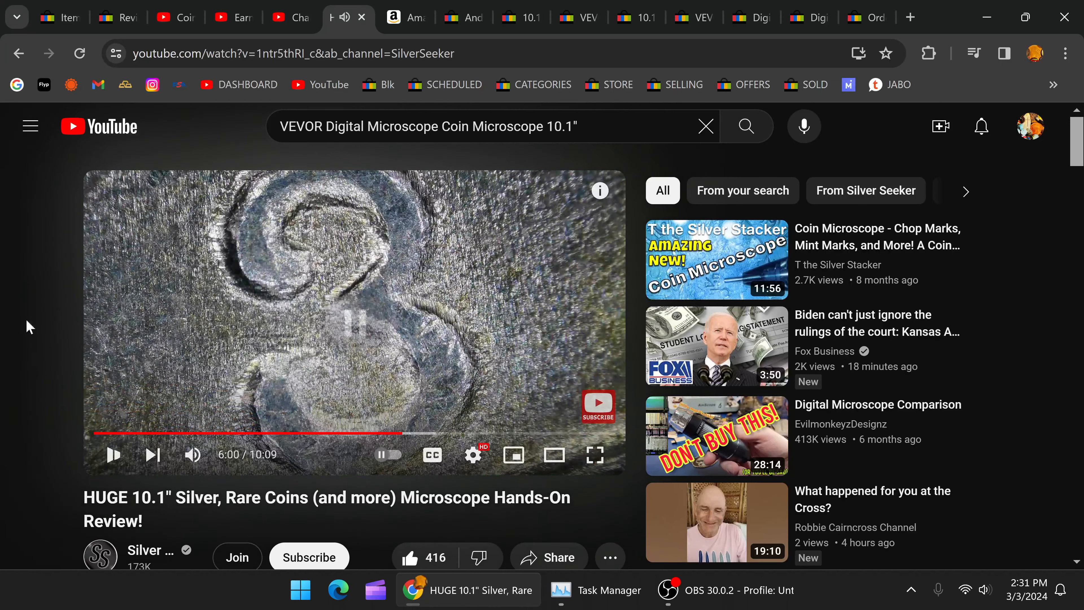
Copy the 'Andonstar Microscope' name from the video description
scroll(down, 3)
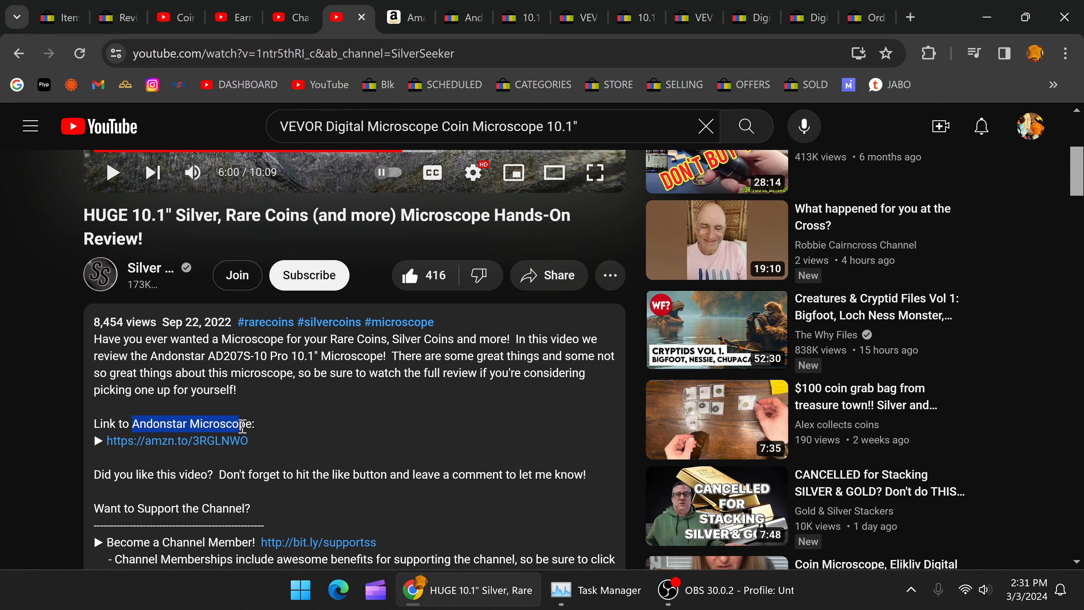
right_click(191, 423)
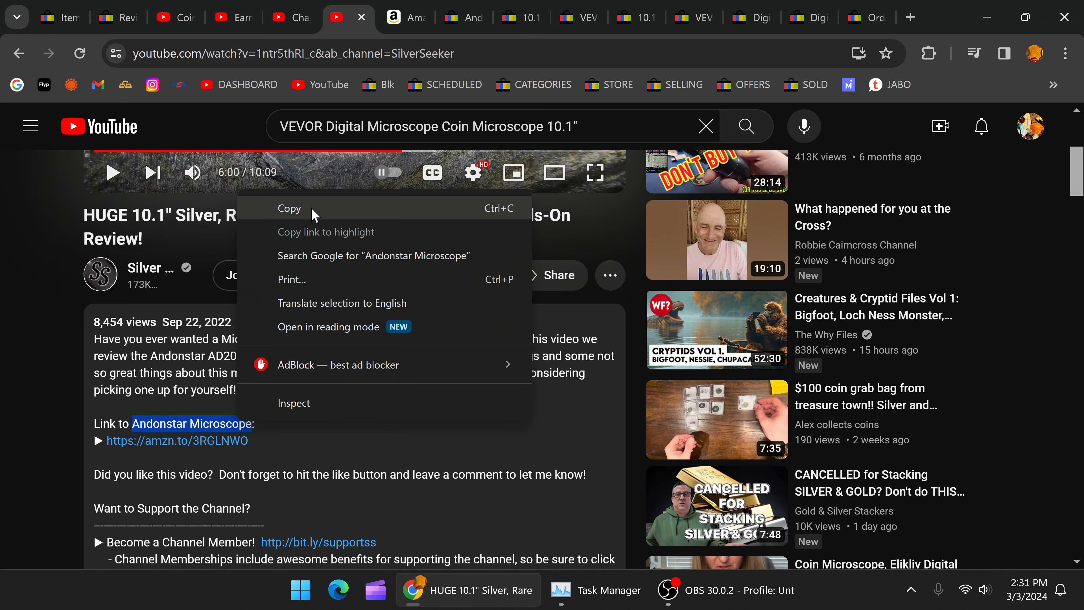
click(622, 18)
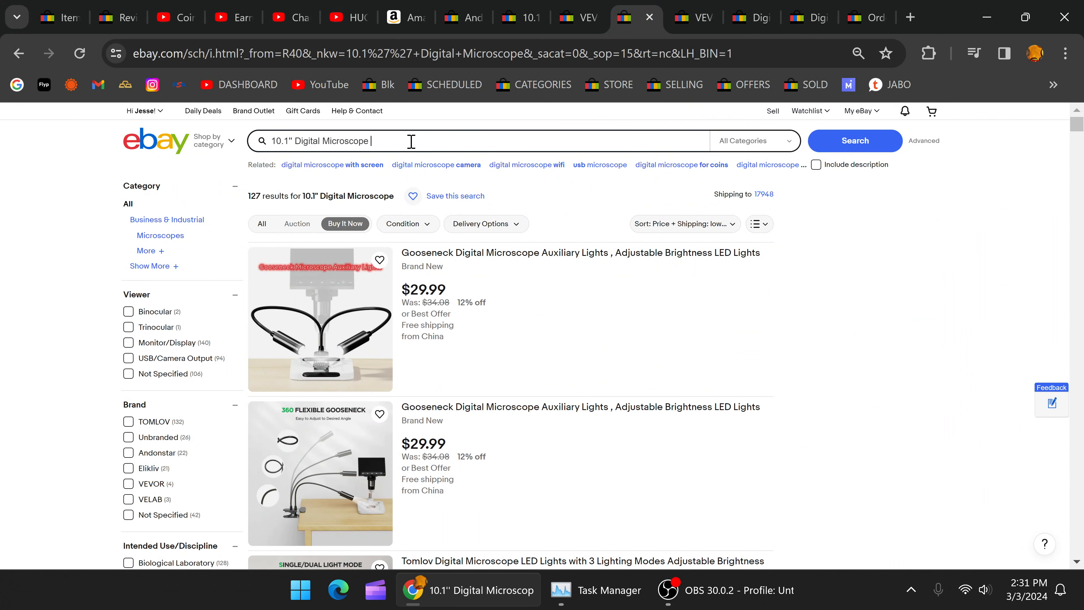
Add the Andonstar name to the eBay microscope search, run it, and return to the review description
click(859, 111)
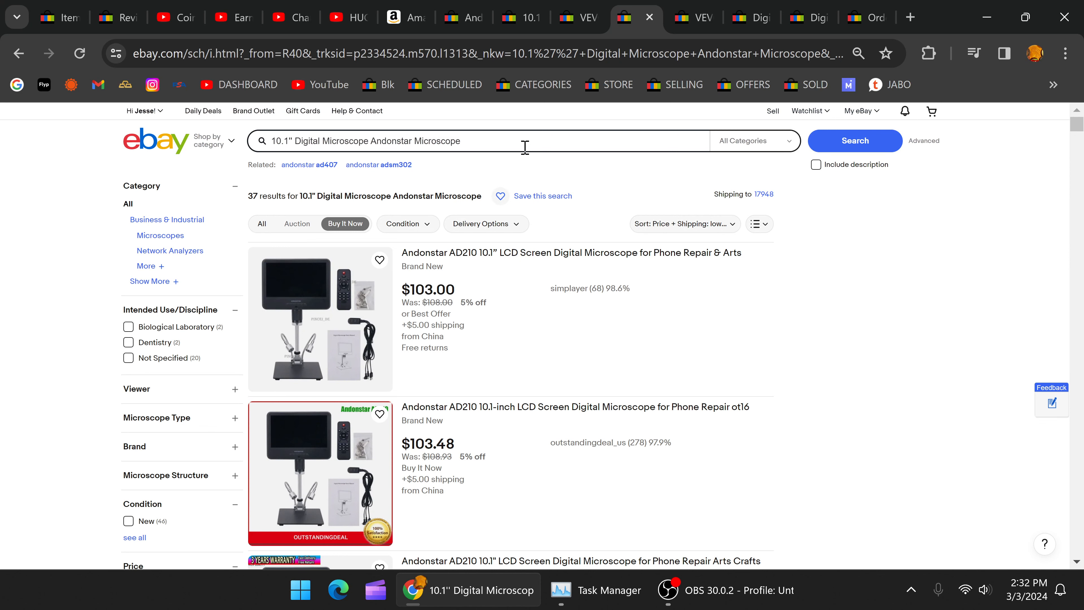
text(2000)
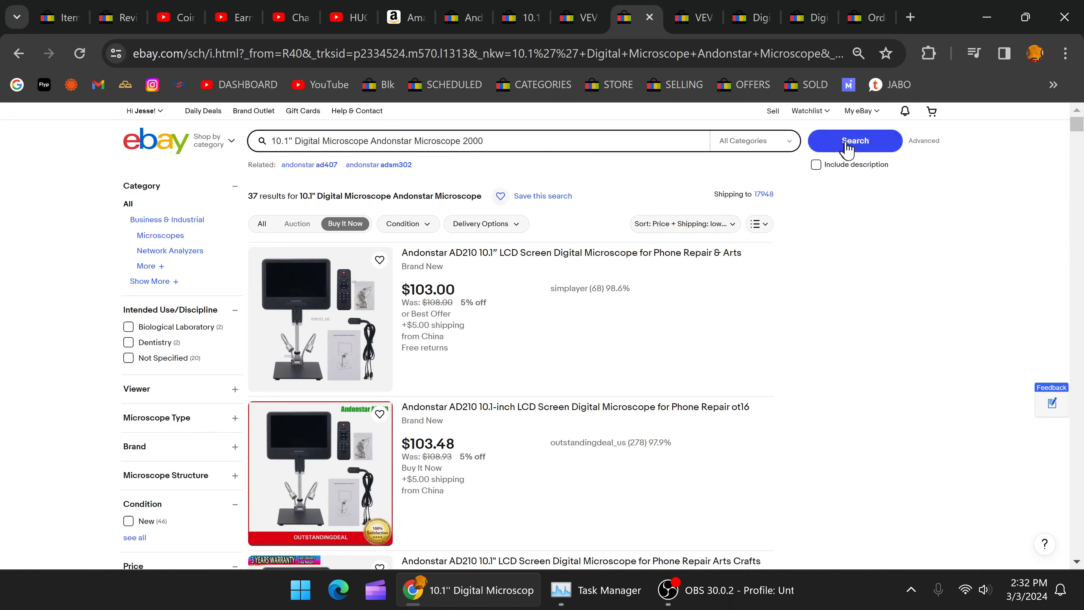
click(348, 17)
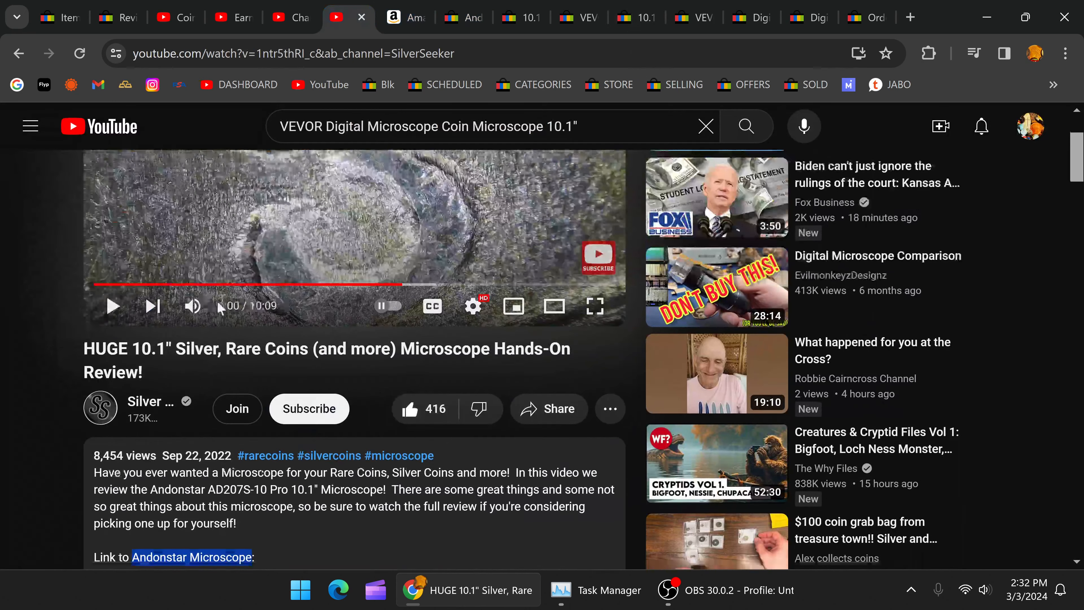
scroll(down, 3)
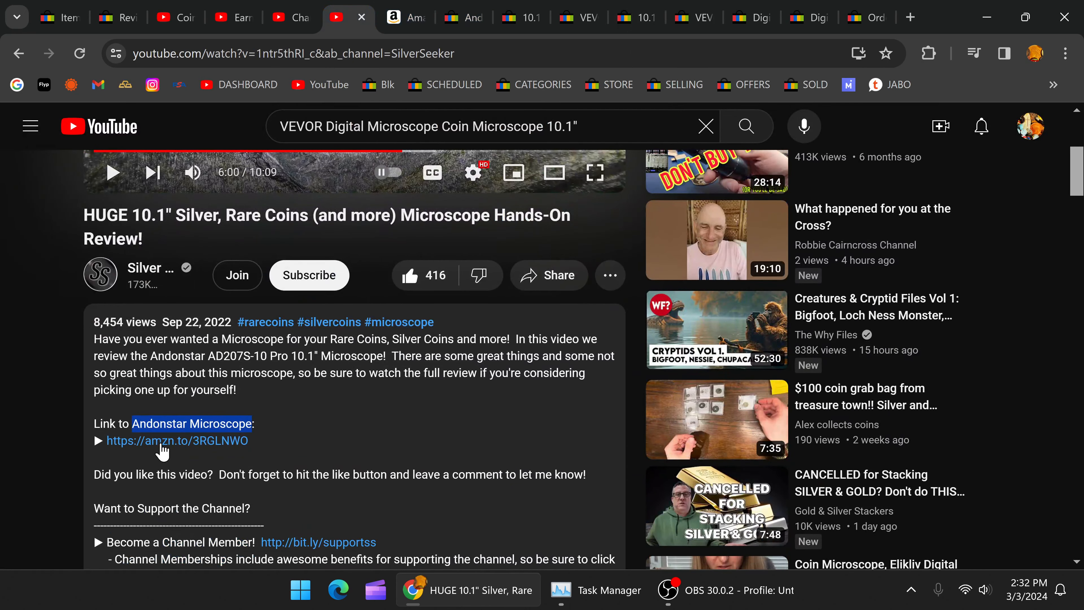
Follow the description's Amazon link to the Andonstar AD207S Pro listing and scroll its page
click(176, 440)
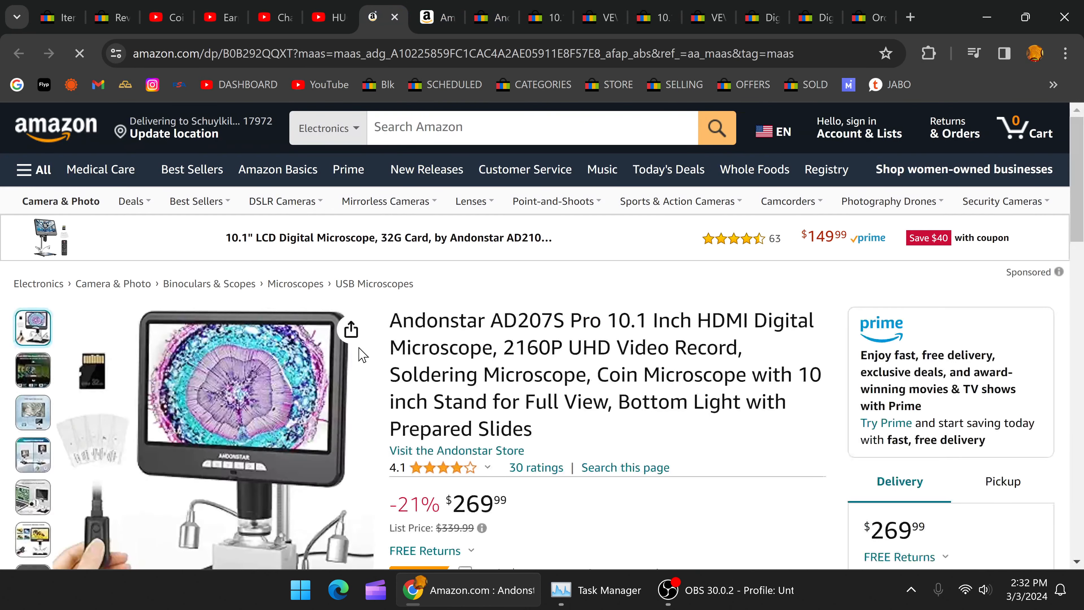
scroll(down, 3)
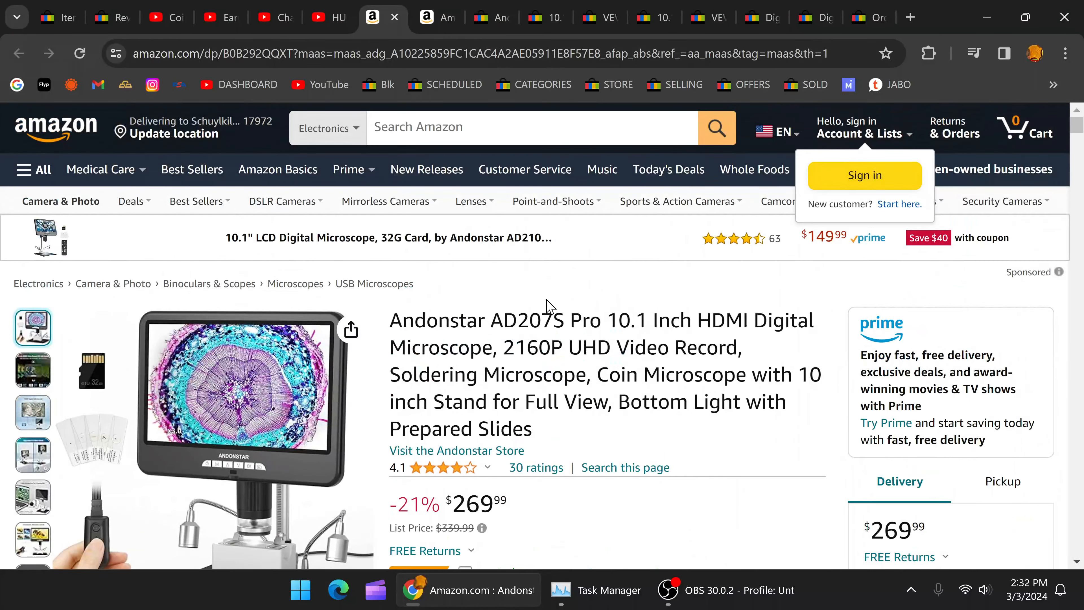
scroll(down, 3)
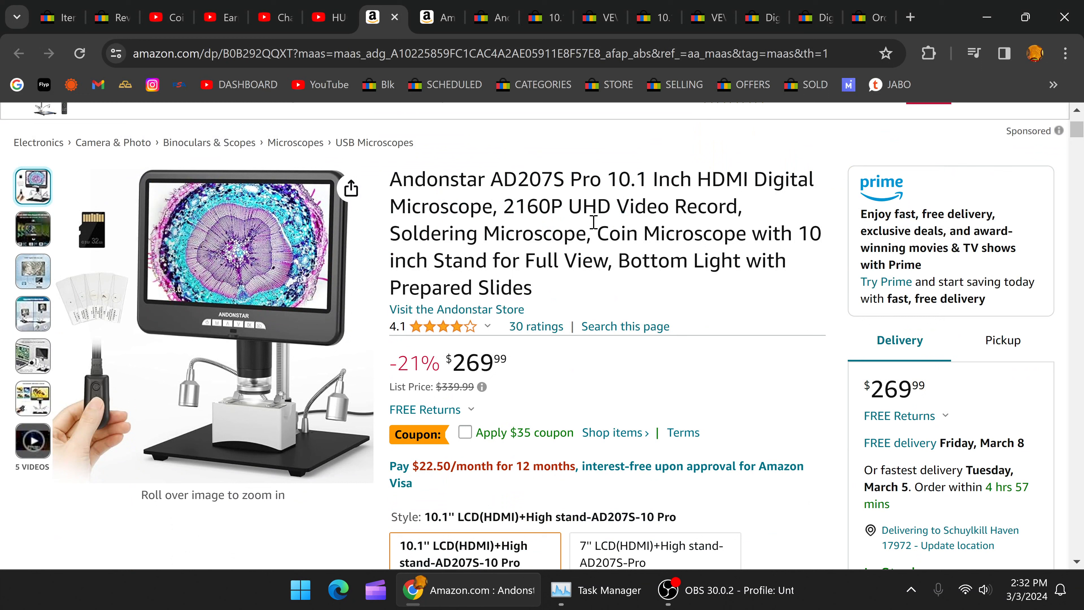
mouse_move(508, 205)
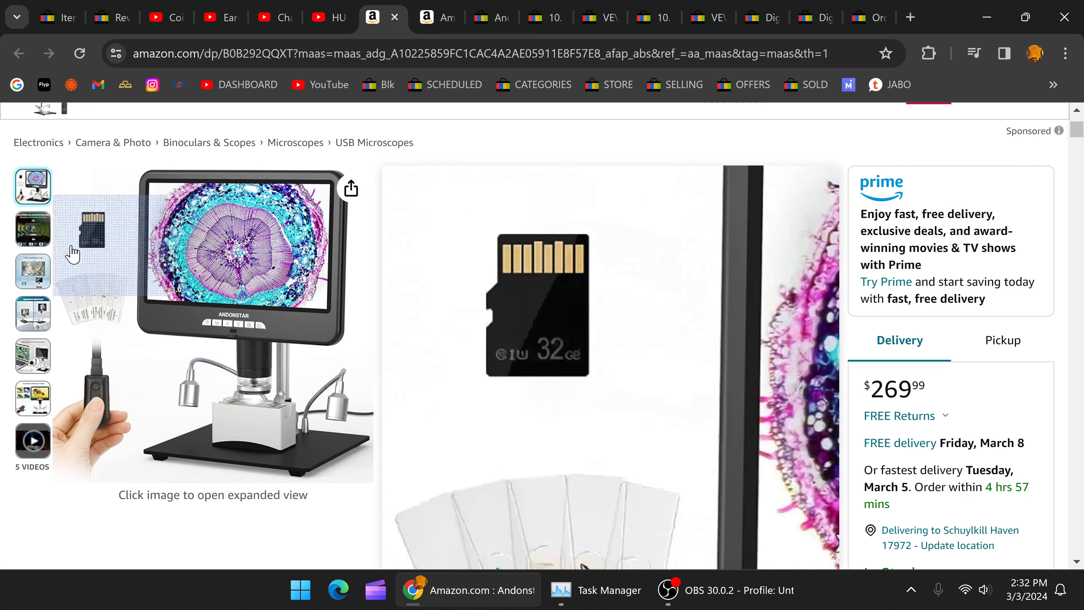
Watch the PCB-checking product video, skipping ahead, then close the viewer
click(31, 443)
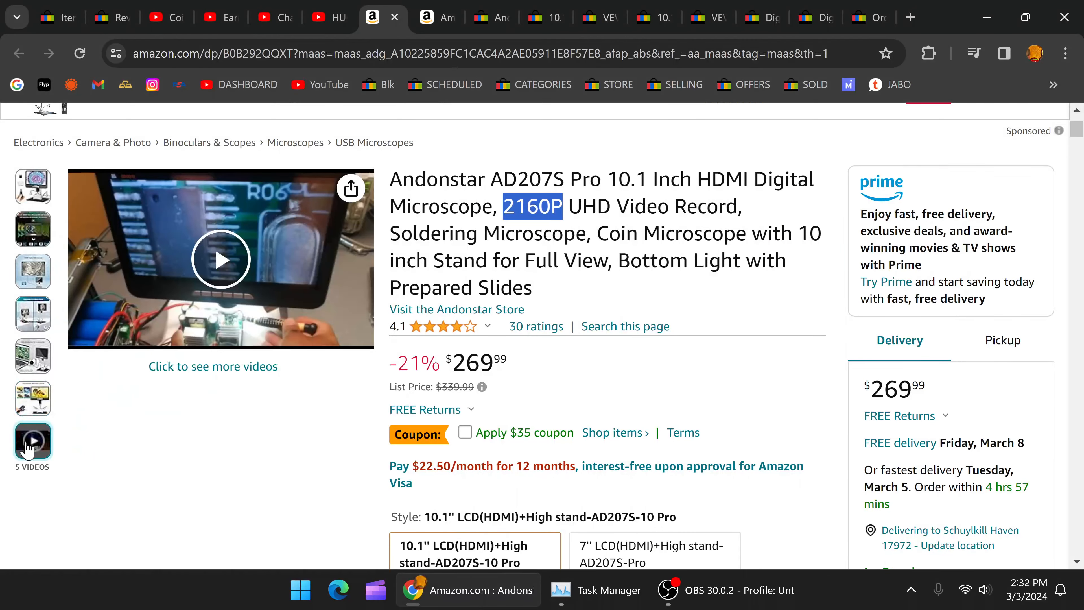
click(32, 440)
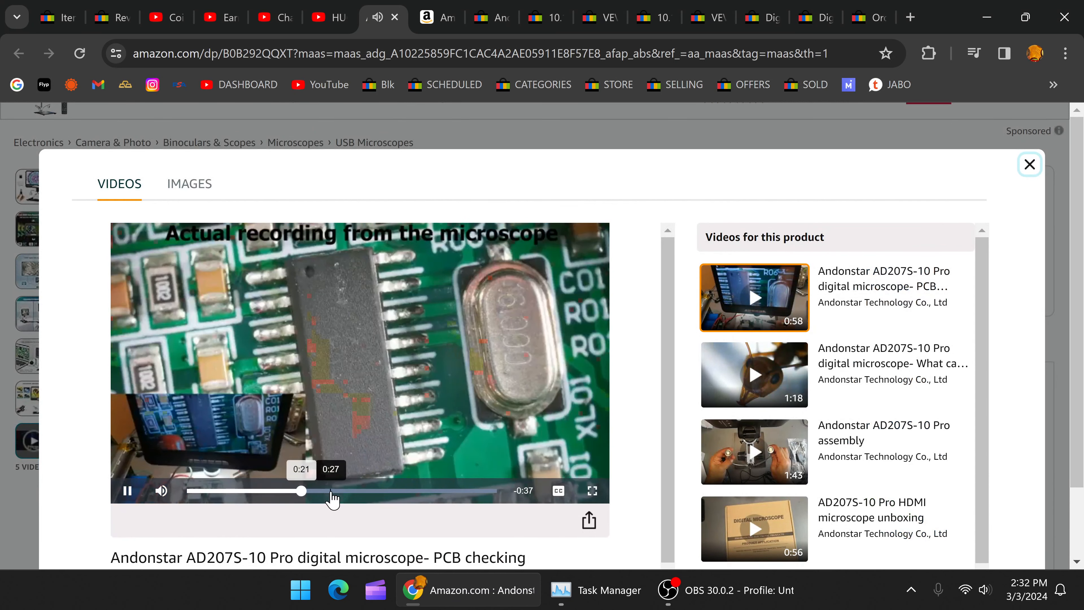
drag(301, 491, 428, 490)
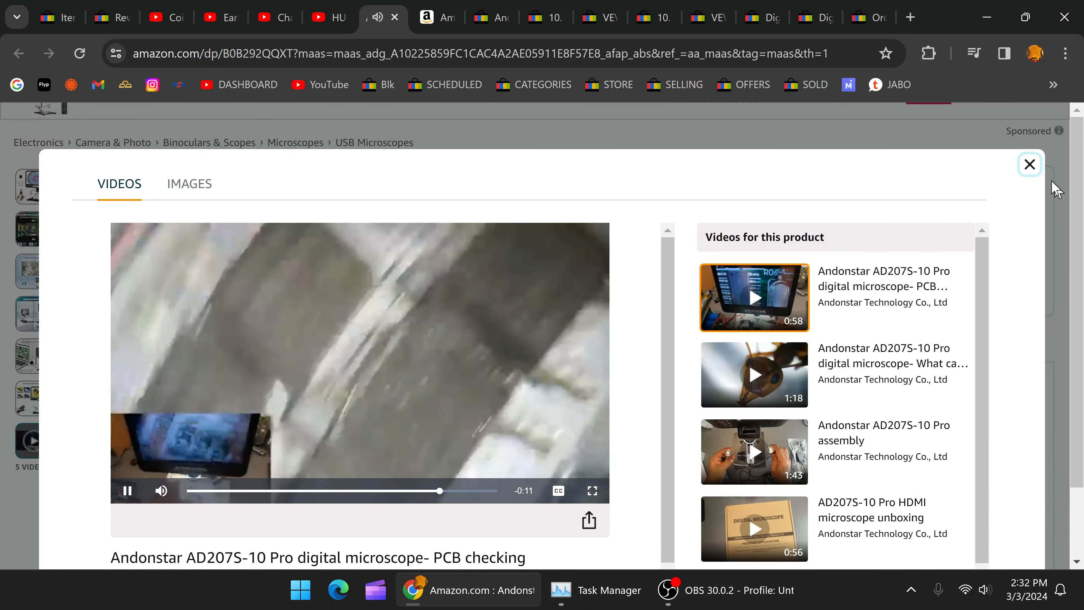
click(1029, 164)
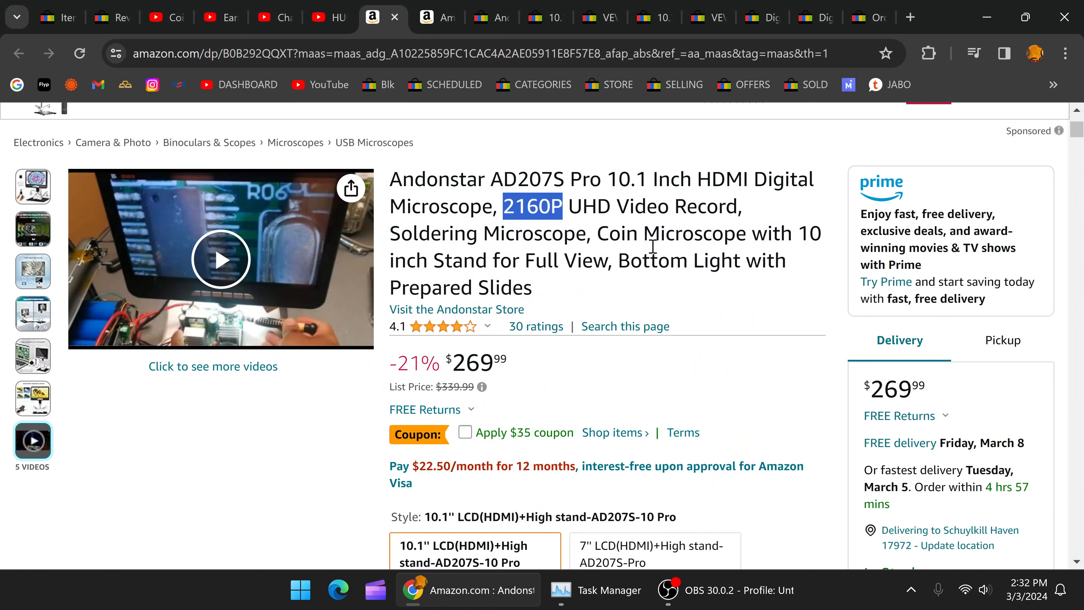
double_click(627, 234)
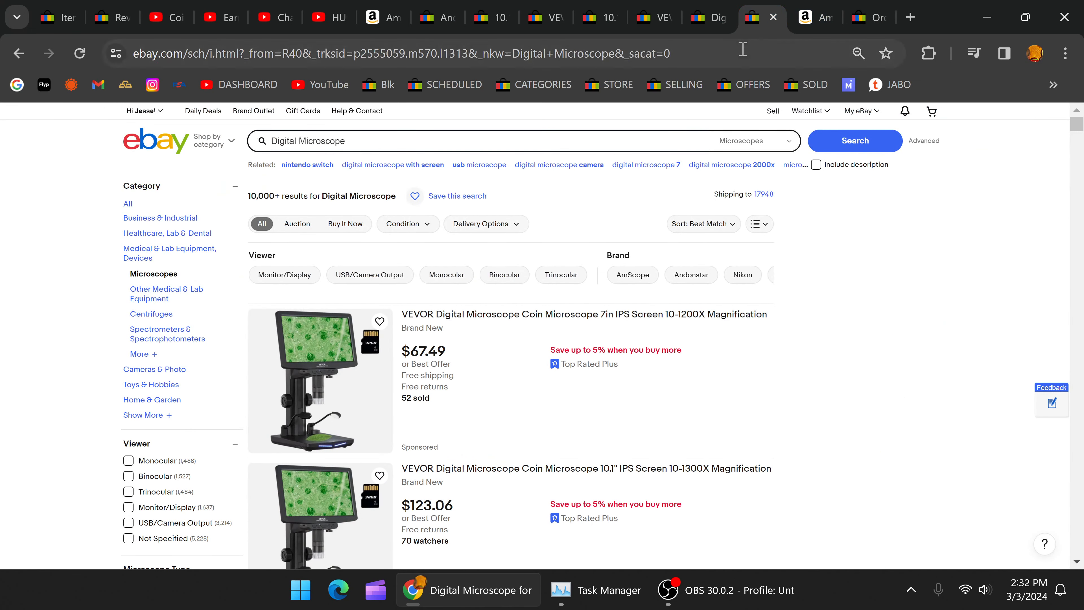
mouse_move(705, 41)
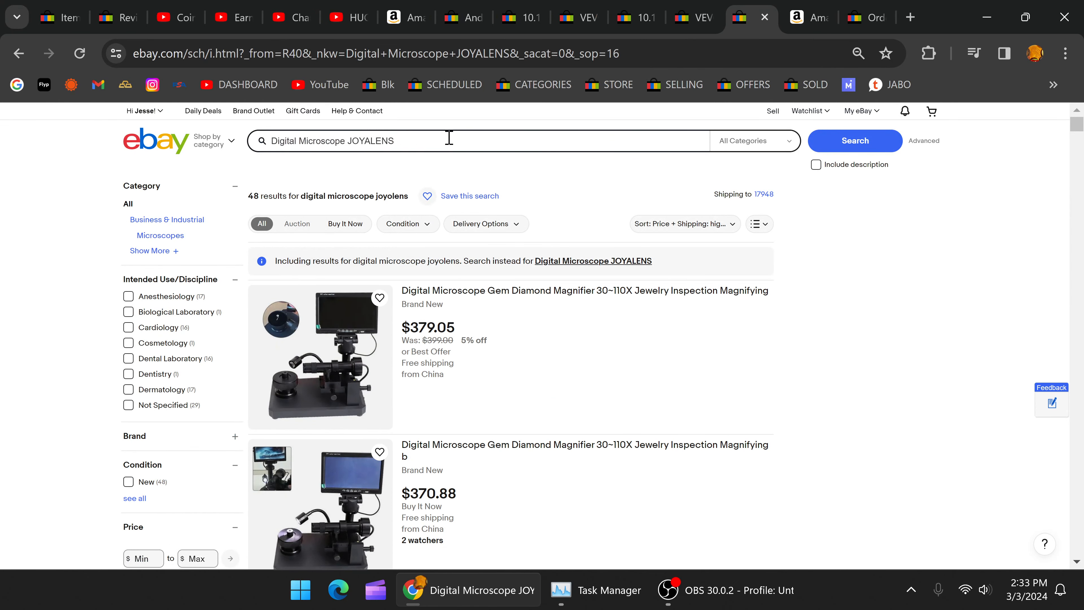
Search 'Digital Microscope JOYALENS' and sort results by Price + Shipping: lowest first
double_click(366, 140)
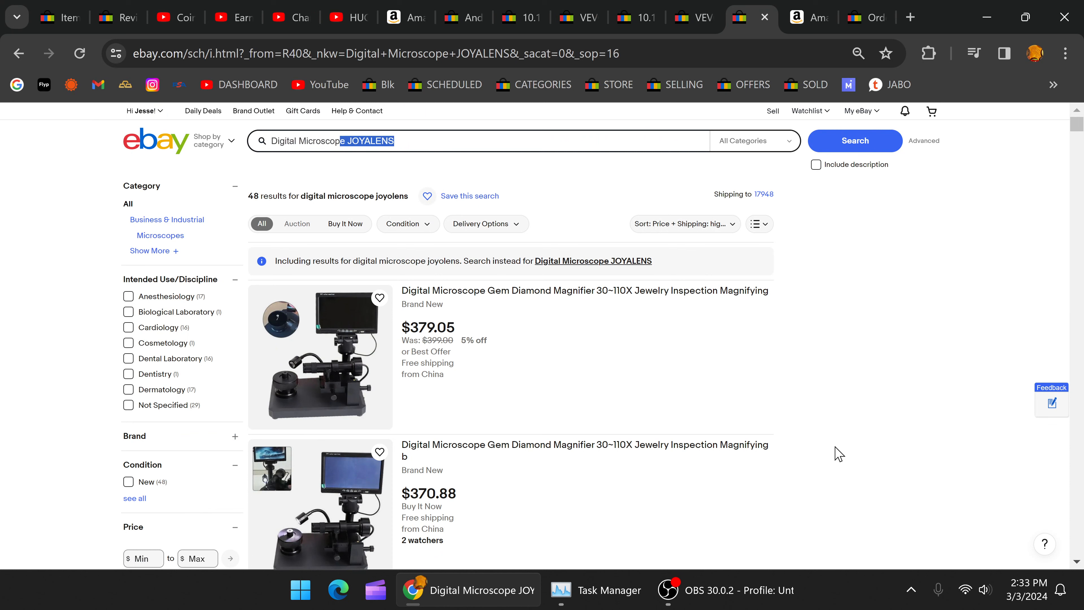
mouse_move(714, 259)
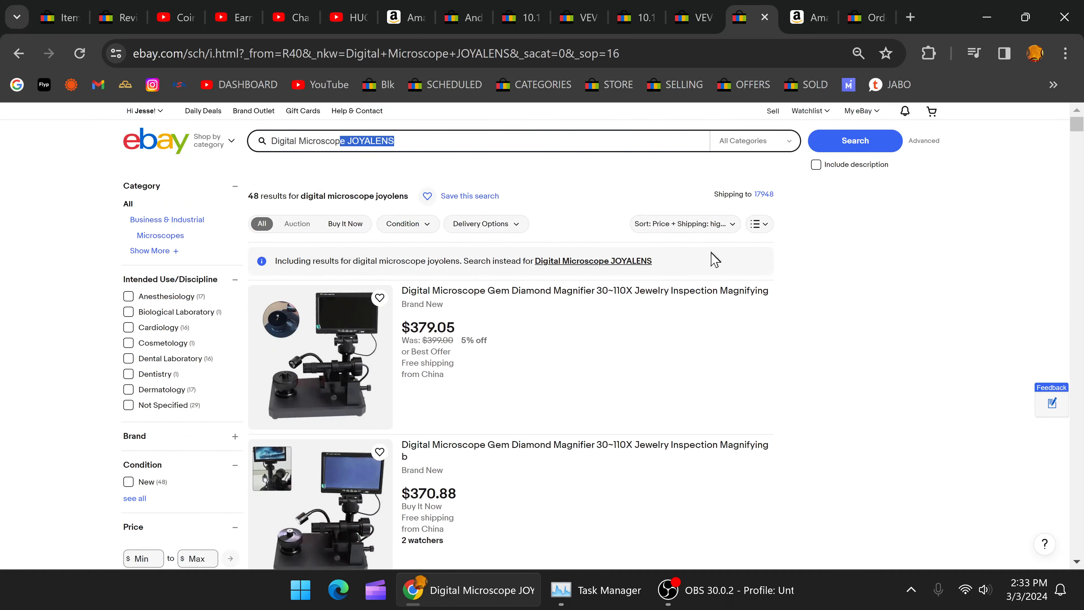
click(681, 223)
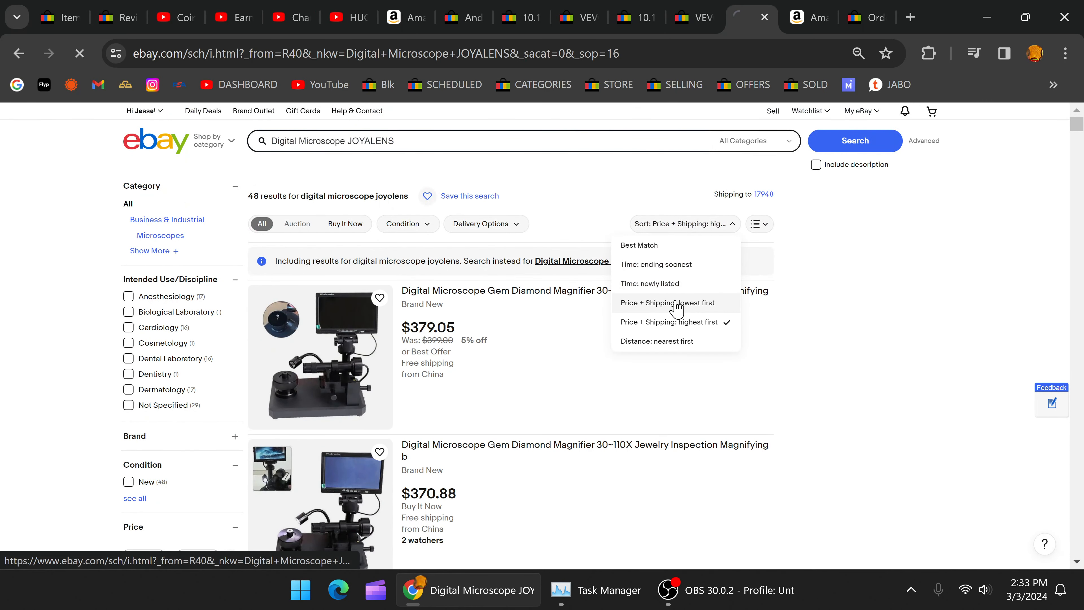
click(666, 302)
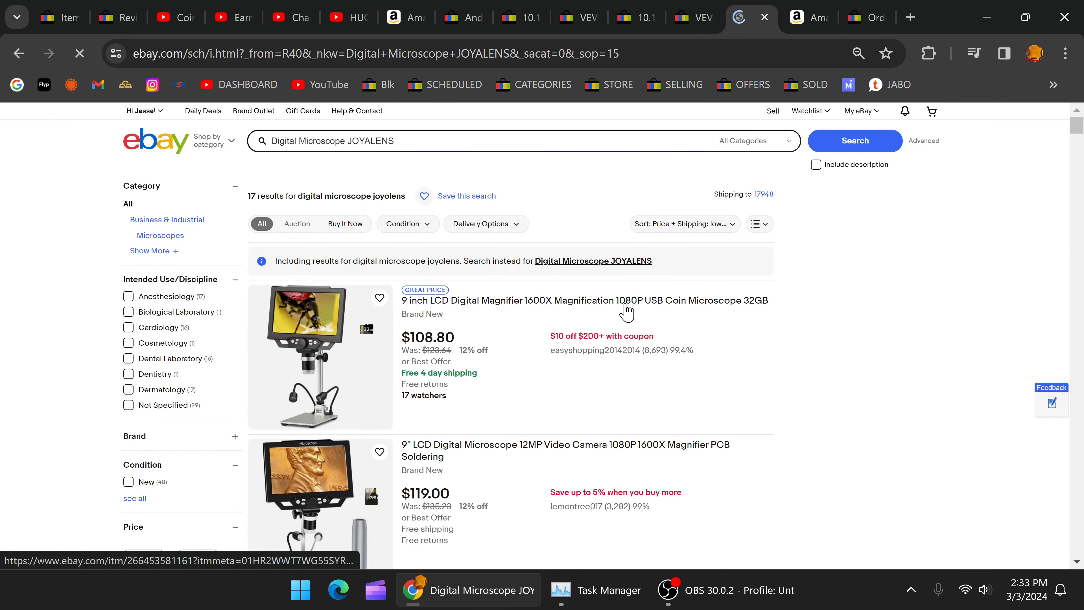
scroll(down, 3)
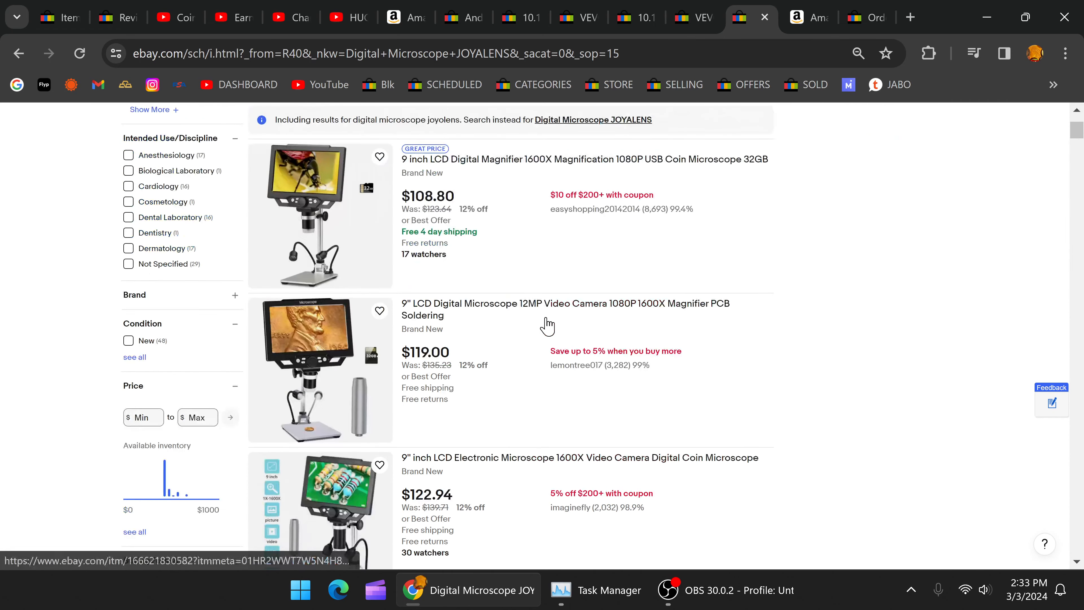
scroll(down, 3)
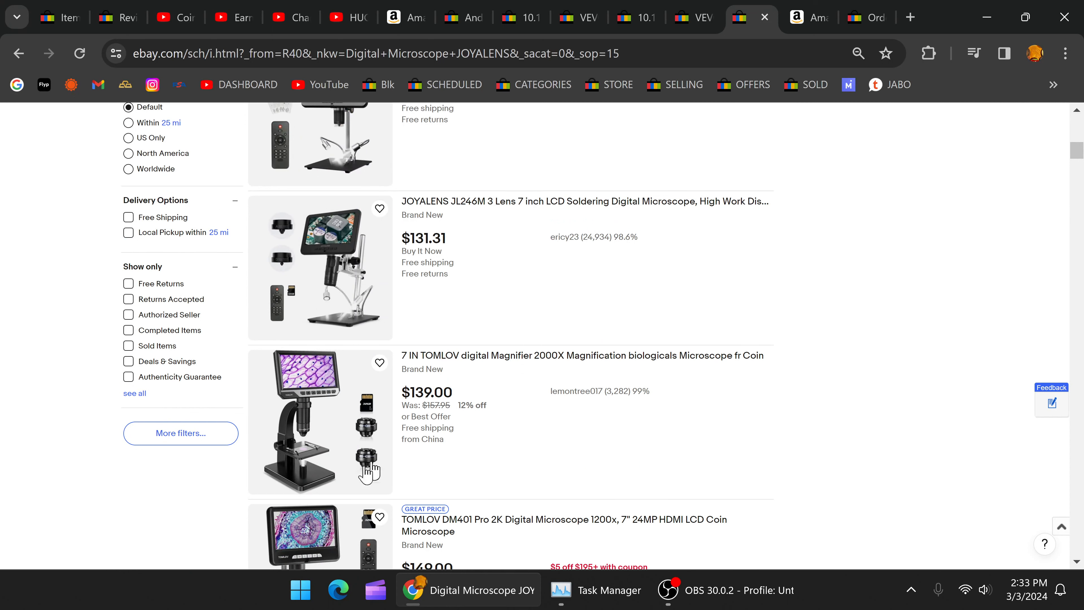
mouse_move(344, 380)
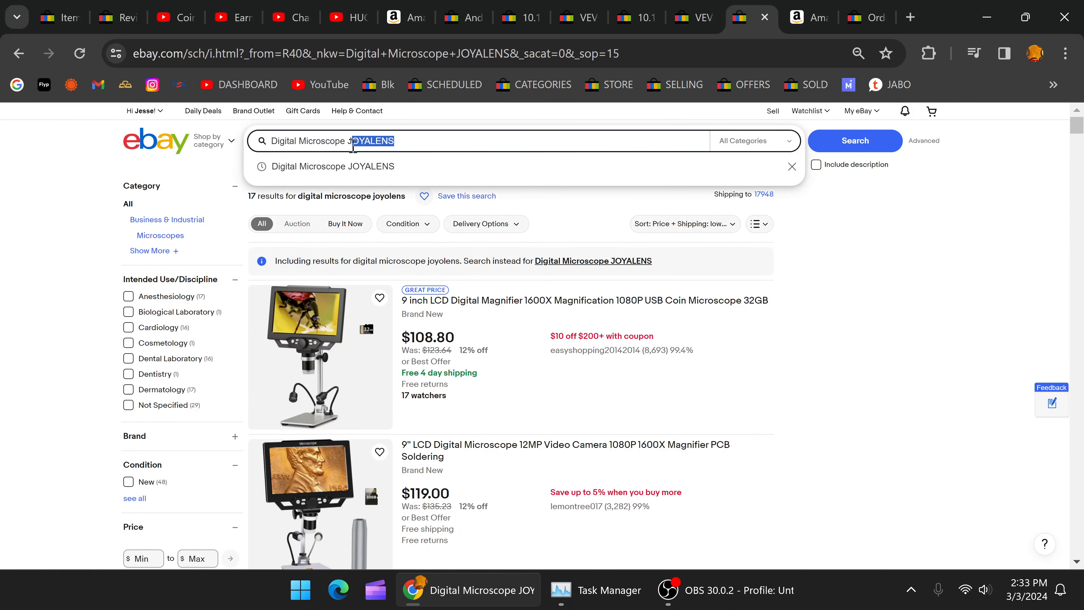
text(COIN)
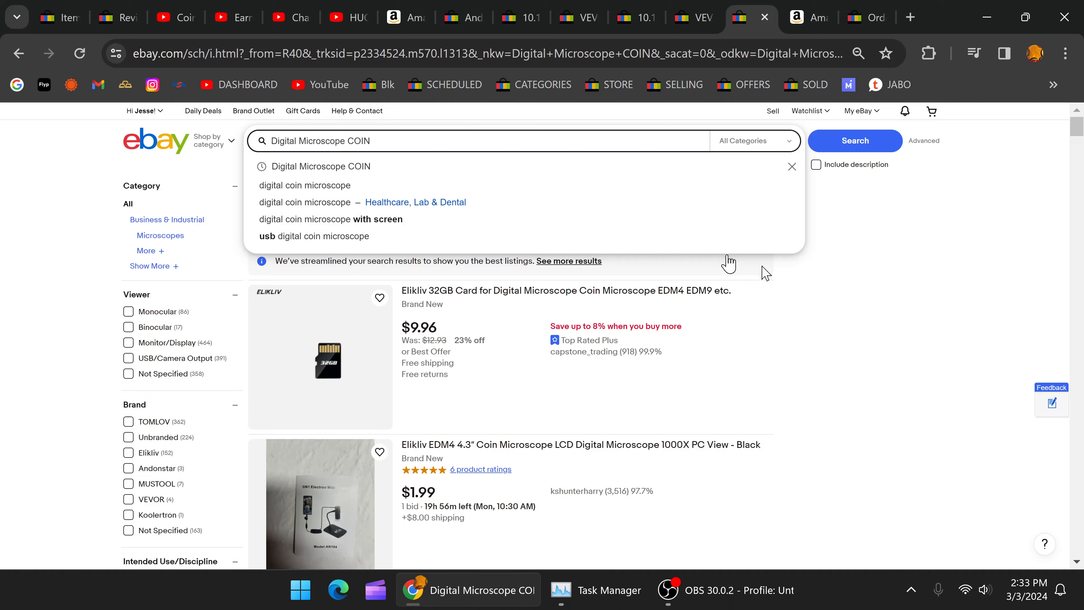
scroll(down, 3)
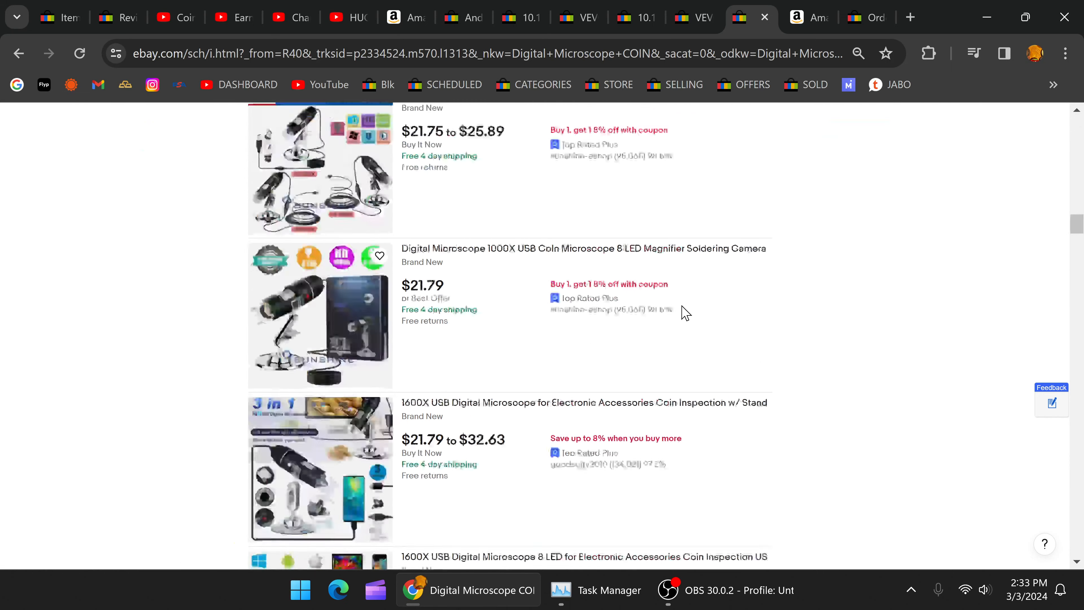
scroll(down, 3)
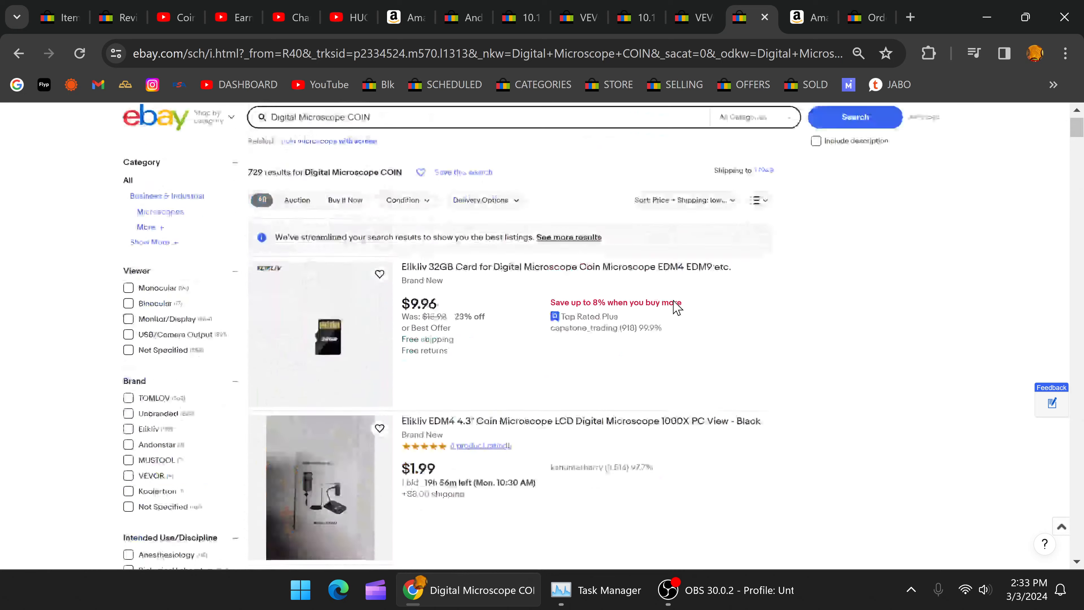
scroll(down, 3)
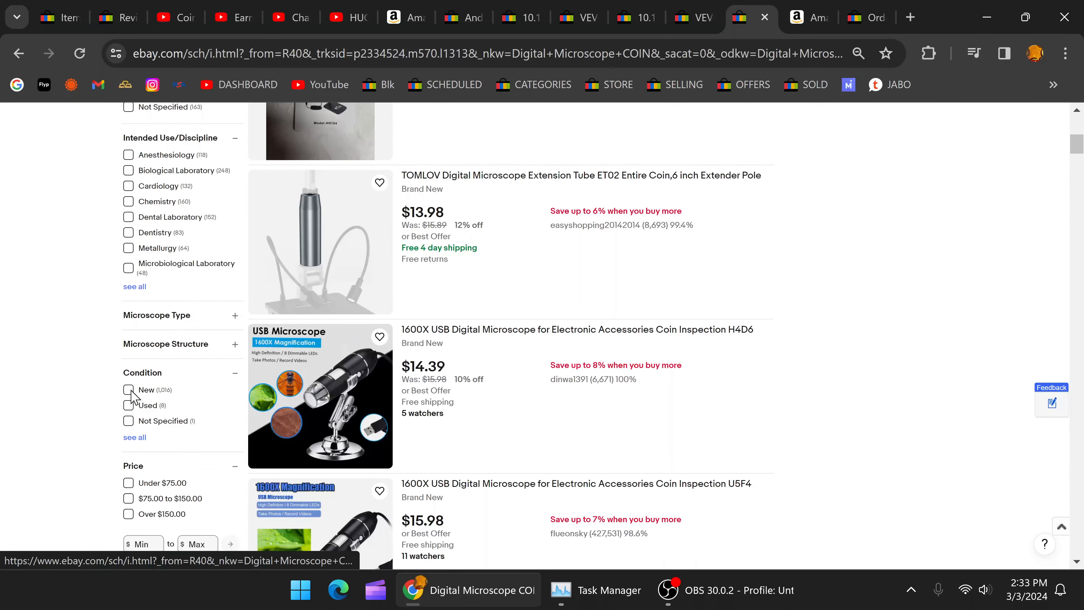
Filter the coin microscope results to New condition and scroll down through the listings
click(128, 389)
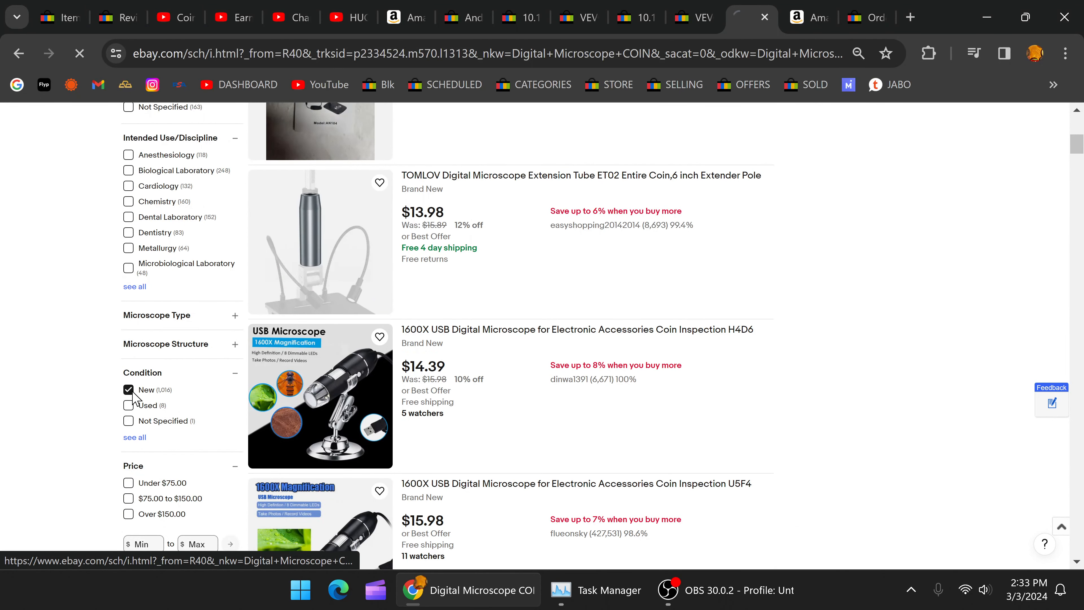
click(682, 223)
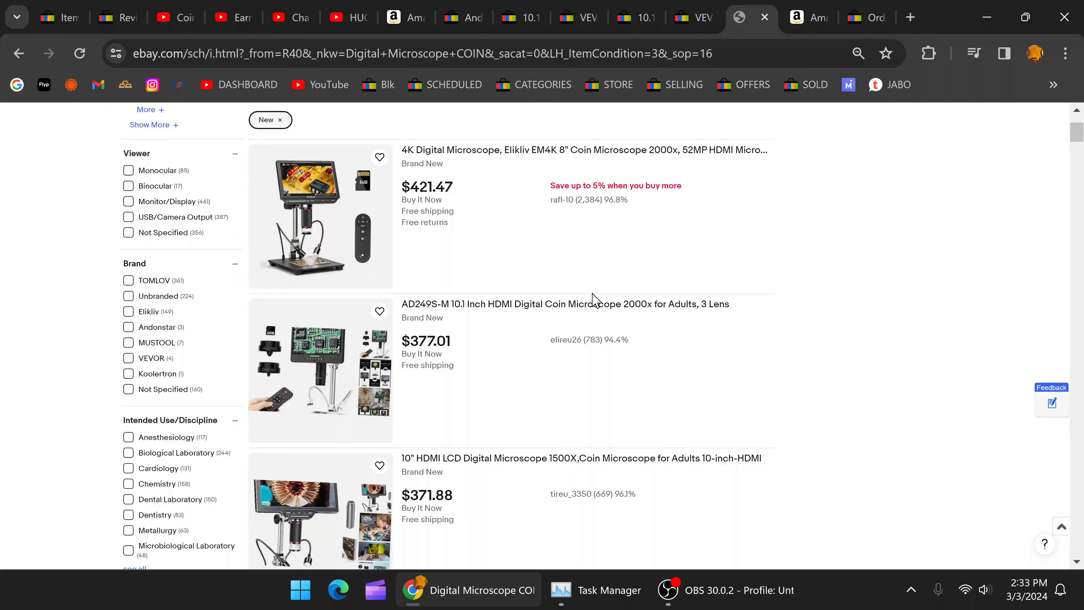
scroll(down, 3)
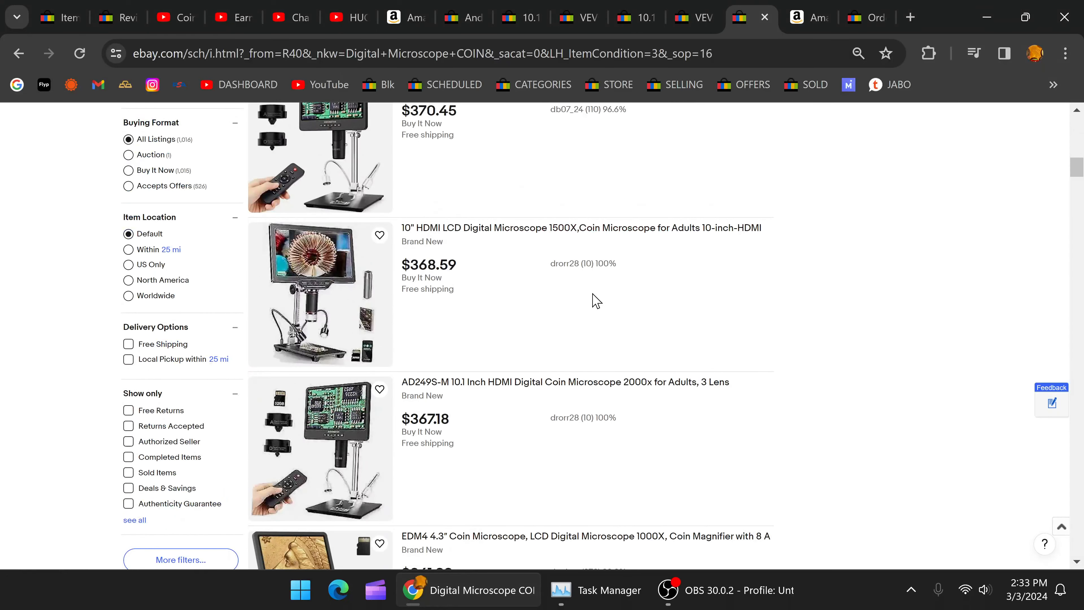
mouse_move(577, 301)
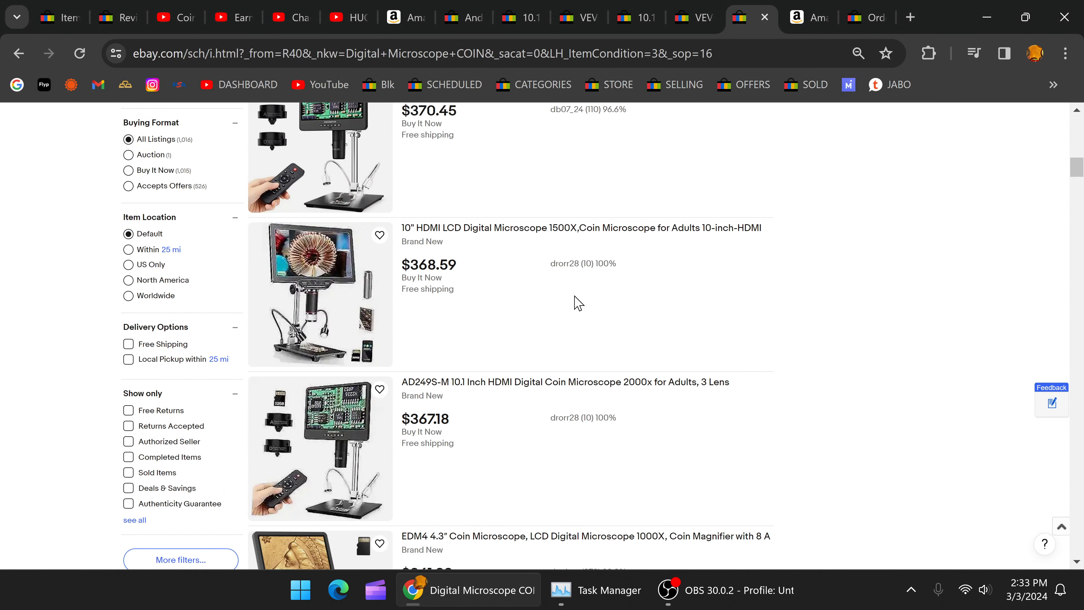
scroll(down, 3)
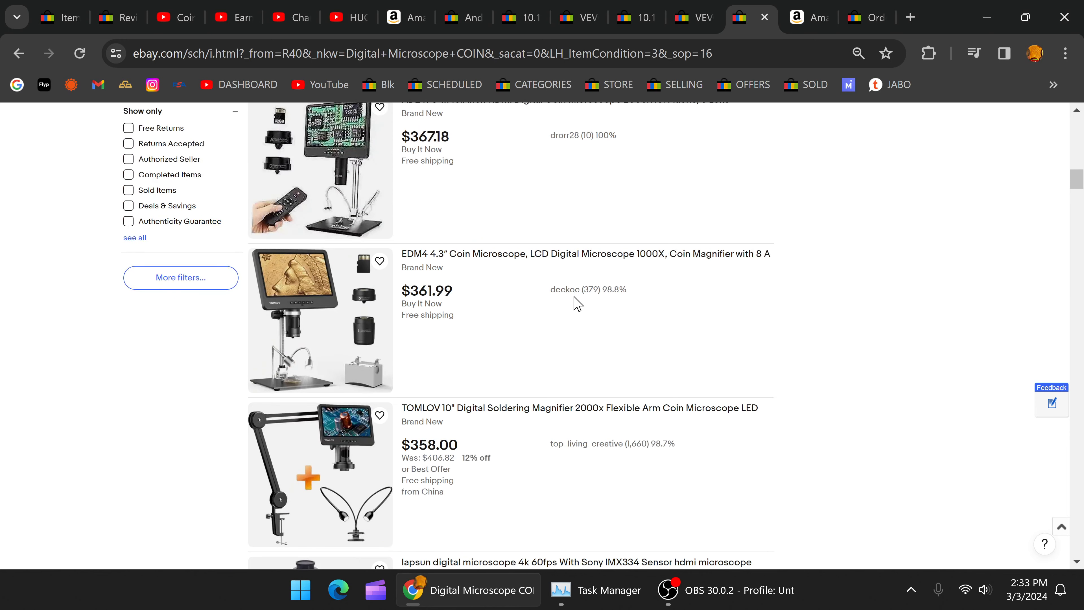
scroll(down, 3)
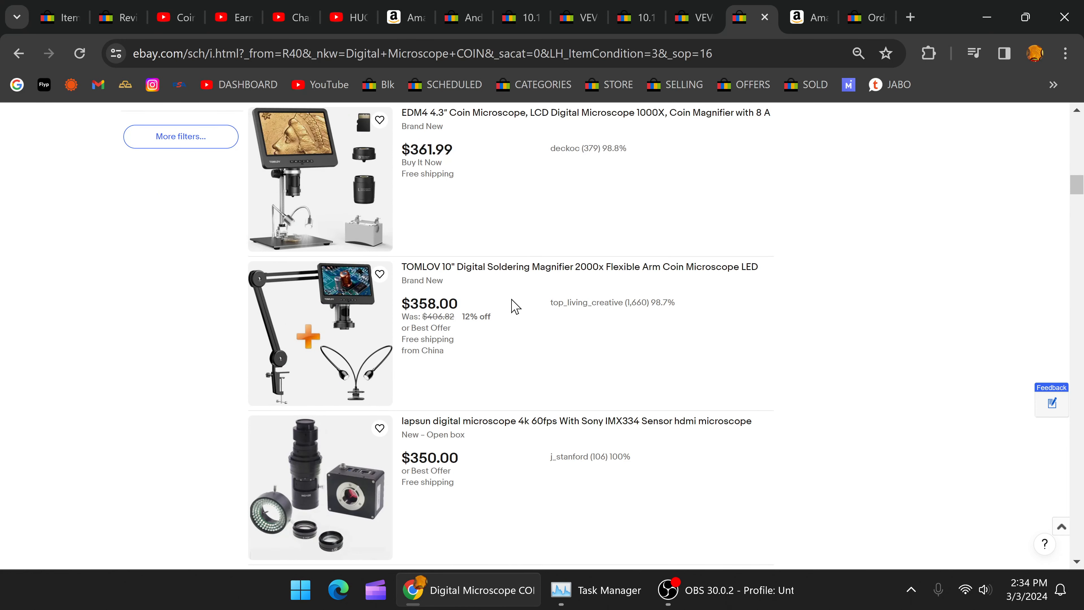
scroll(down, 3)
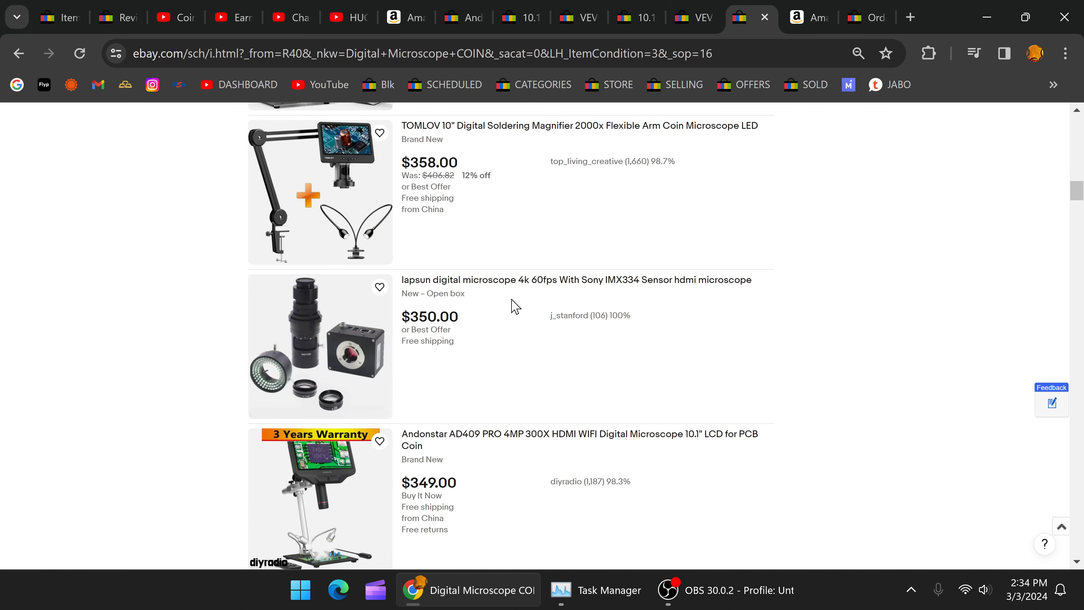
scroll(down, 3)
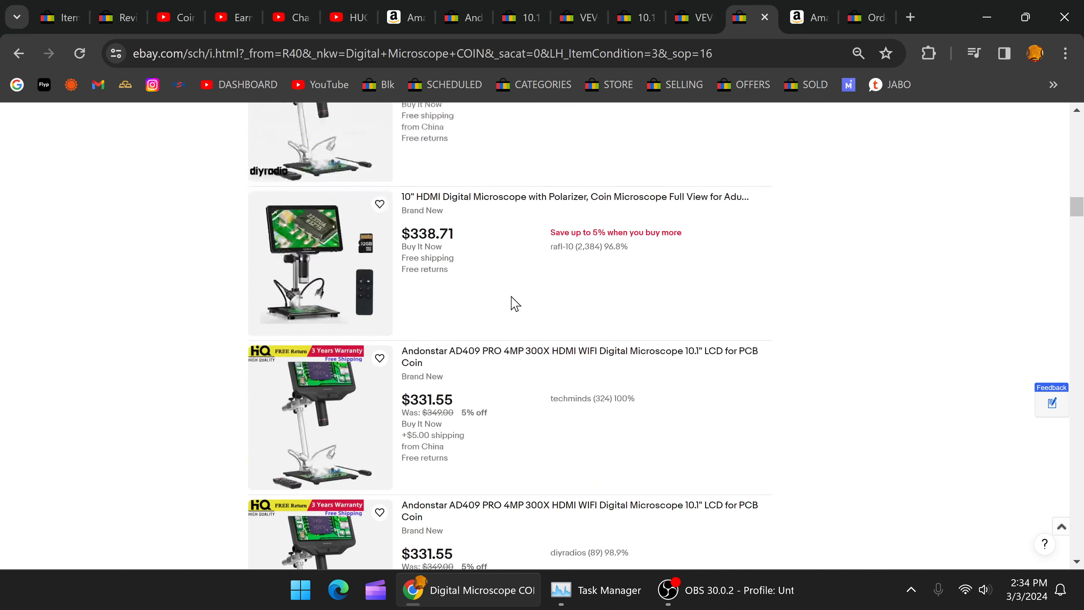
scroll(down, 3)
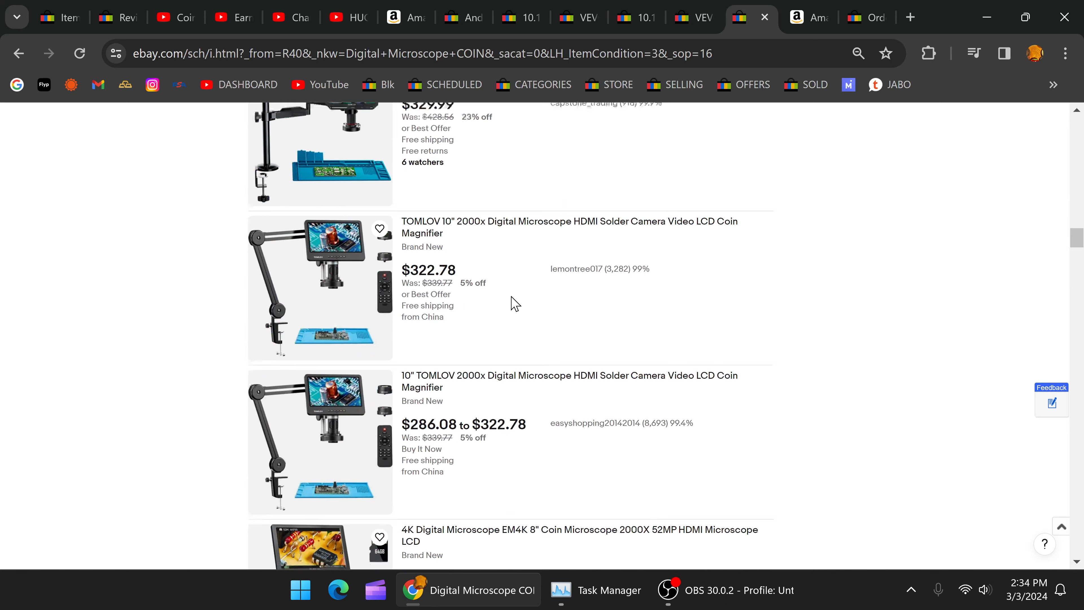
scroll(down, 3)
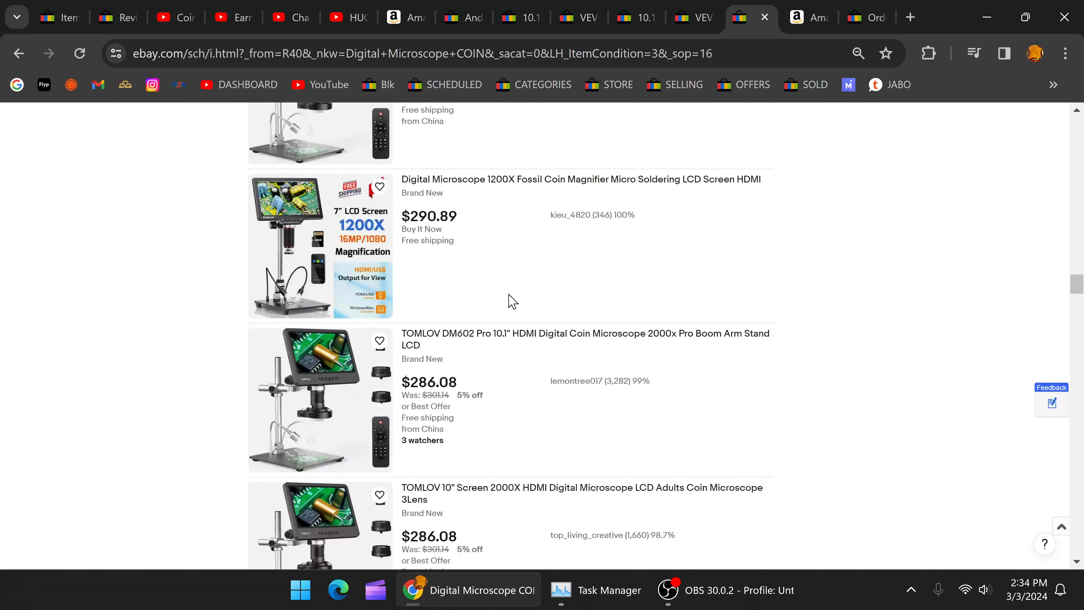
scroll(down, 3)
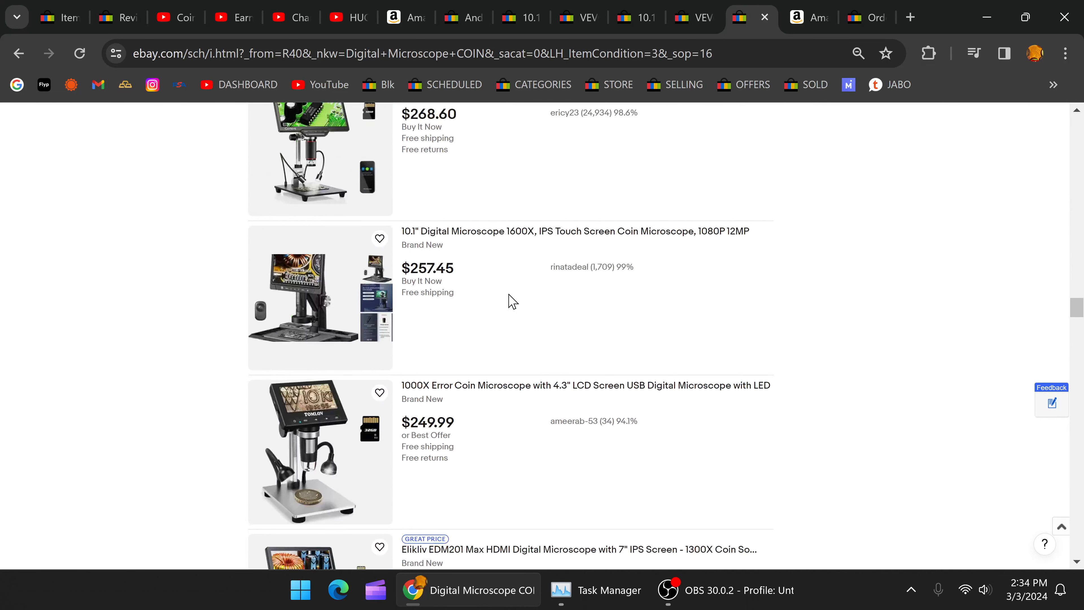
scroll(down, 3)
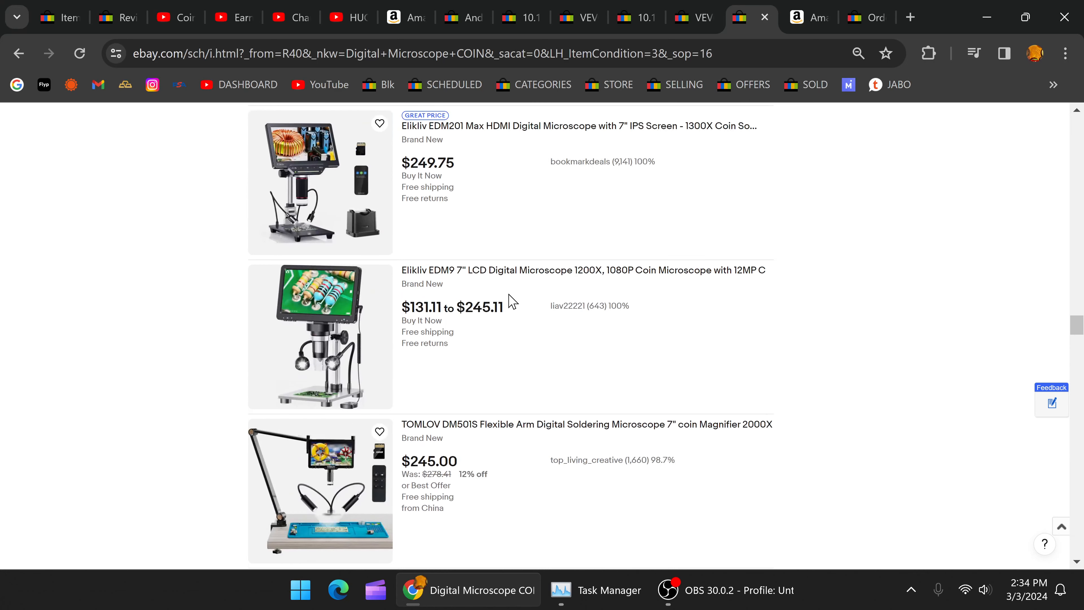
scroll(down, 3)
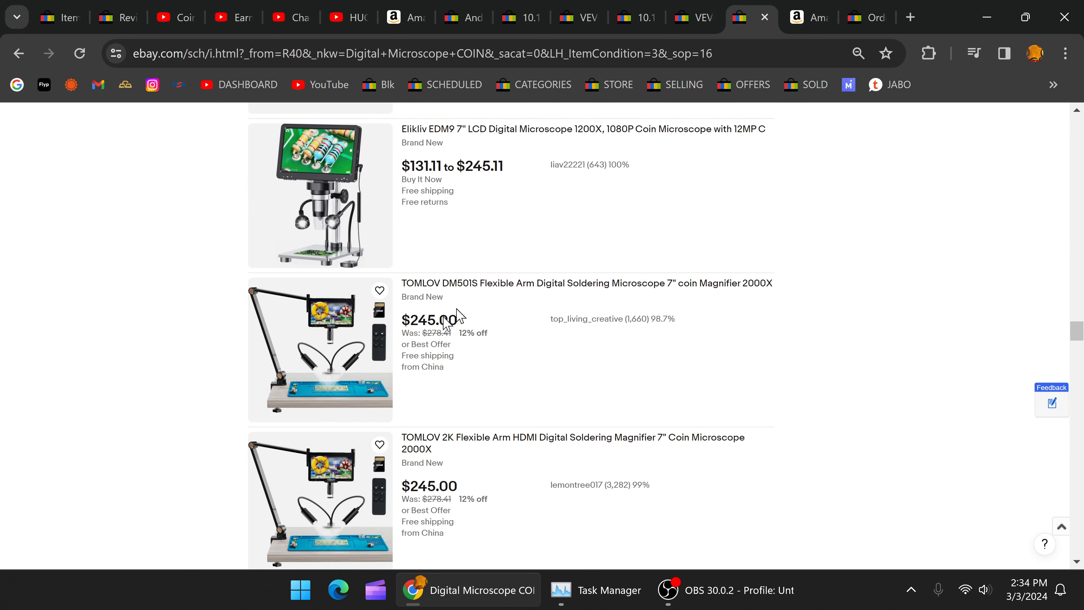
mouse_move(636, 380)
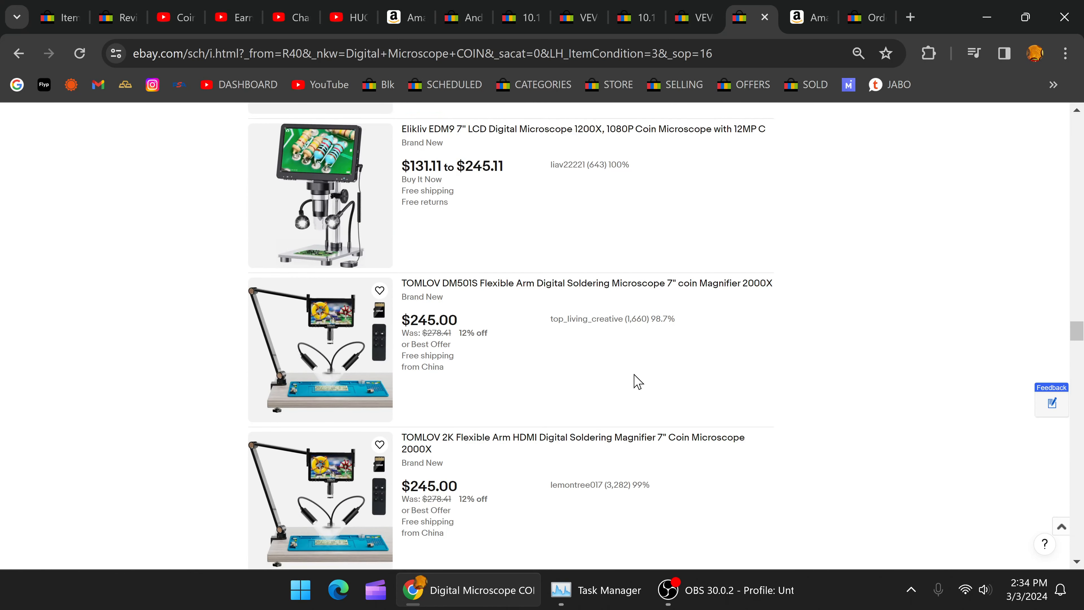
mouse_move(462, 493)
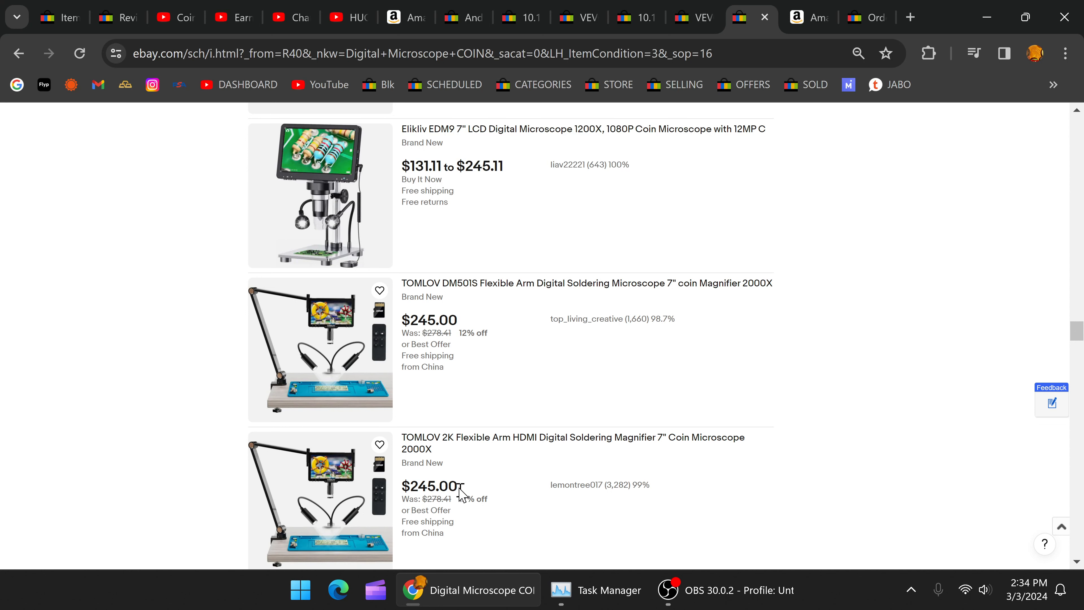
mouse_move(526, 513)
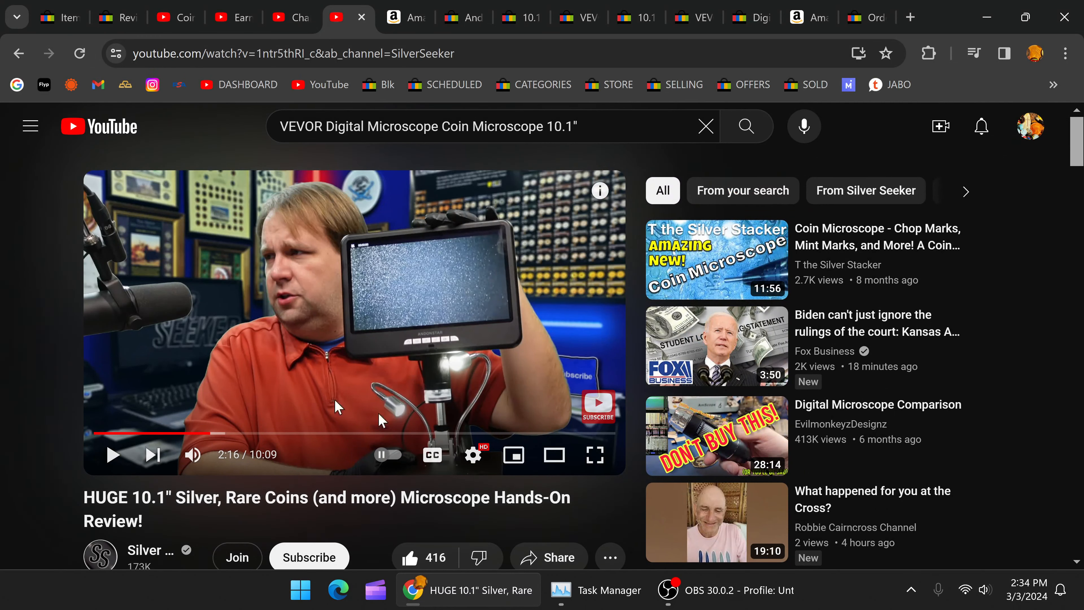
mouse_move(807, 16)
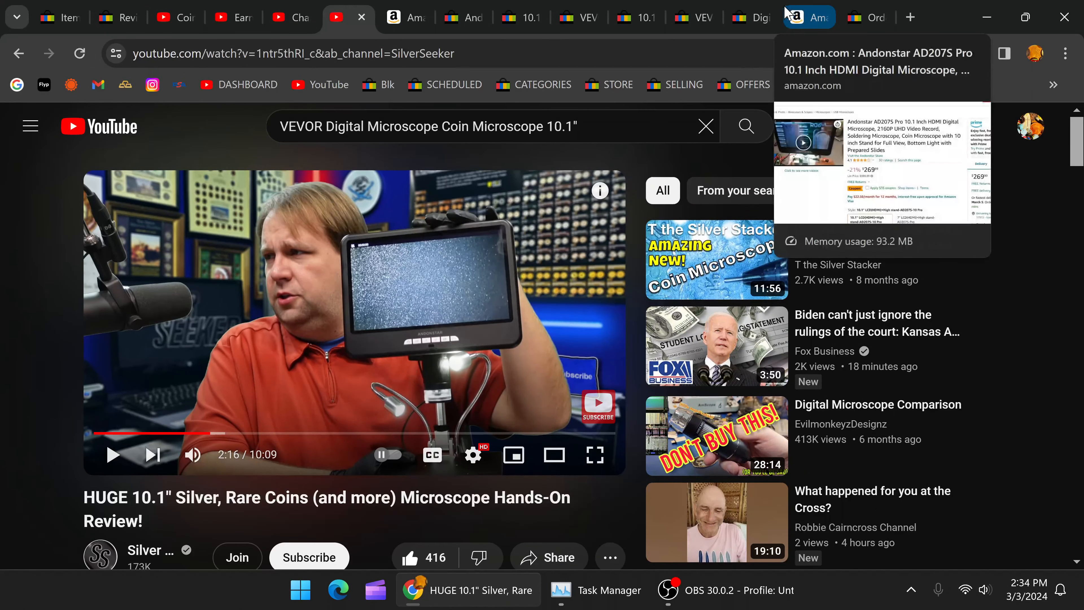
Switch from YouTube to the eBay Andonstar 10.1" search and scroll its 37 results
click(857, 17)
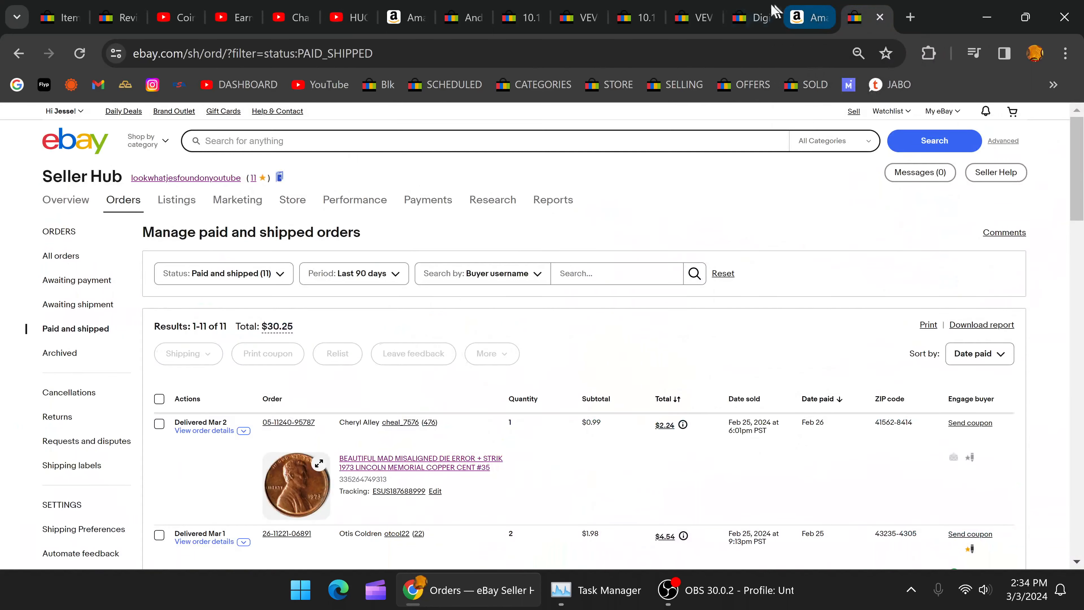
click(808, 17)
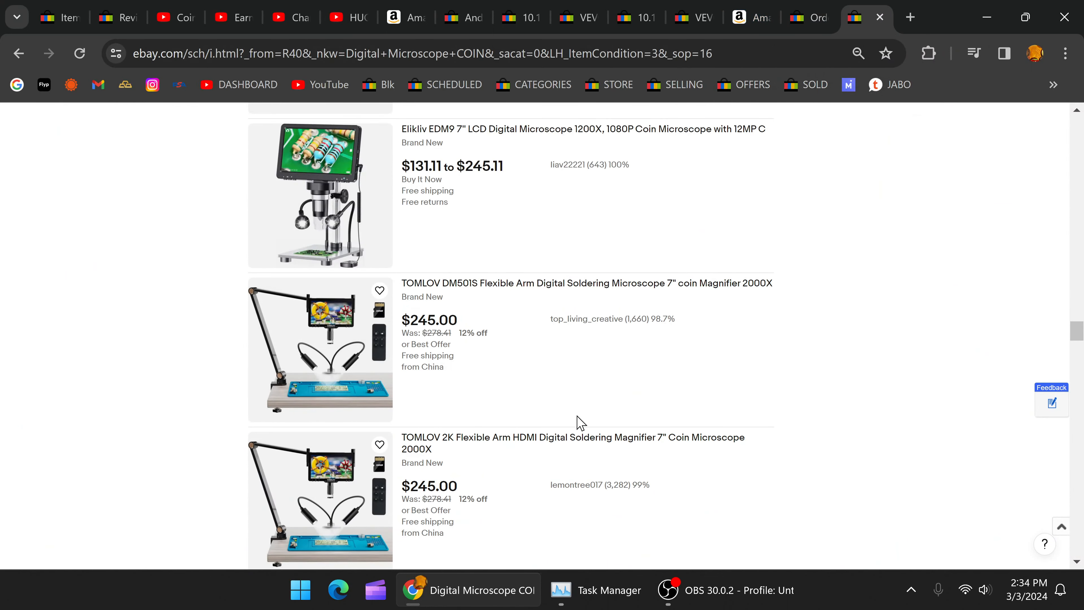
scroll(down, 3)
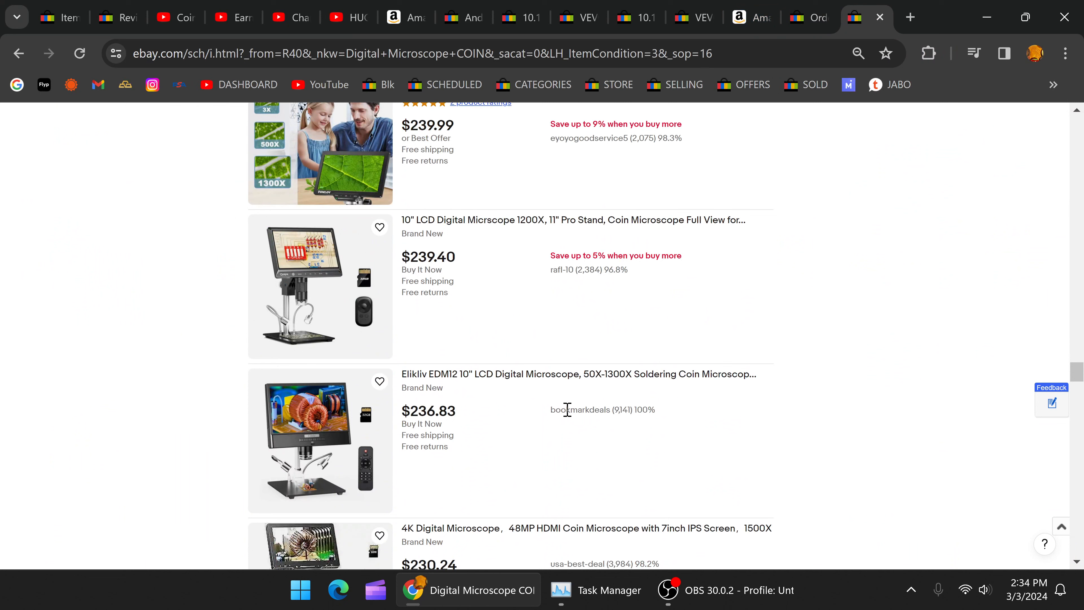
scroll(down, 3)
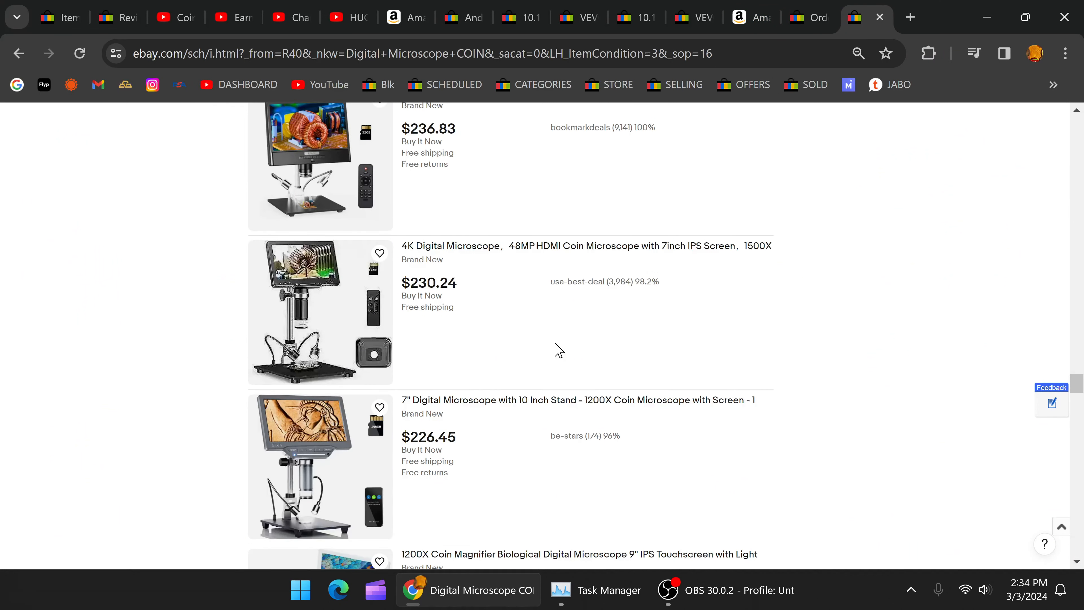
scroll(down, 3)
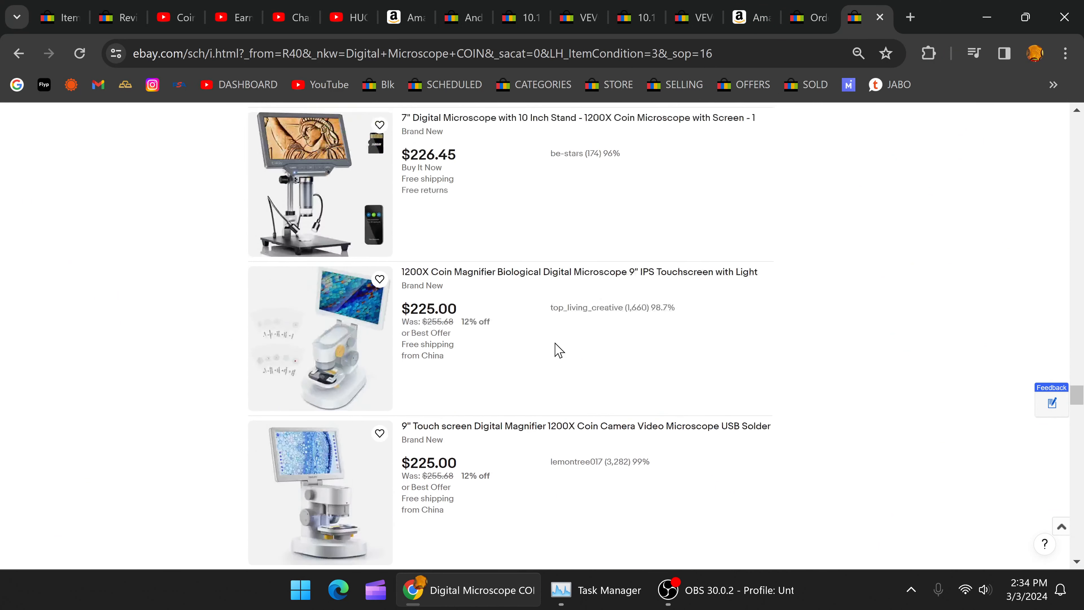
scroll(down, 3)
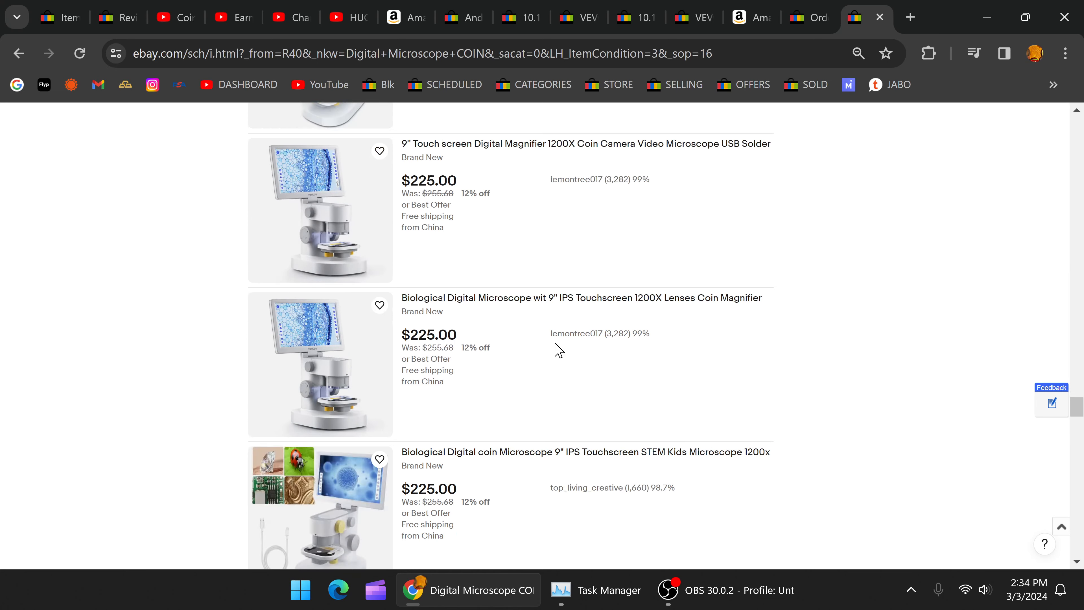
scroll(down, 3)
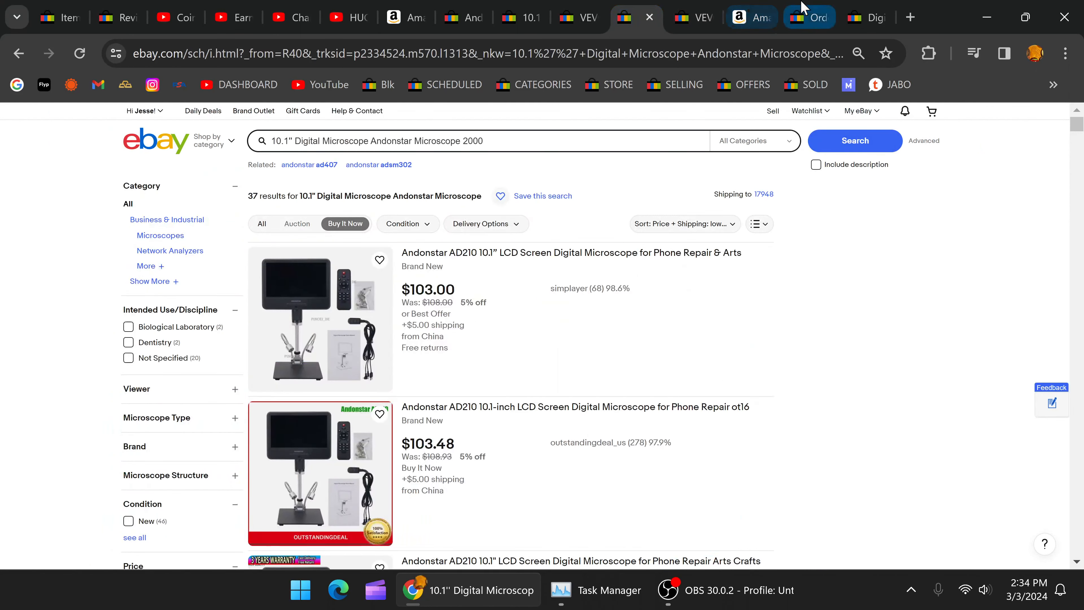
Read the Andonstar AD207S Pro Amazon listing with full specifications expanded down to the 'Buy it with' bundle
click(750, 17)
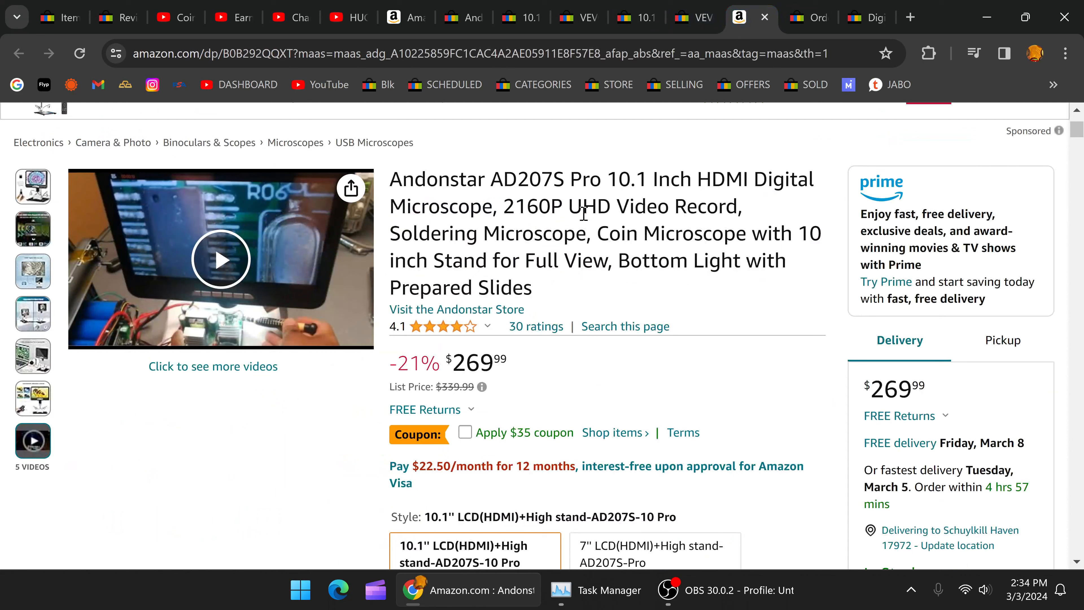
scroll(down, 3)
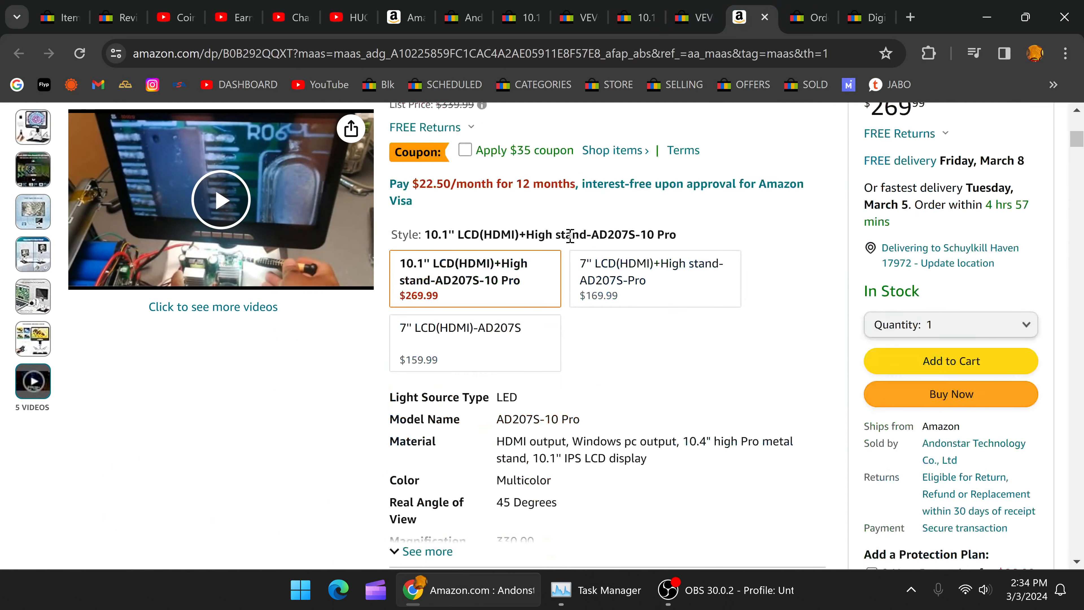
scroll(down, 3)
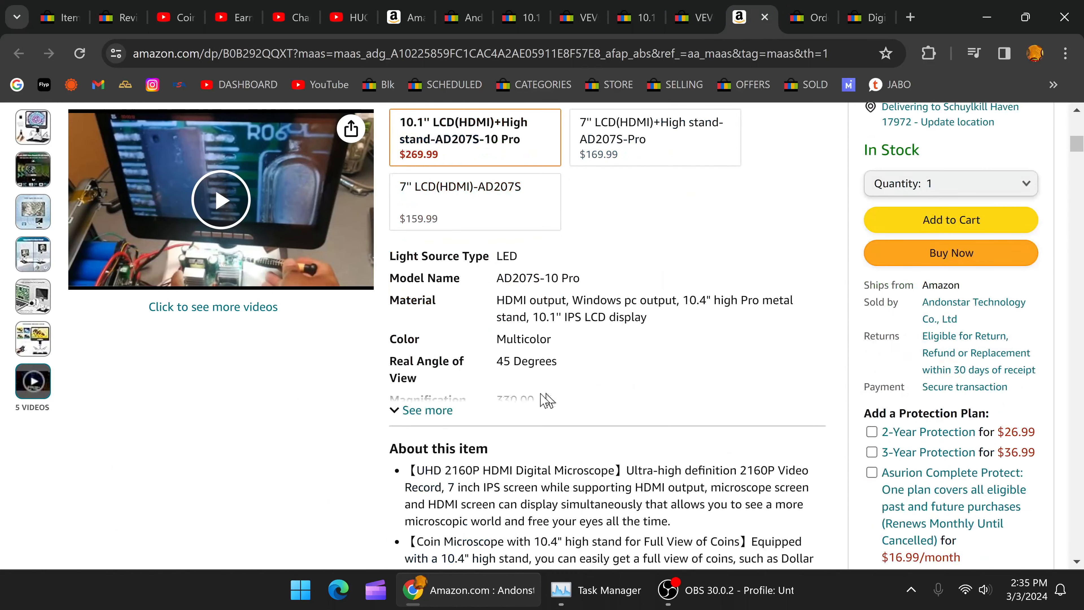
click(421, 410)
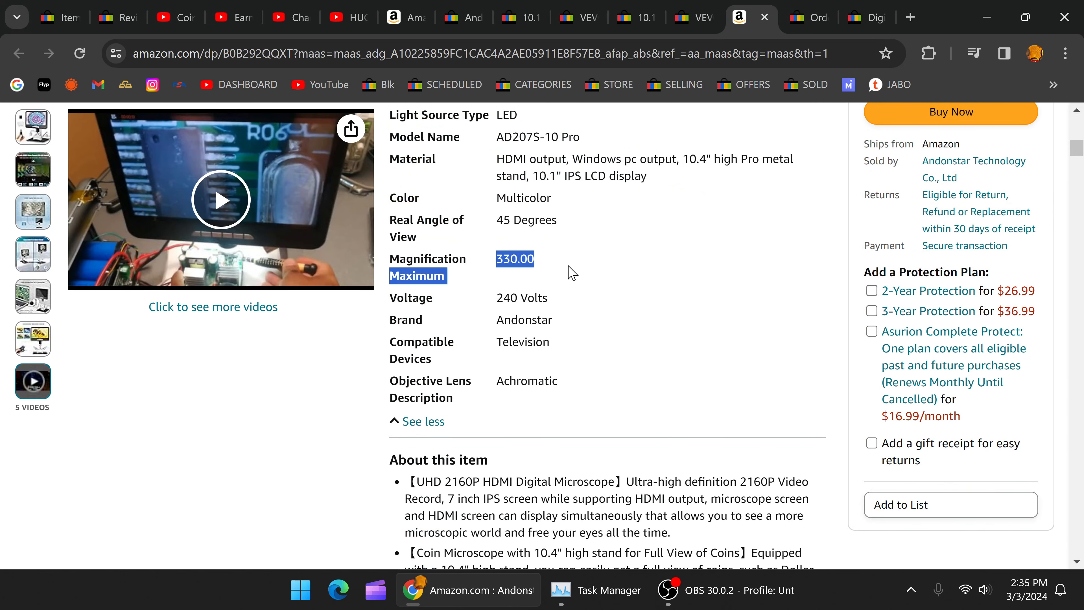
scroll(down, 3)
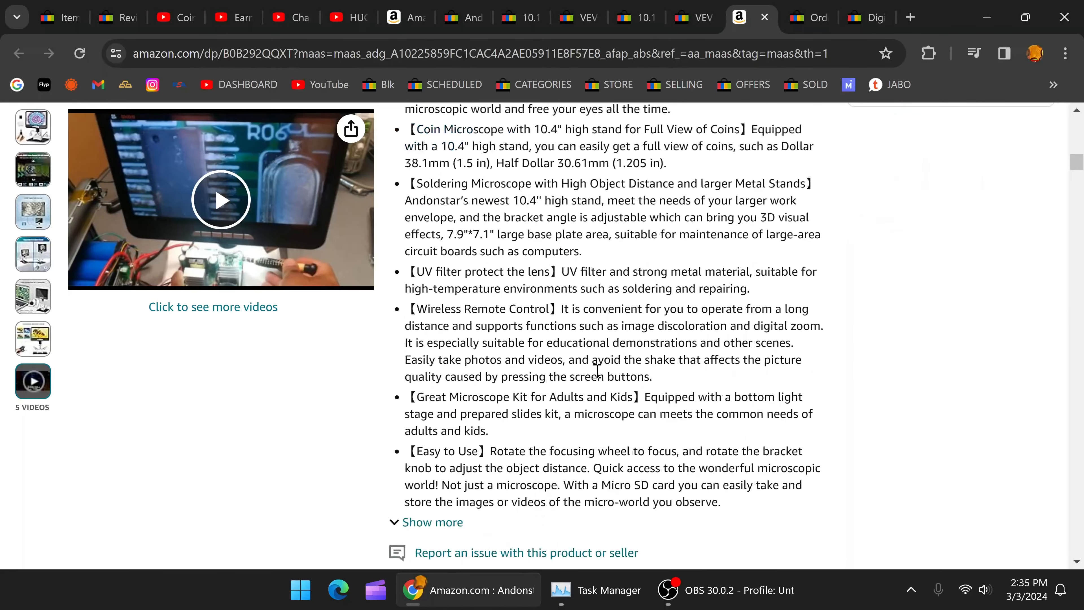
scroll(down, 3)
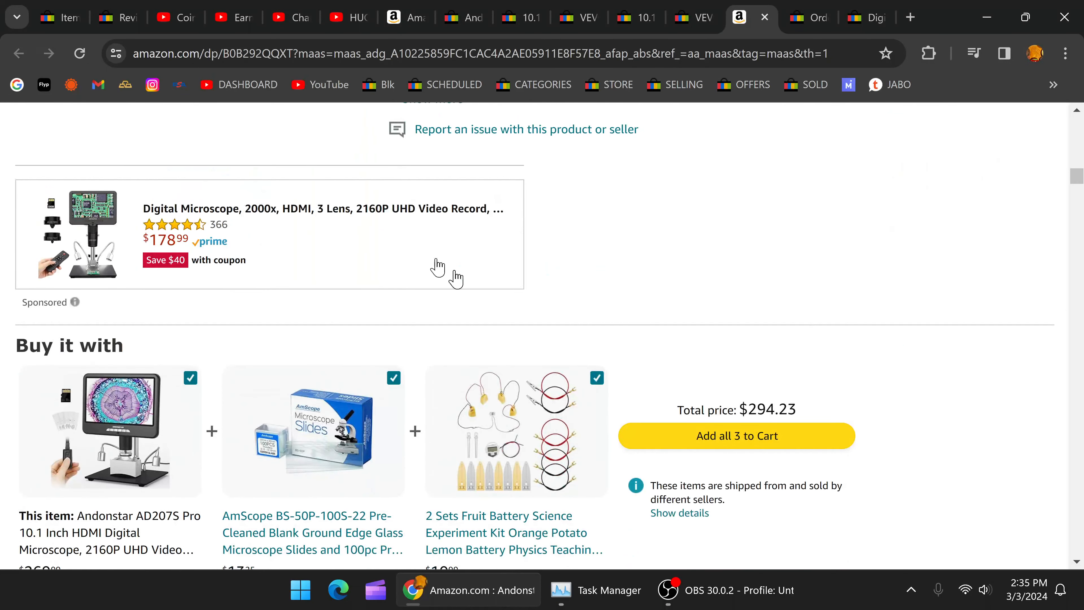
mouse_move(263, 223)
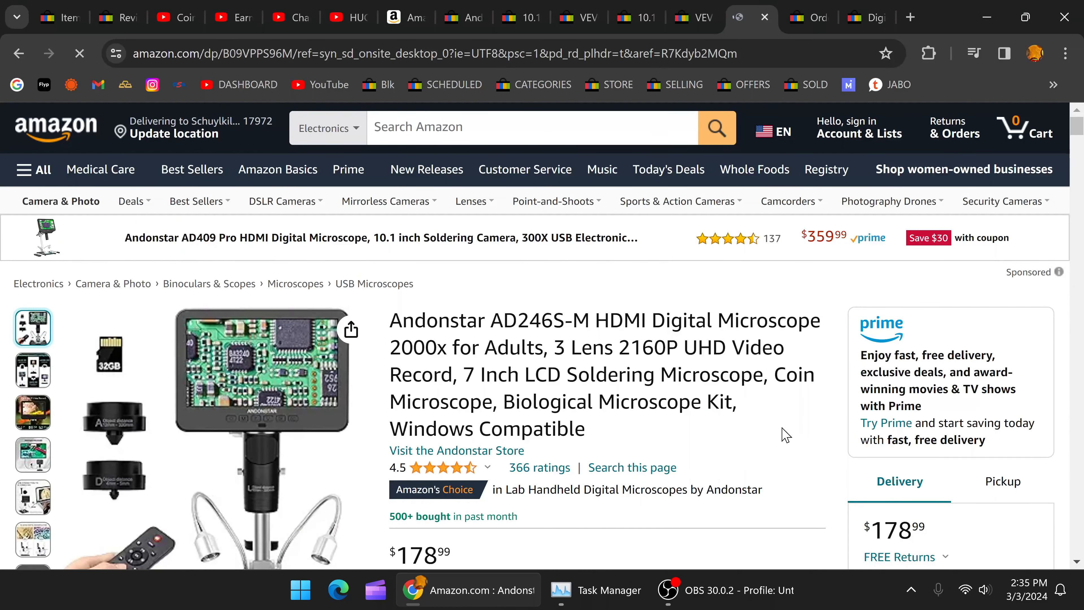
View the USB connection product photo and select the Andonstar AD246S-M title to copy
scroll(down, 3)
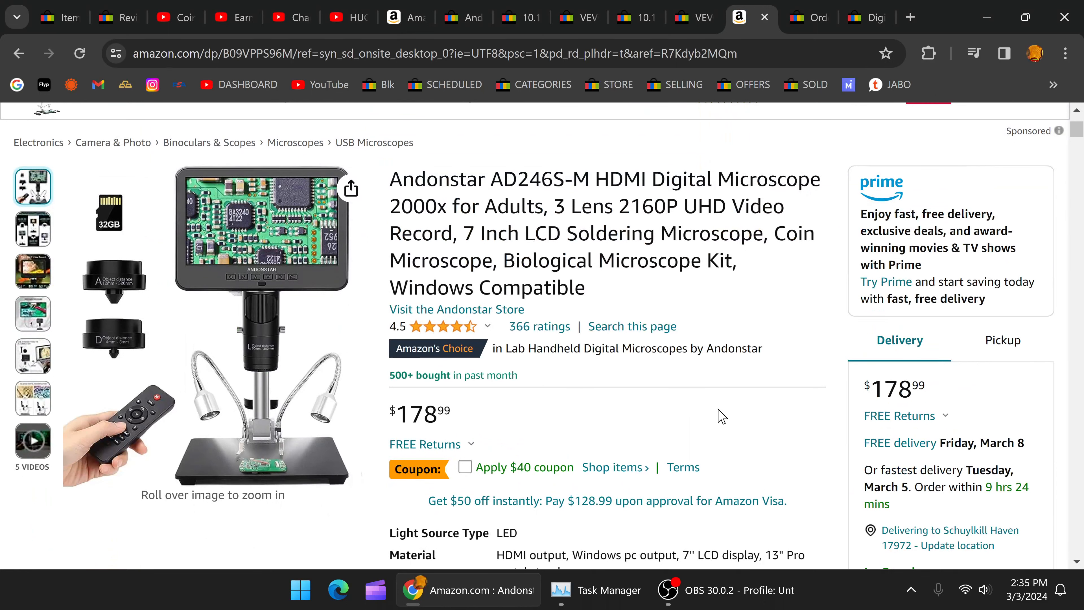
click(33, 355)
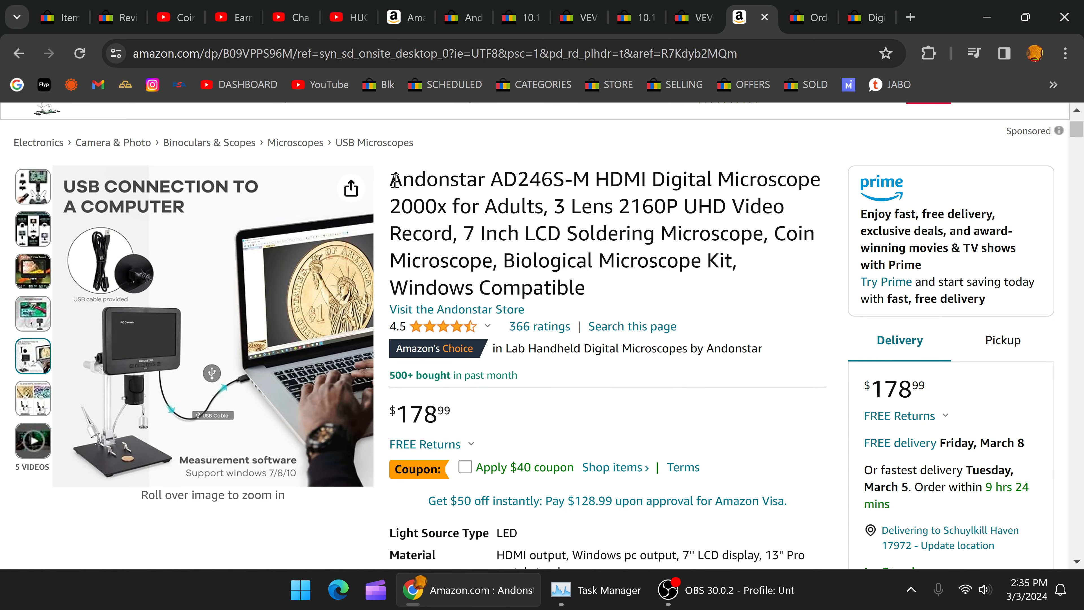
drag(391, 179, 445, 206)
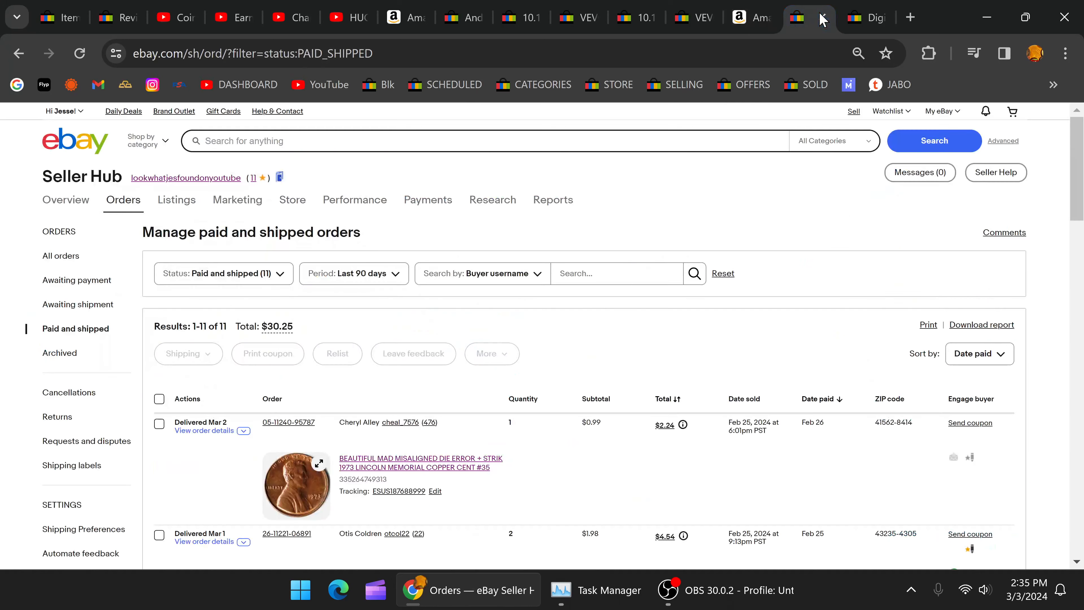
Paste the microscope title into eBay search and open the US $150.00 brand-new result
right_click(483, 141)
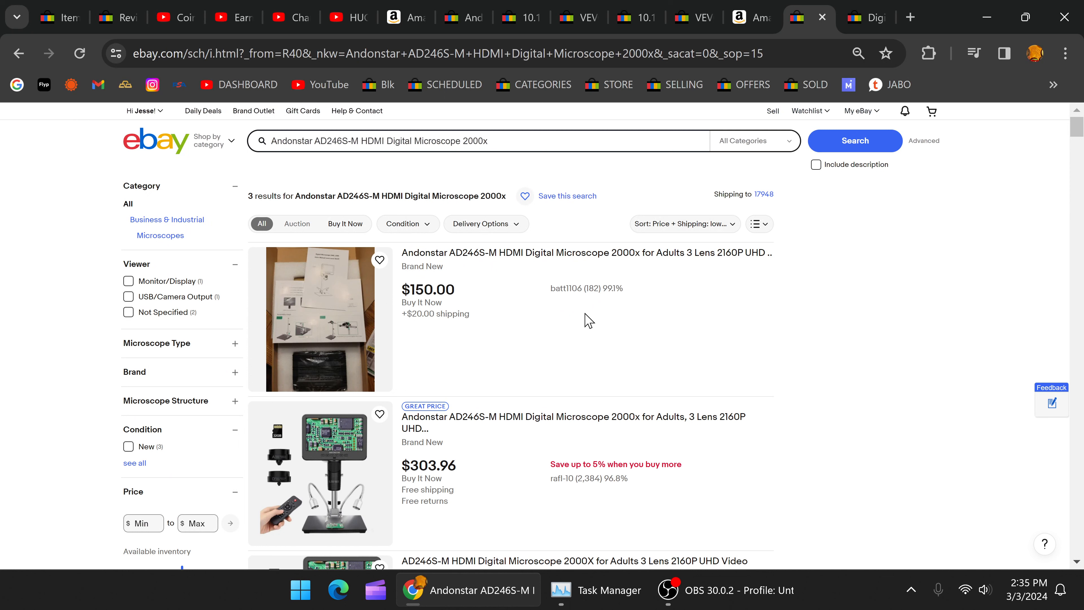
mouse_move(551, 329)
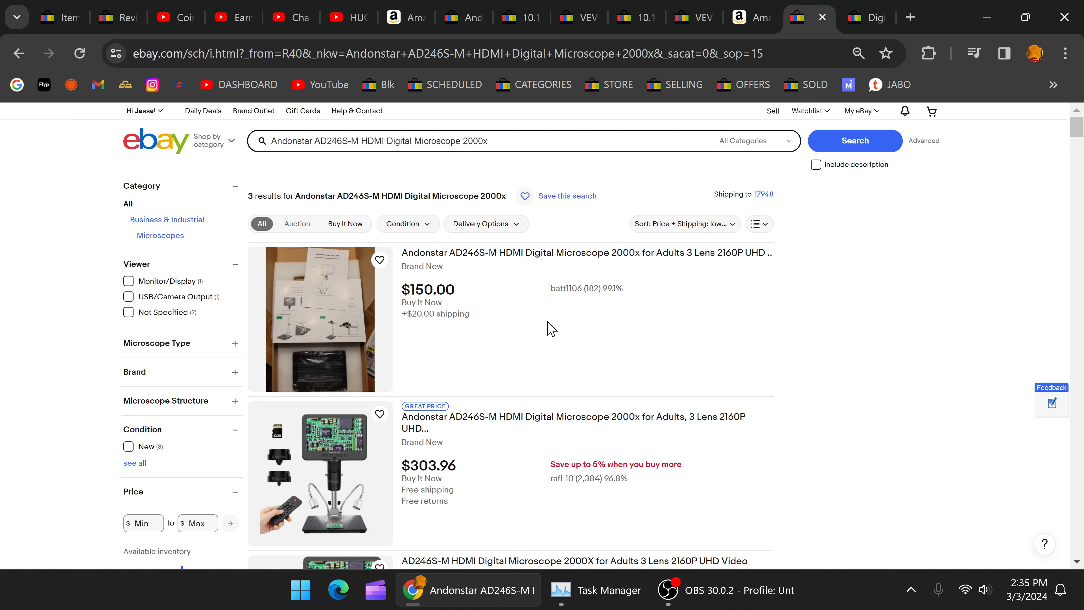
scroll(down, 3)
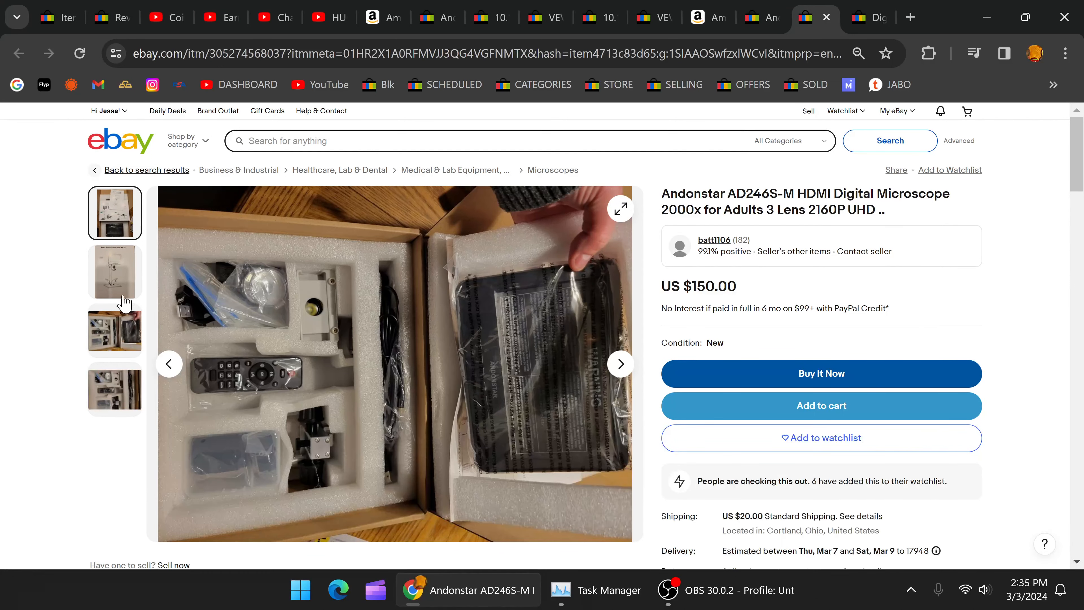
View the user-manual photo and shipping terms, then open the similar sponsored AD246S-M listing
click(115, 271)
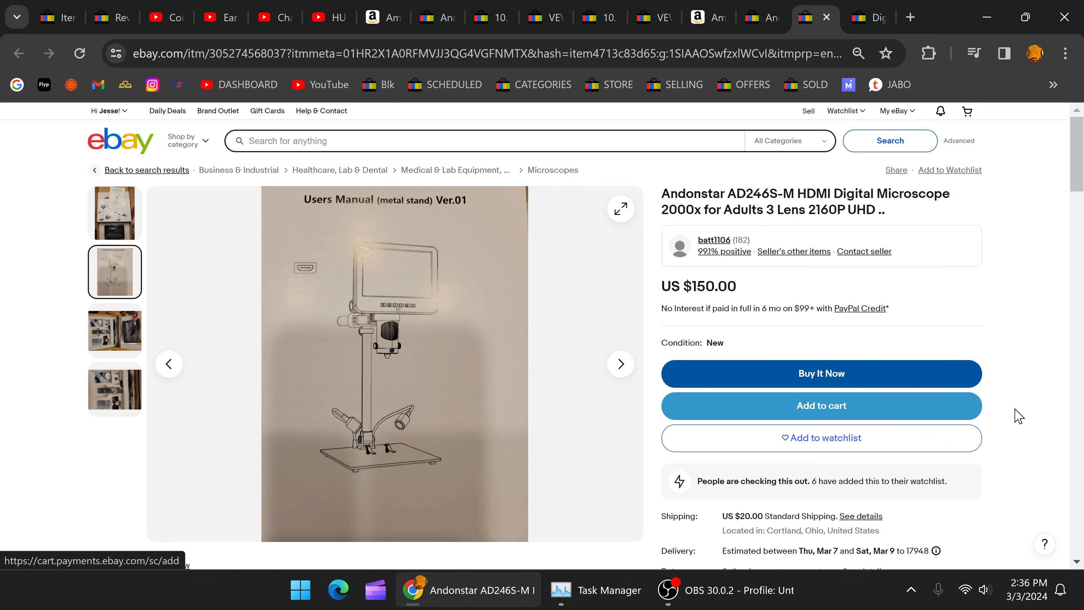
scroll(down, 3)
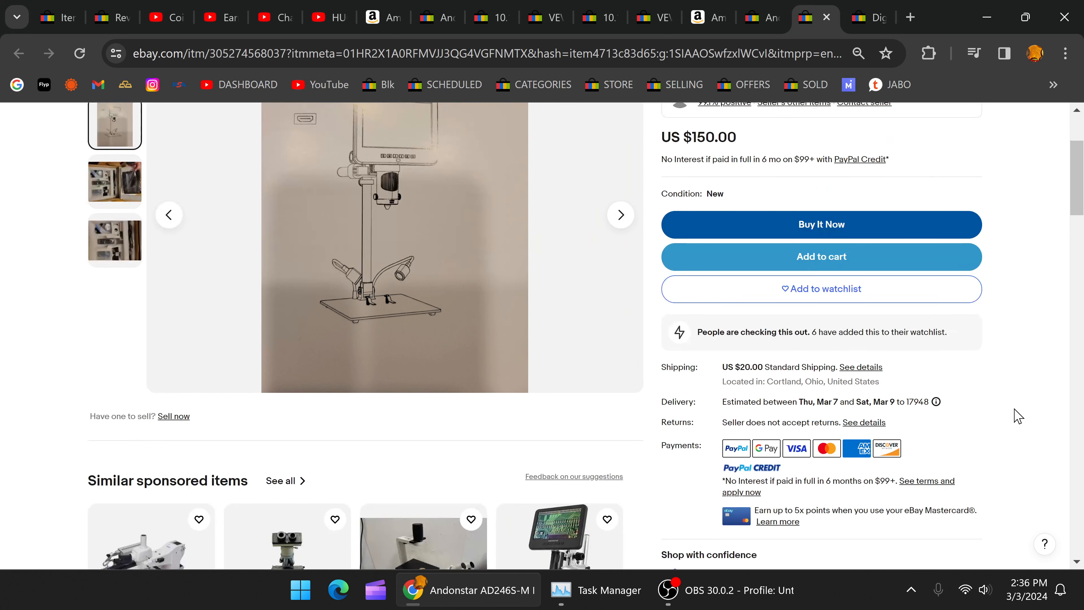
scroll(down, 3)
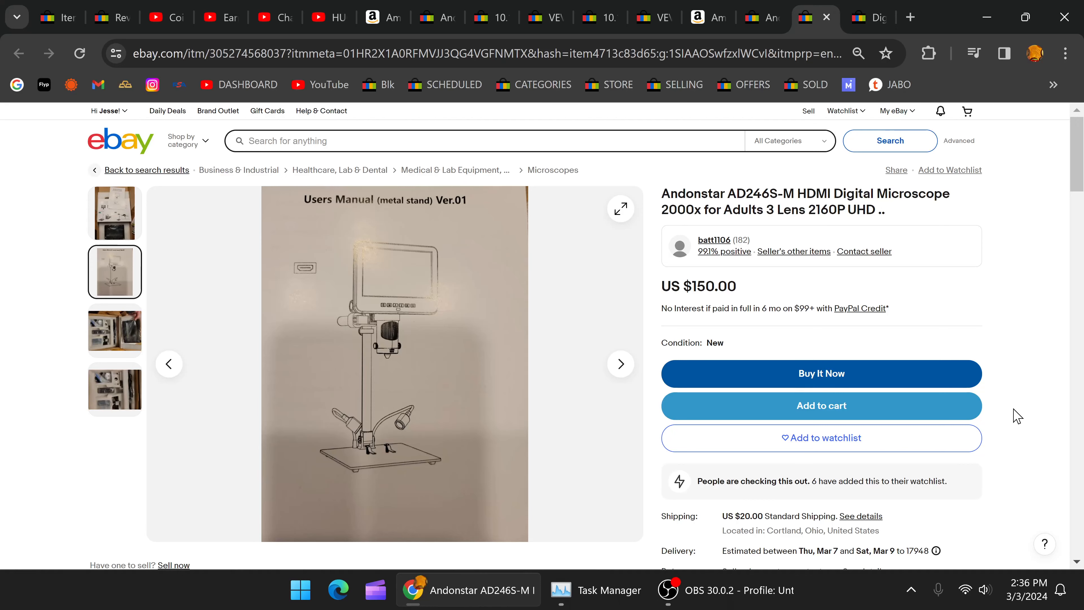
scroll(down, 3)
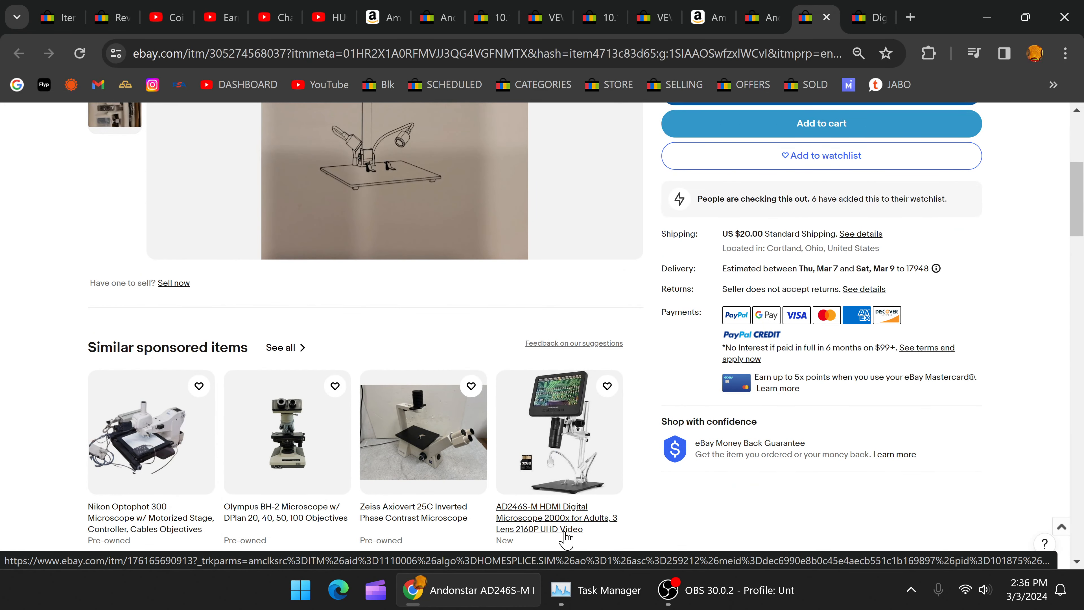
click(555, 518)
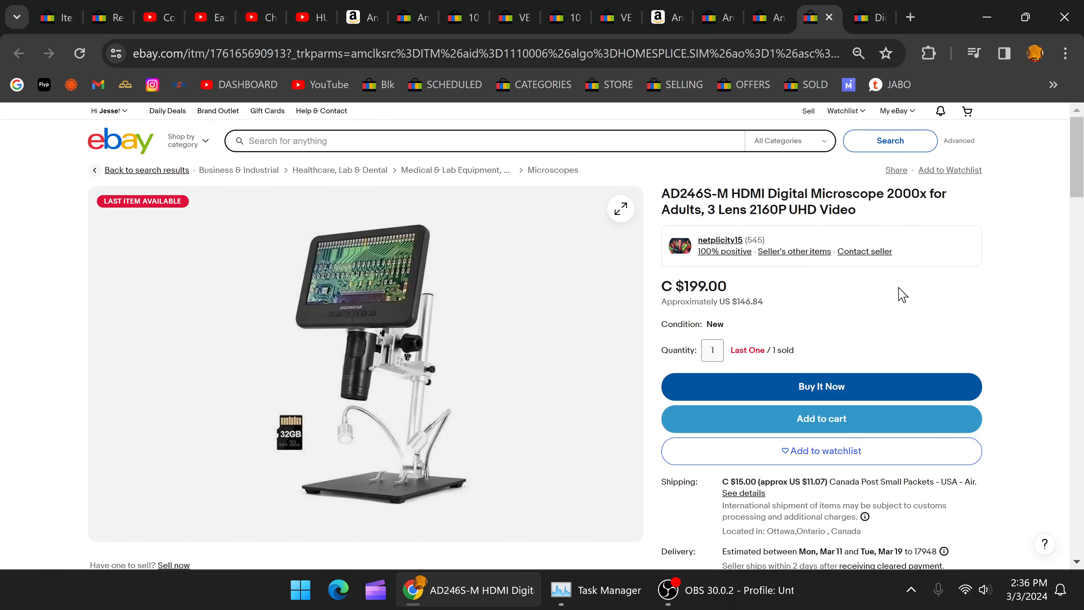
mouse_move(894, 323)
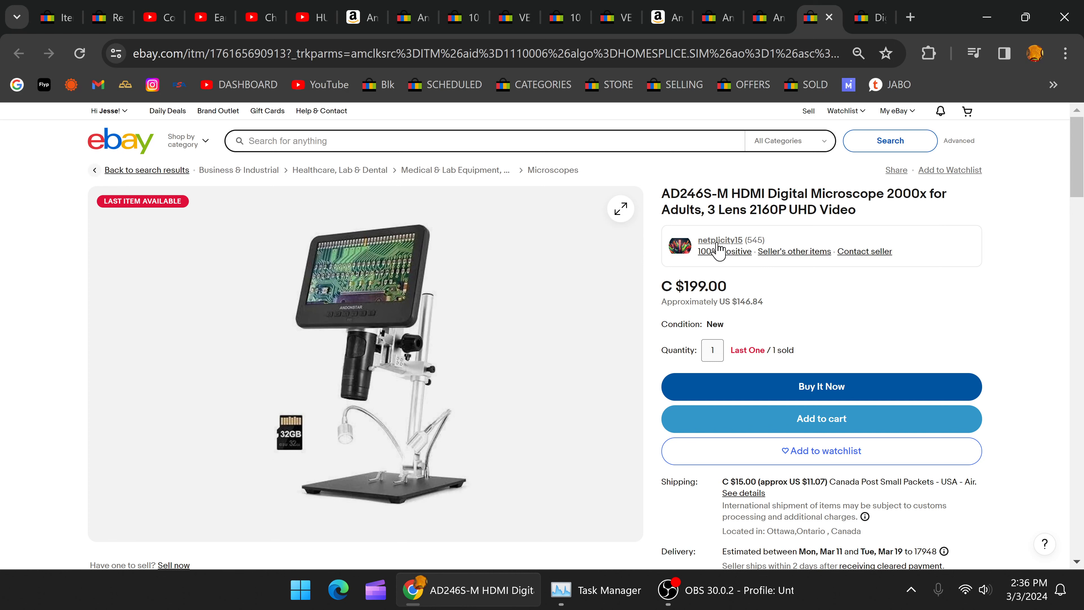
Select the Canada Post shipping-from-Ottawa details, then switch to the YouTube microscope review
scroll(down, 3)
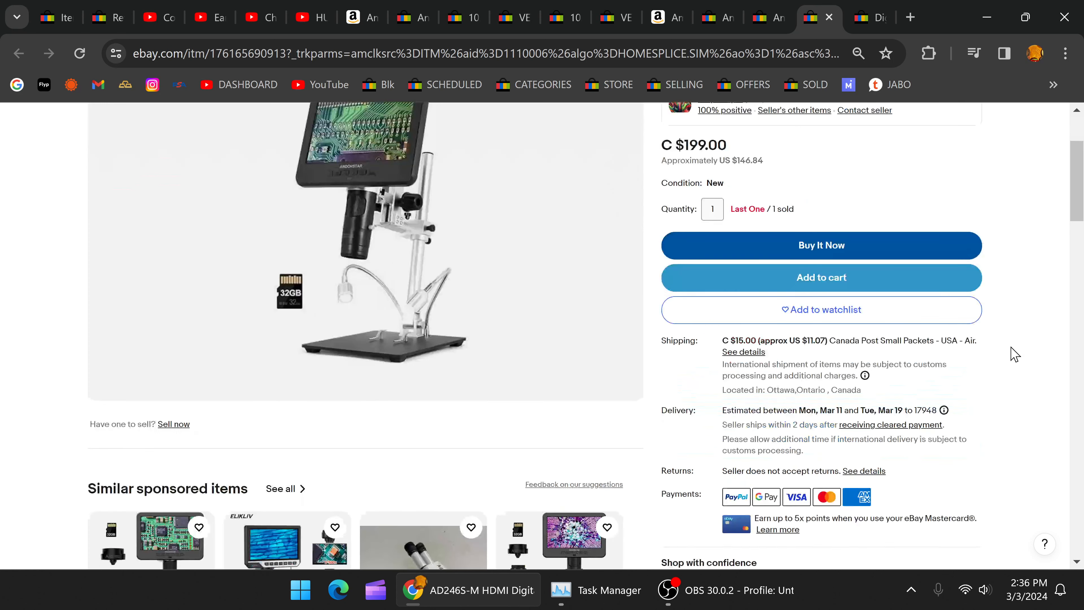
drag(721, 340, 860, 391)
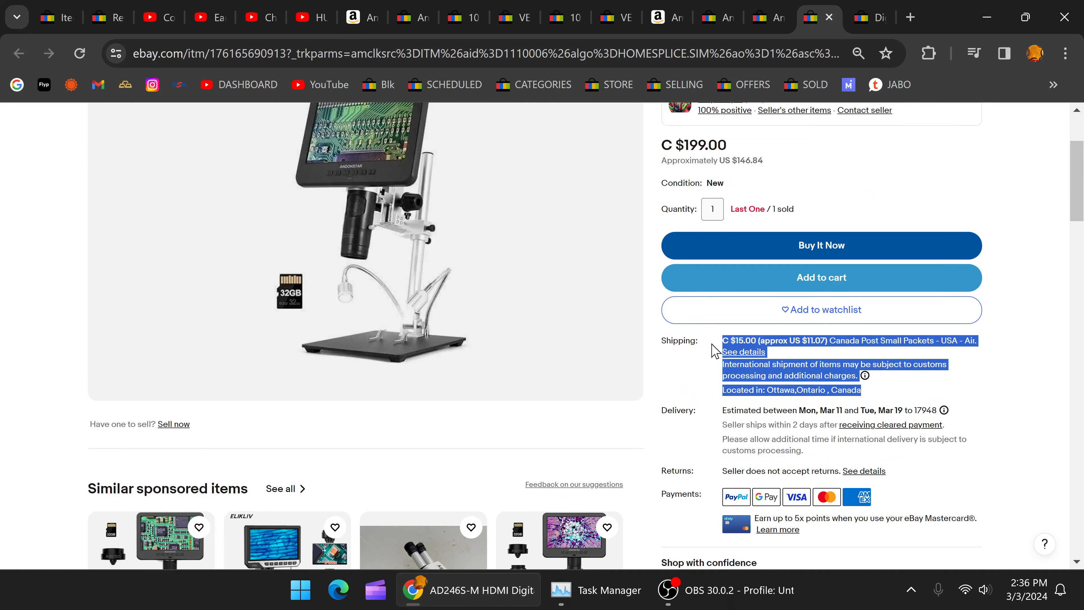
scroll(down, 3)
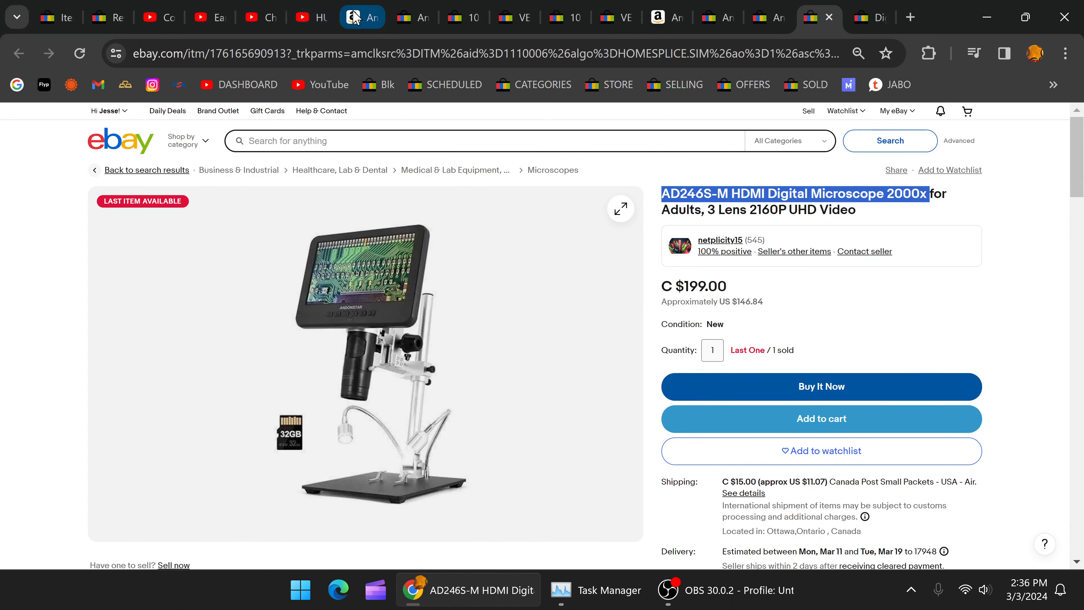
click(816, 17)
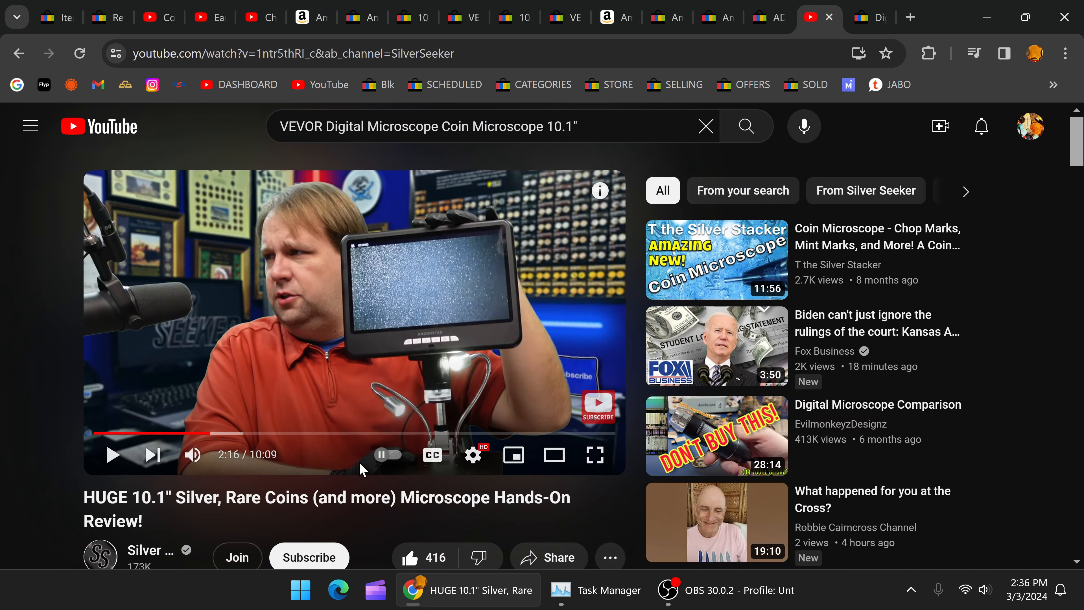
Return to the C $199 listing, reorder the tabs, and bring up YouTube Studio channel comments
click(784, 17)
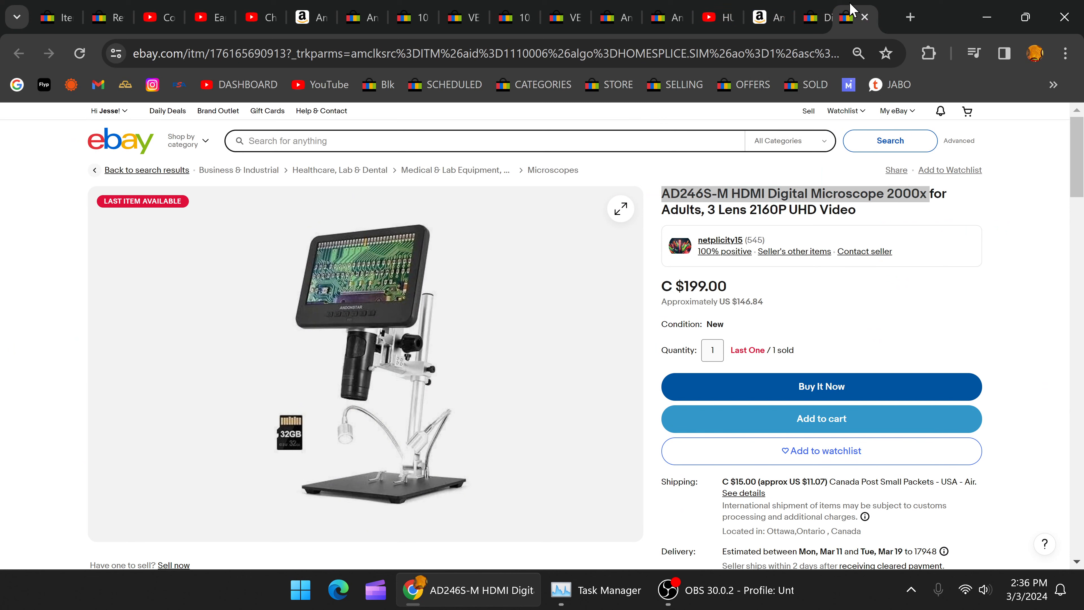
click(788, 18)
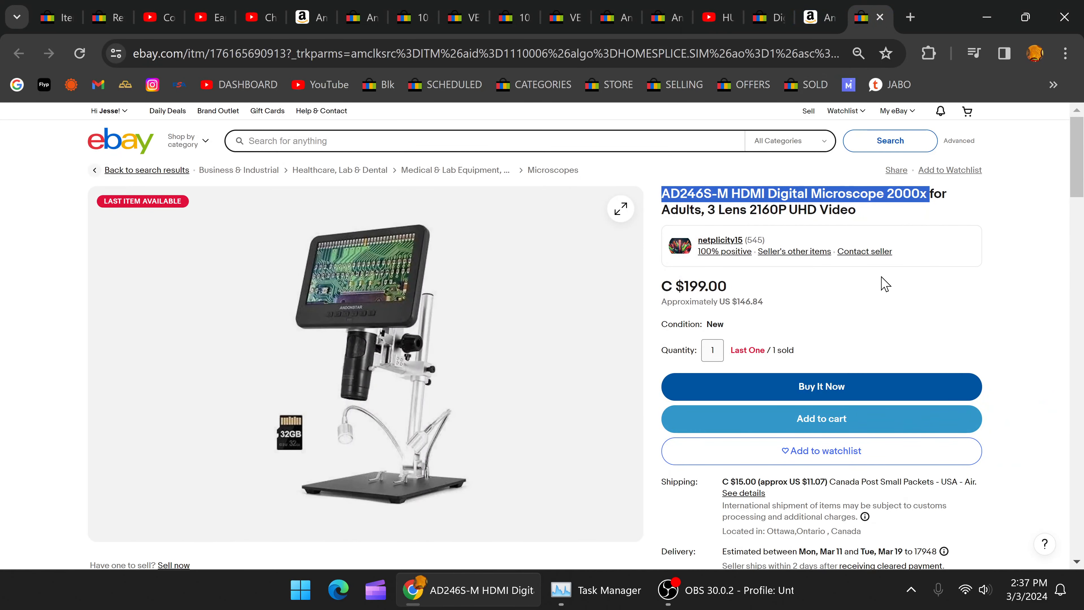
mouse_move(794, 276)
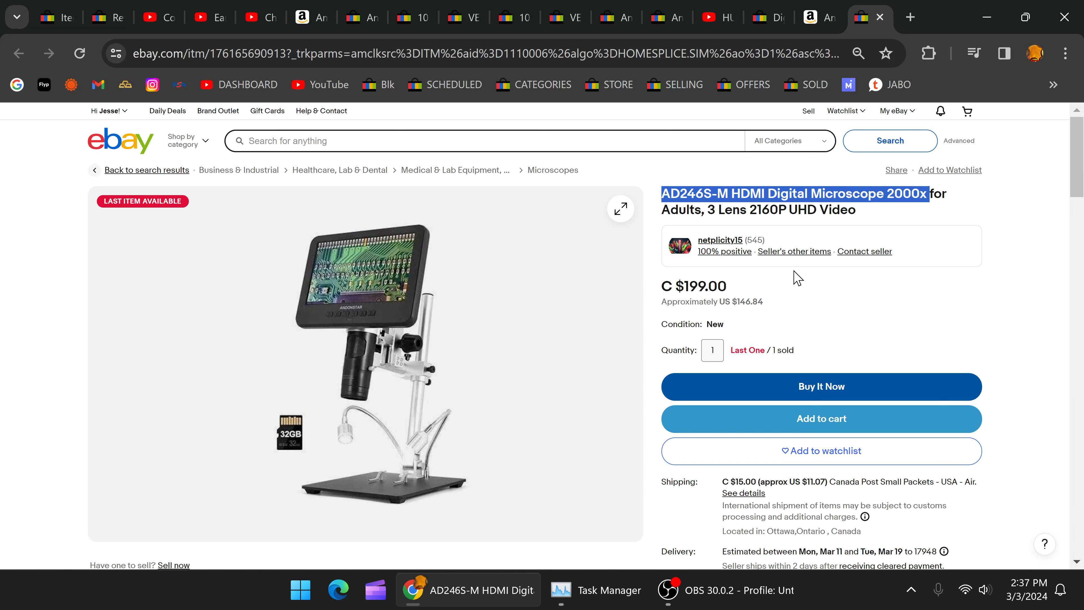
click(249, 17)
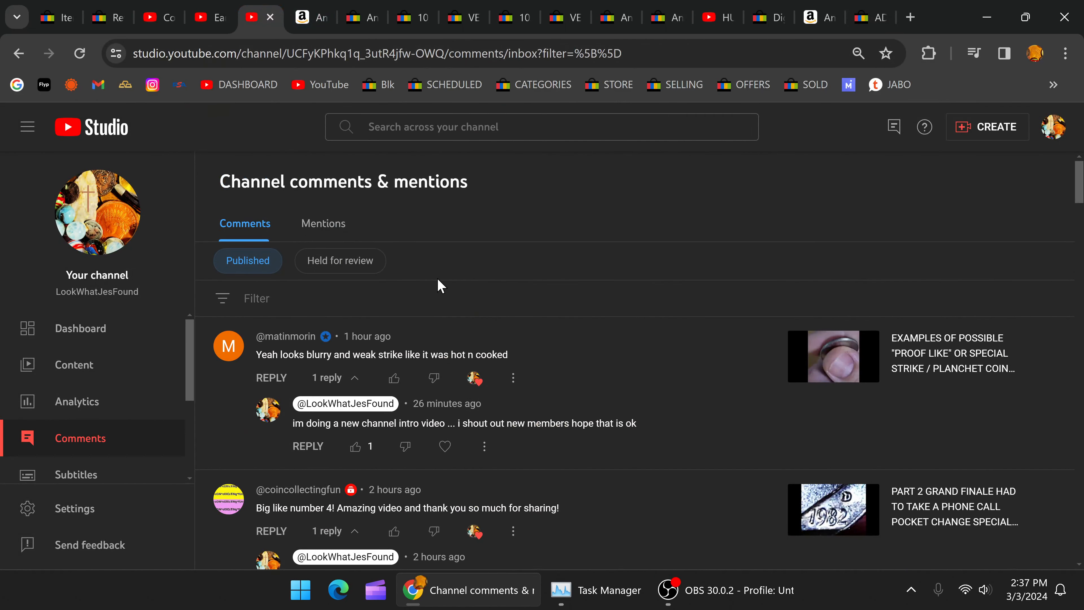
From the video's unanswered comments, open the penny error Short on YouTube
scroll(down, 3)
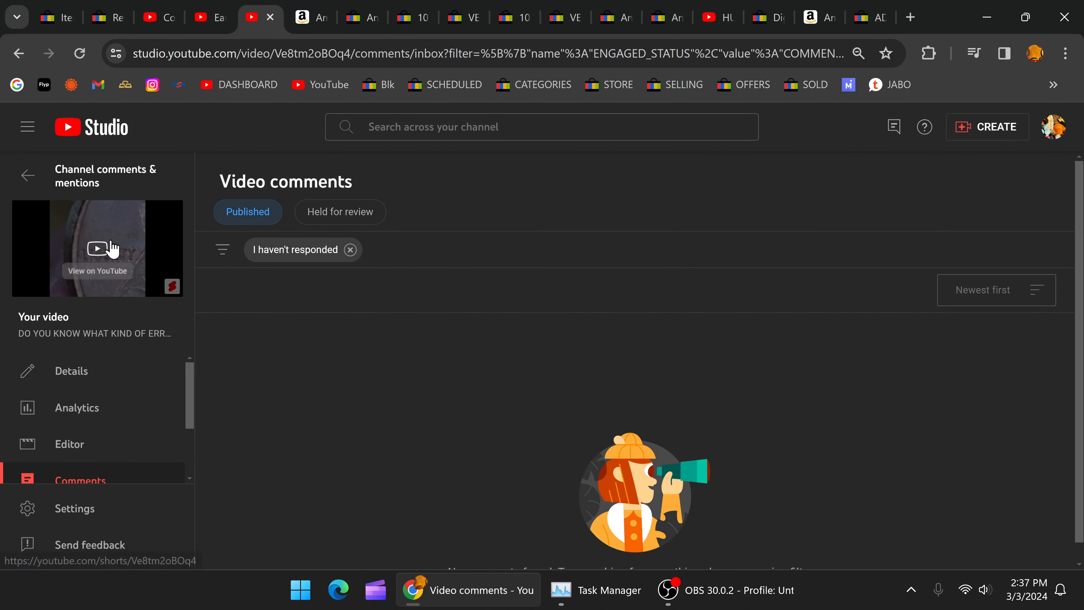
click(98, 247)
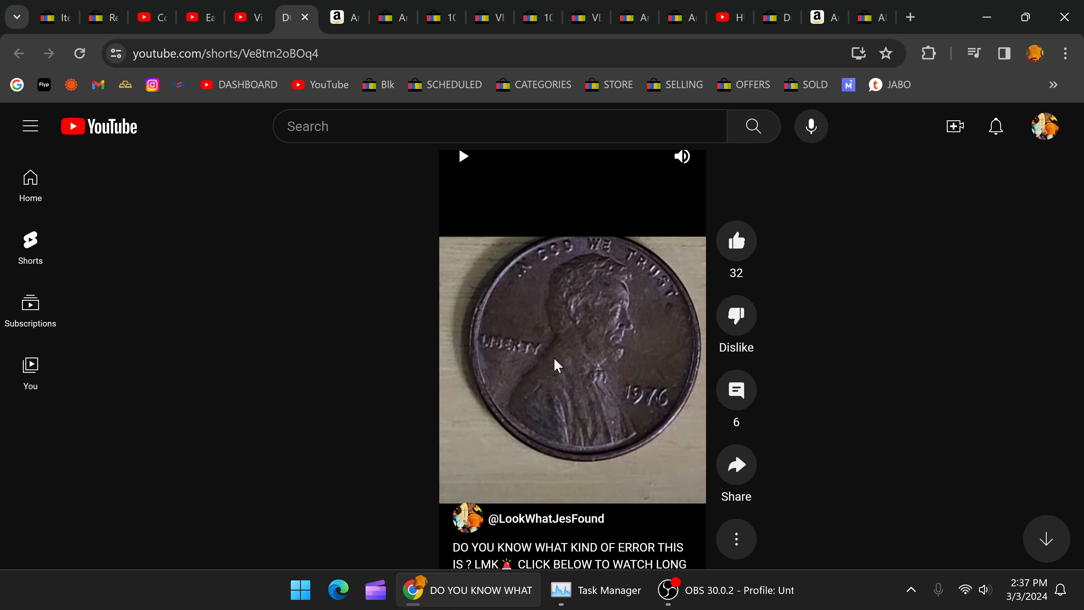
Play the 1976 penny error Short to the close-up of the LIBERTY lettering
click(556, 365)
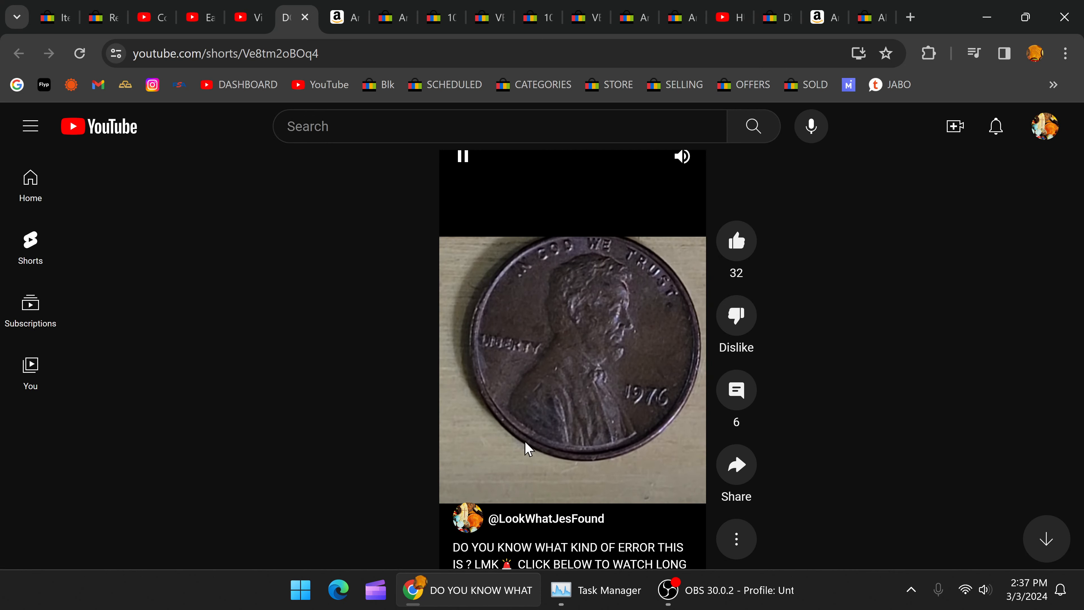
click(572, 369)
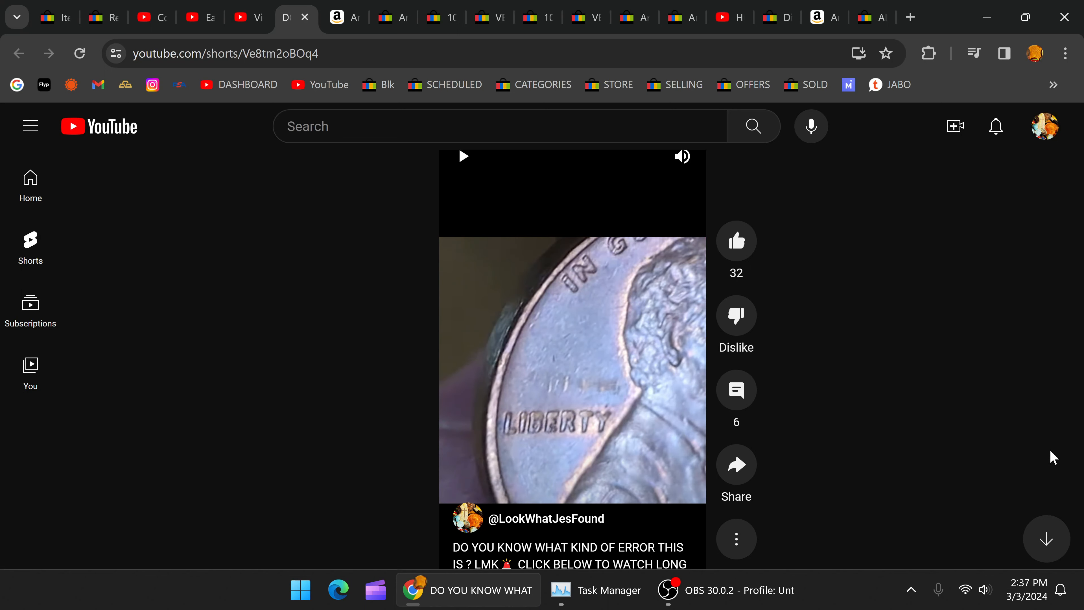
mouse_move(1047, 452)
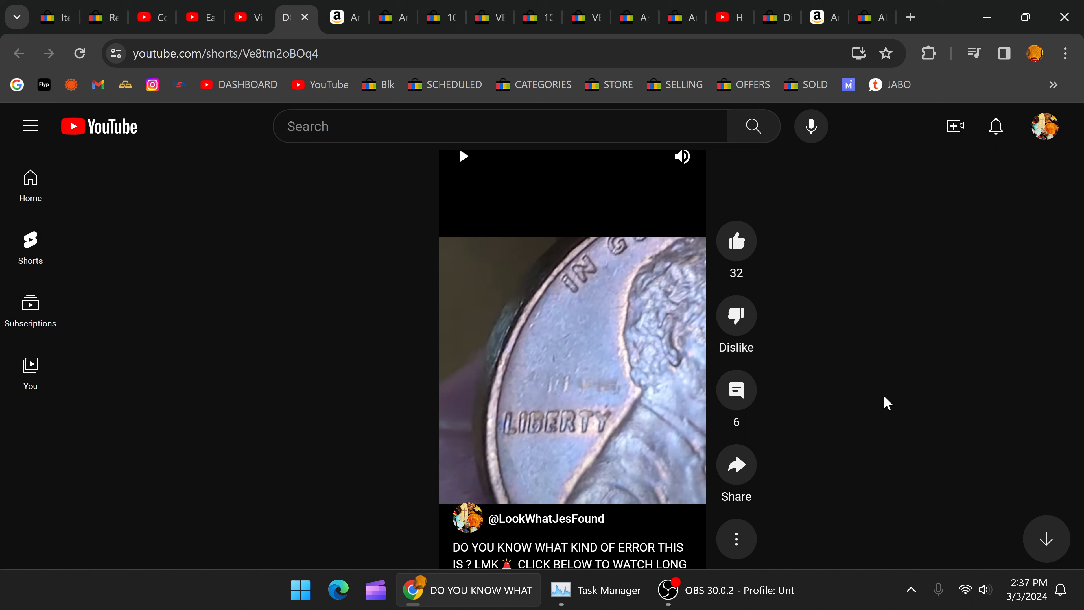
mouse_move(887, 388)
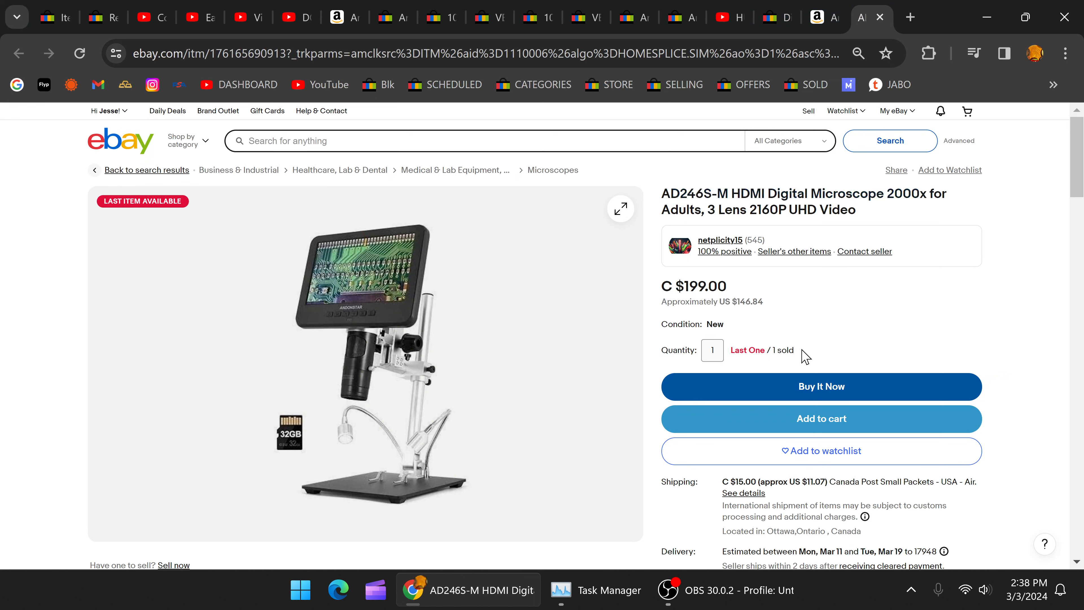
mouse_move(837, 311)
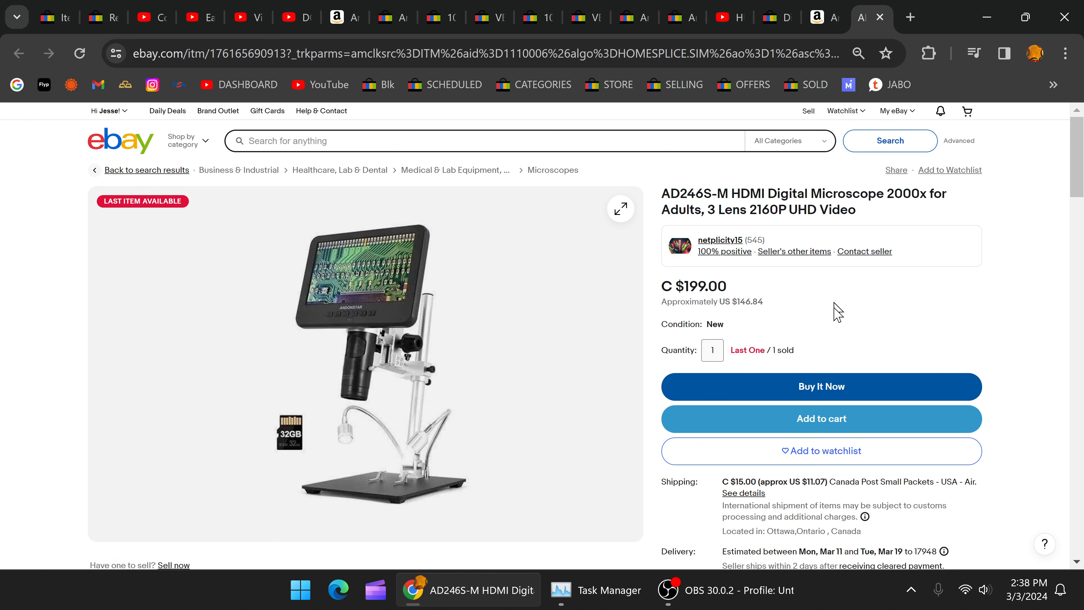